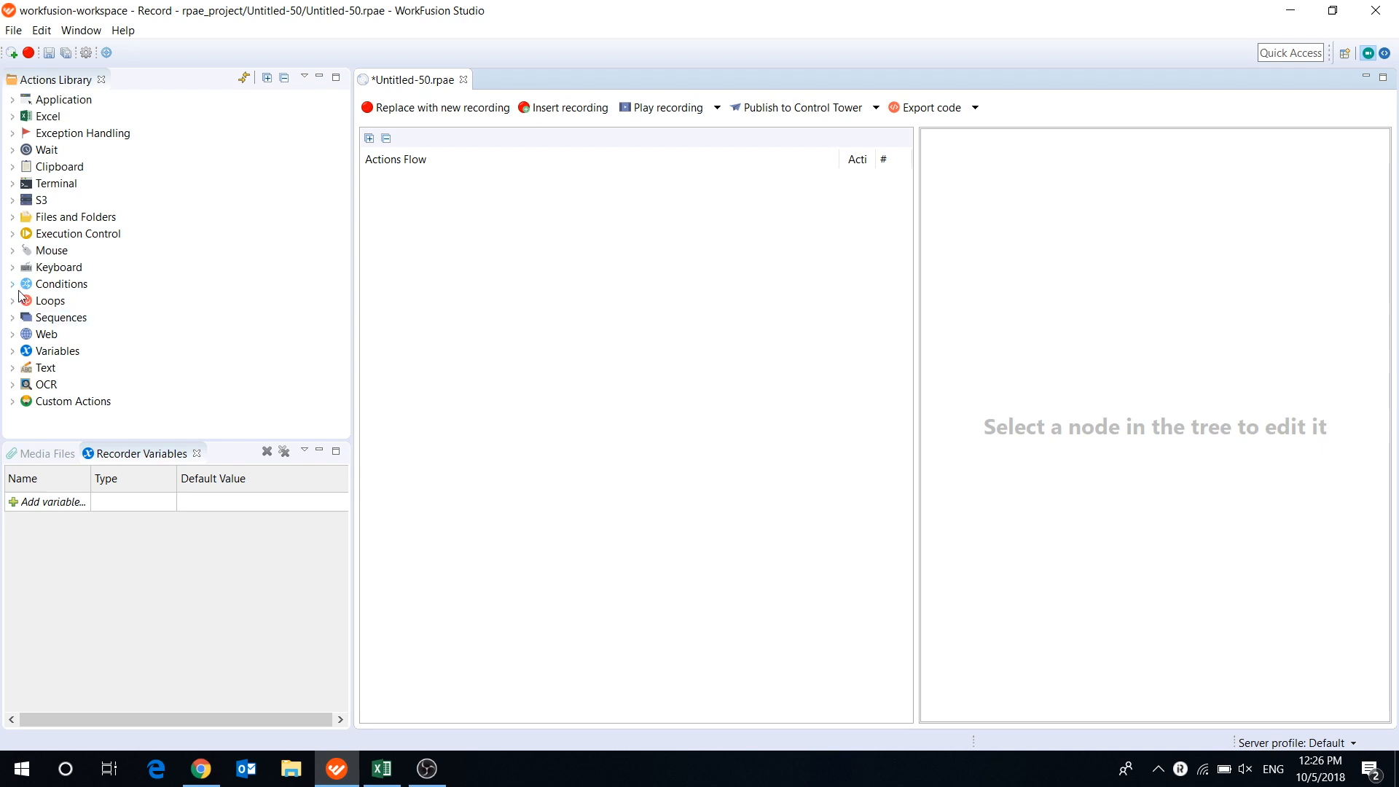
Add a For Each loop from the Loops library, then expand the Web actions for the loop body
{"action": "left_click", "coordinate": [13, 300]}
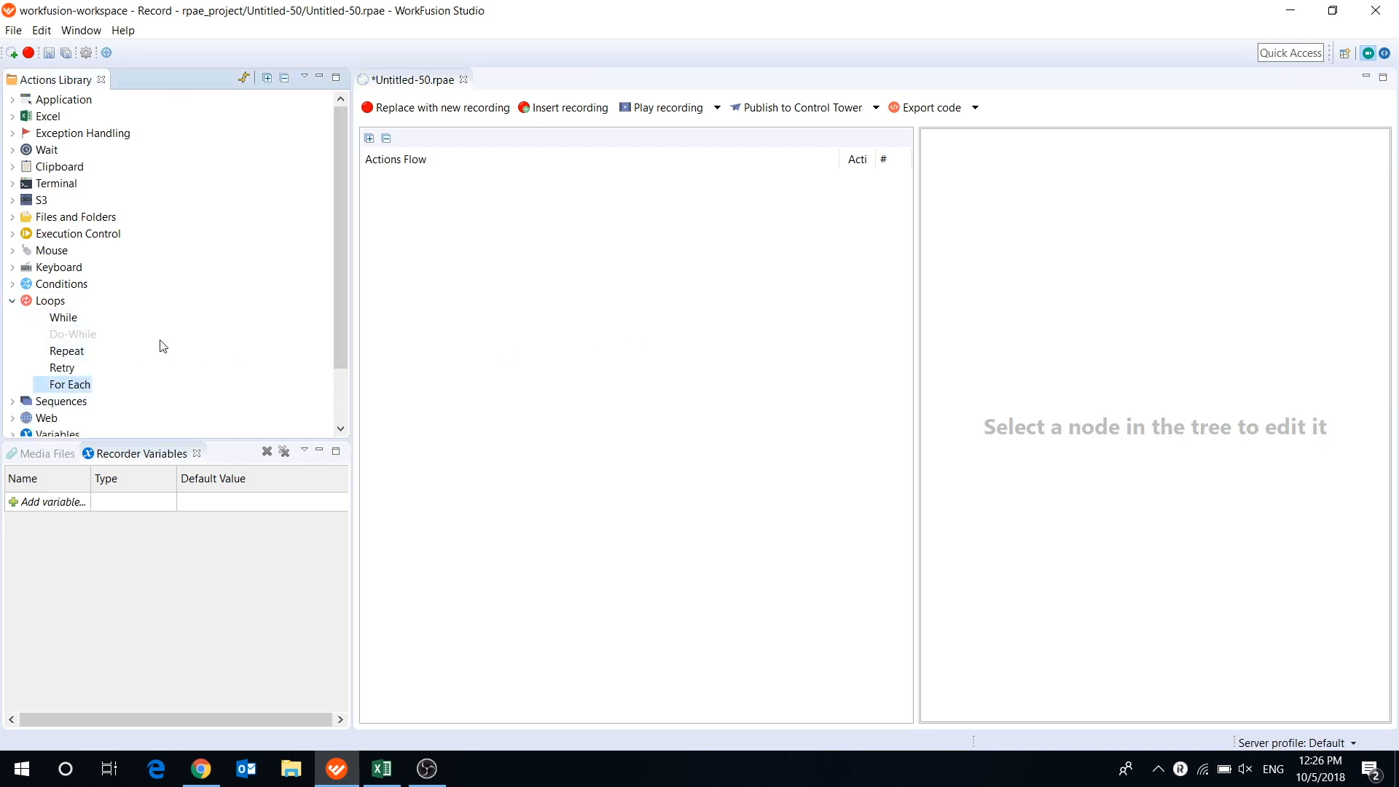
{"action": "double_click", "coordinate": [68, 385]}
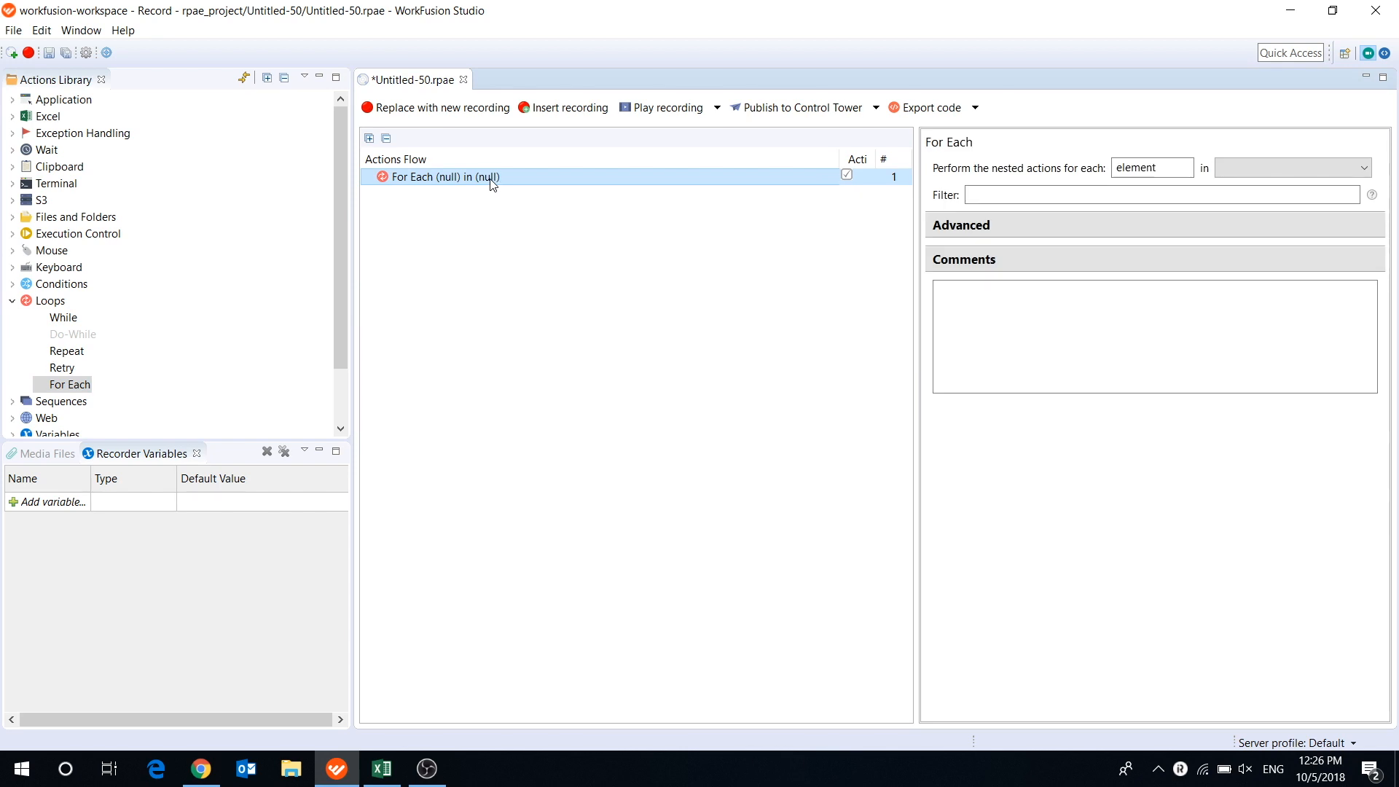
{"action": "scroll", "scroll_direction": "down", "scroll_amount": 3}
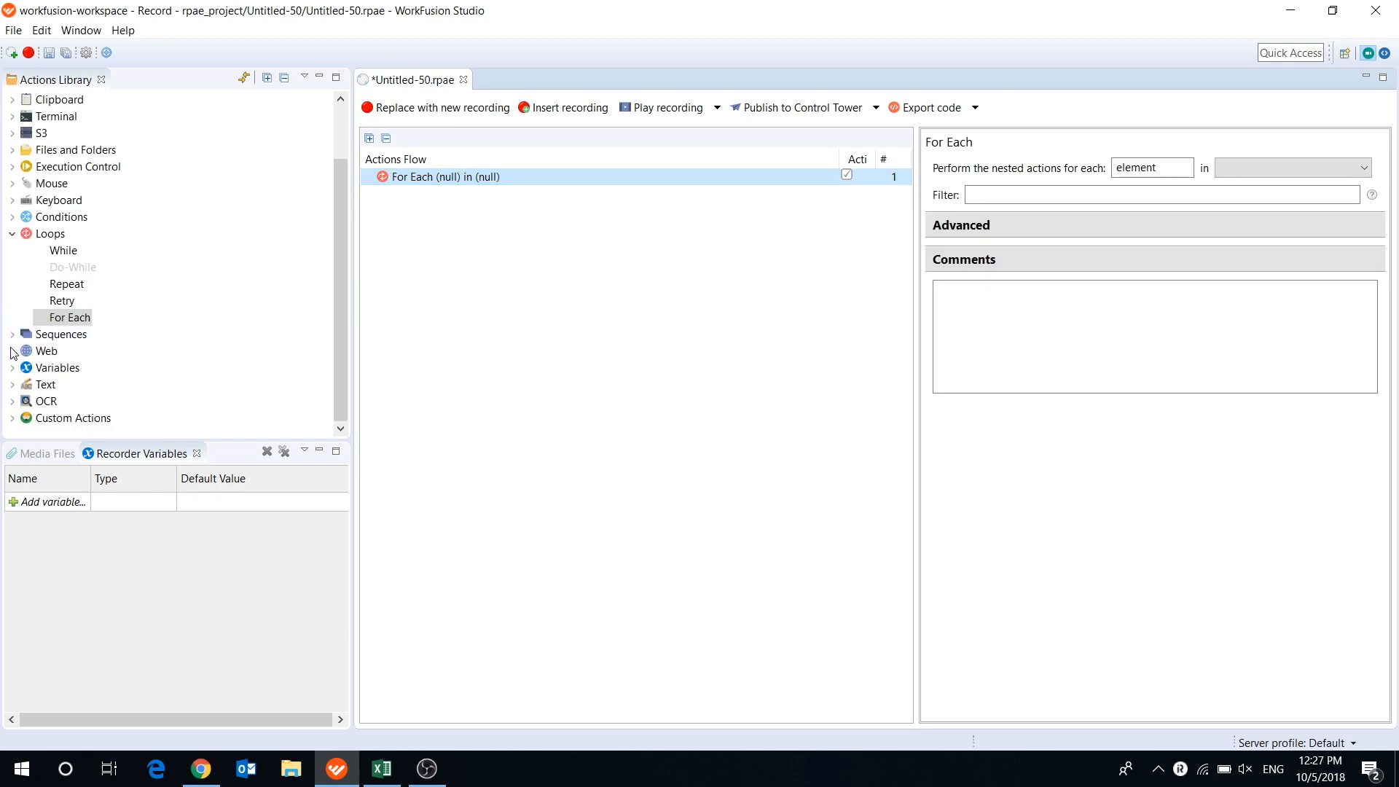
{"action": "left_click", "coordinate": [46, 351]}
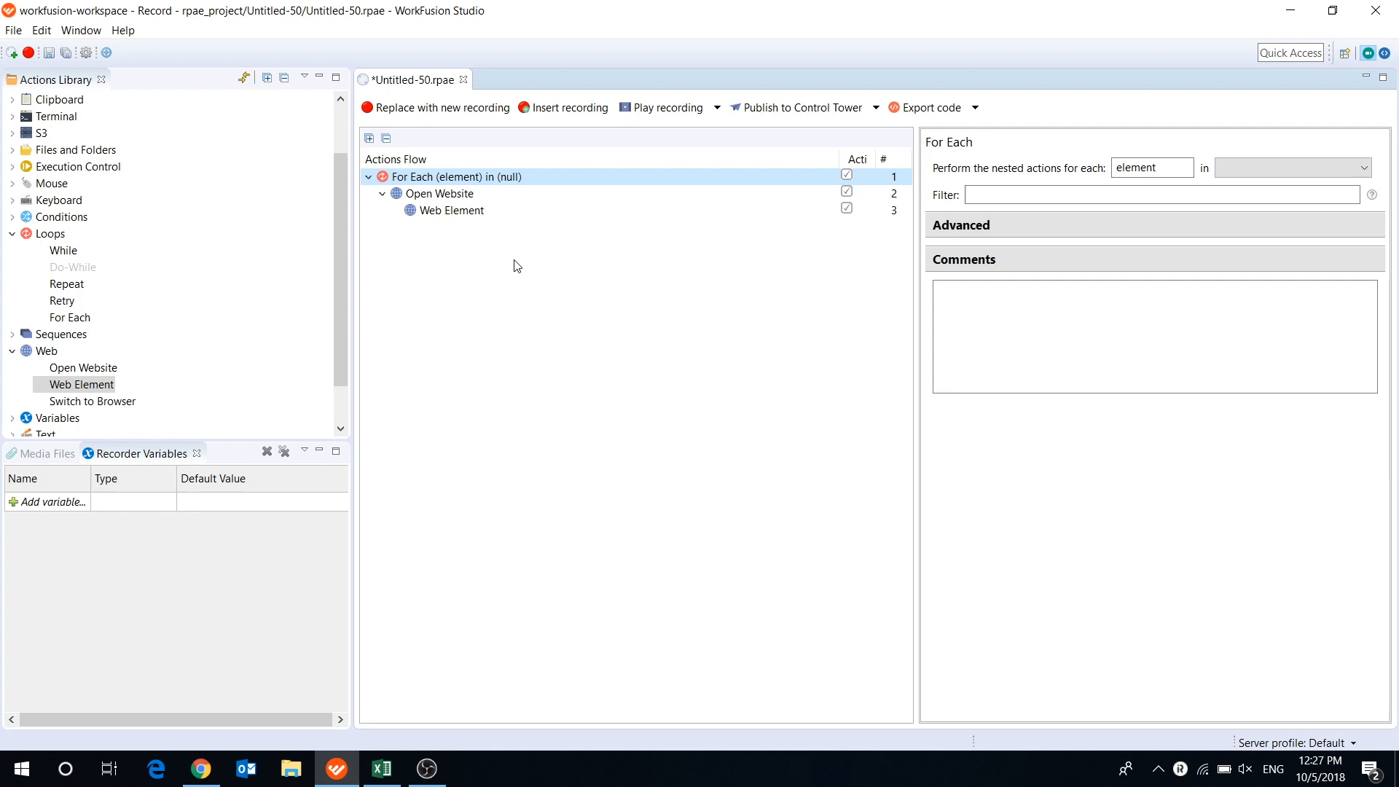
{"action": "mouse_move", "coordinate": [587, 300]}
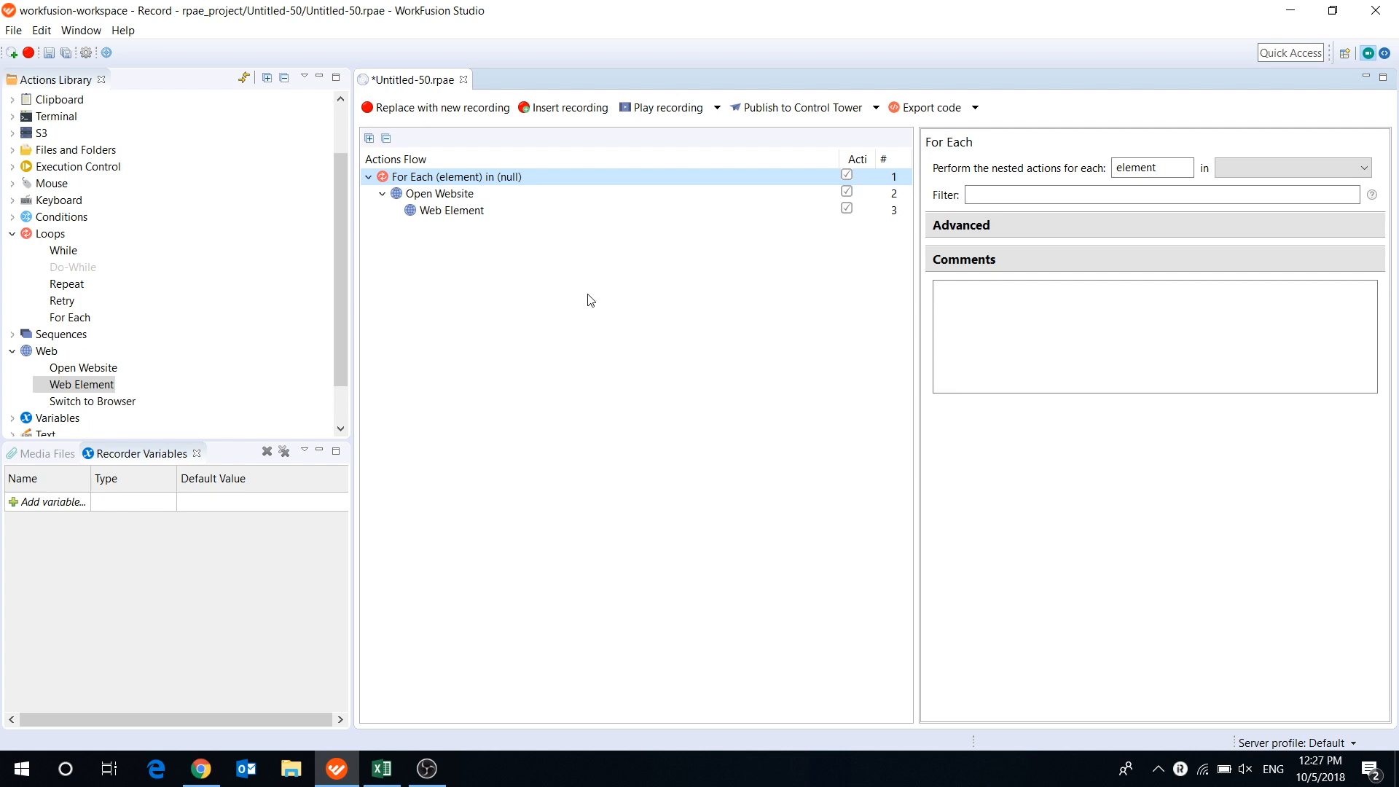
{"action": "mouse_move", "coordinate": [597, 322]}
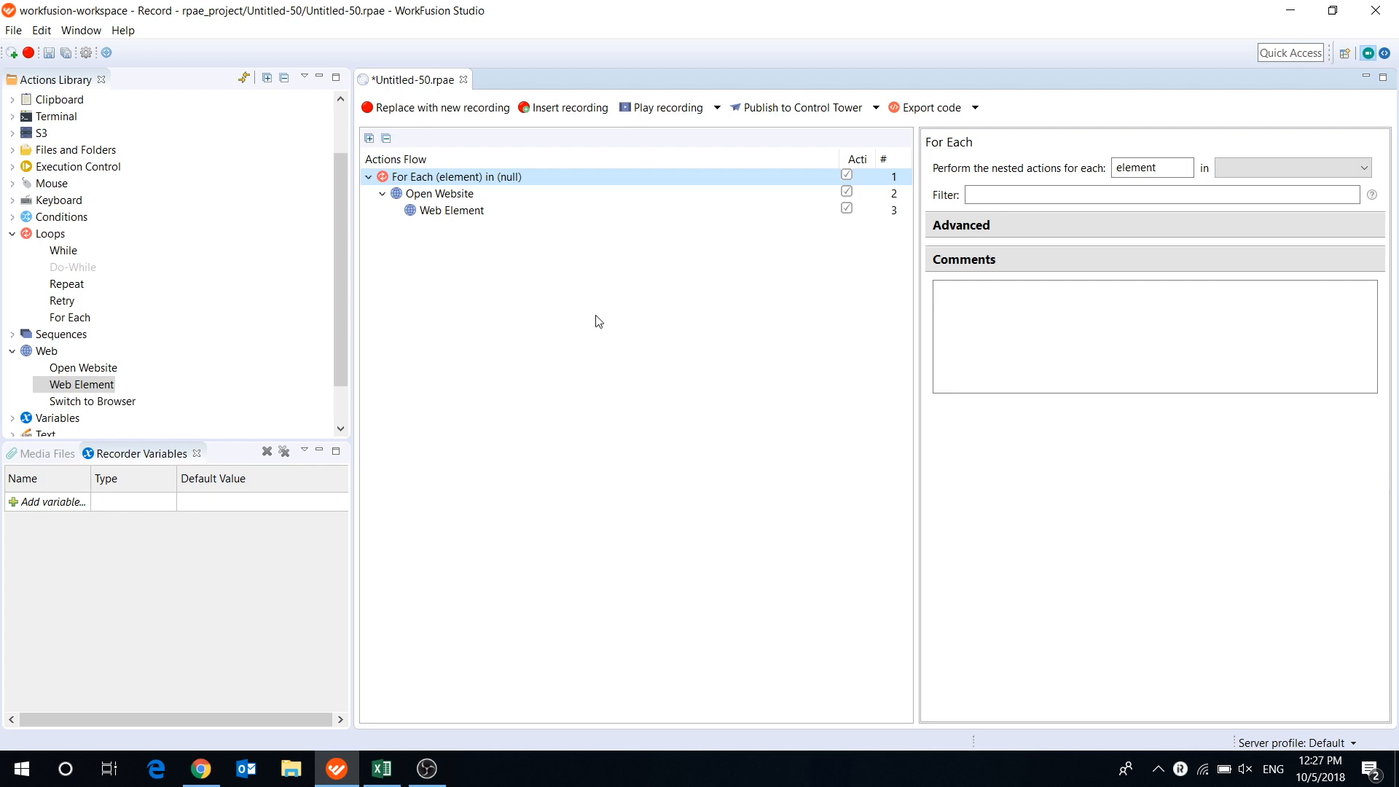
{"action": "mouse_move", "coordinate": [360, 663]}
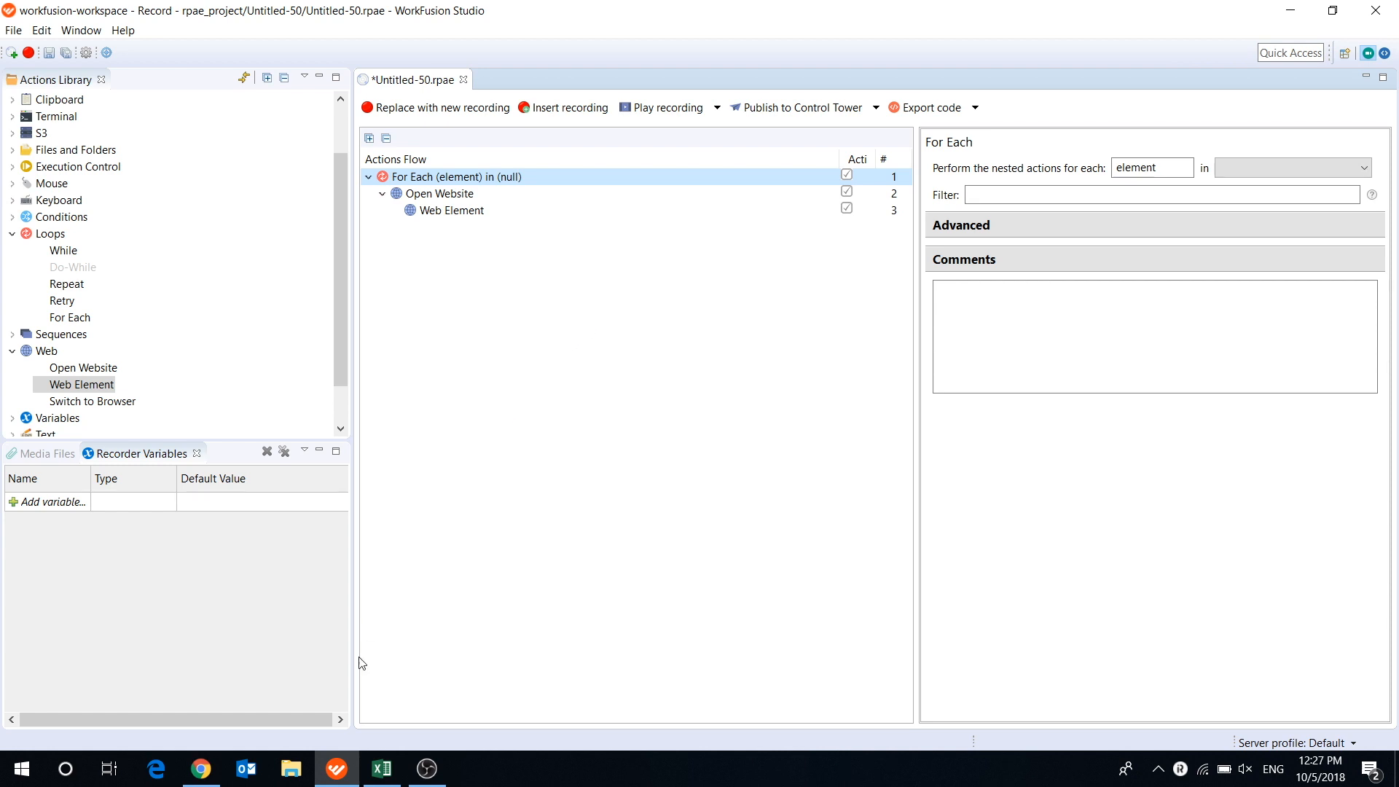
{"action": "left_click", "coordinate": [380, 768]}
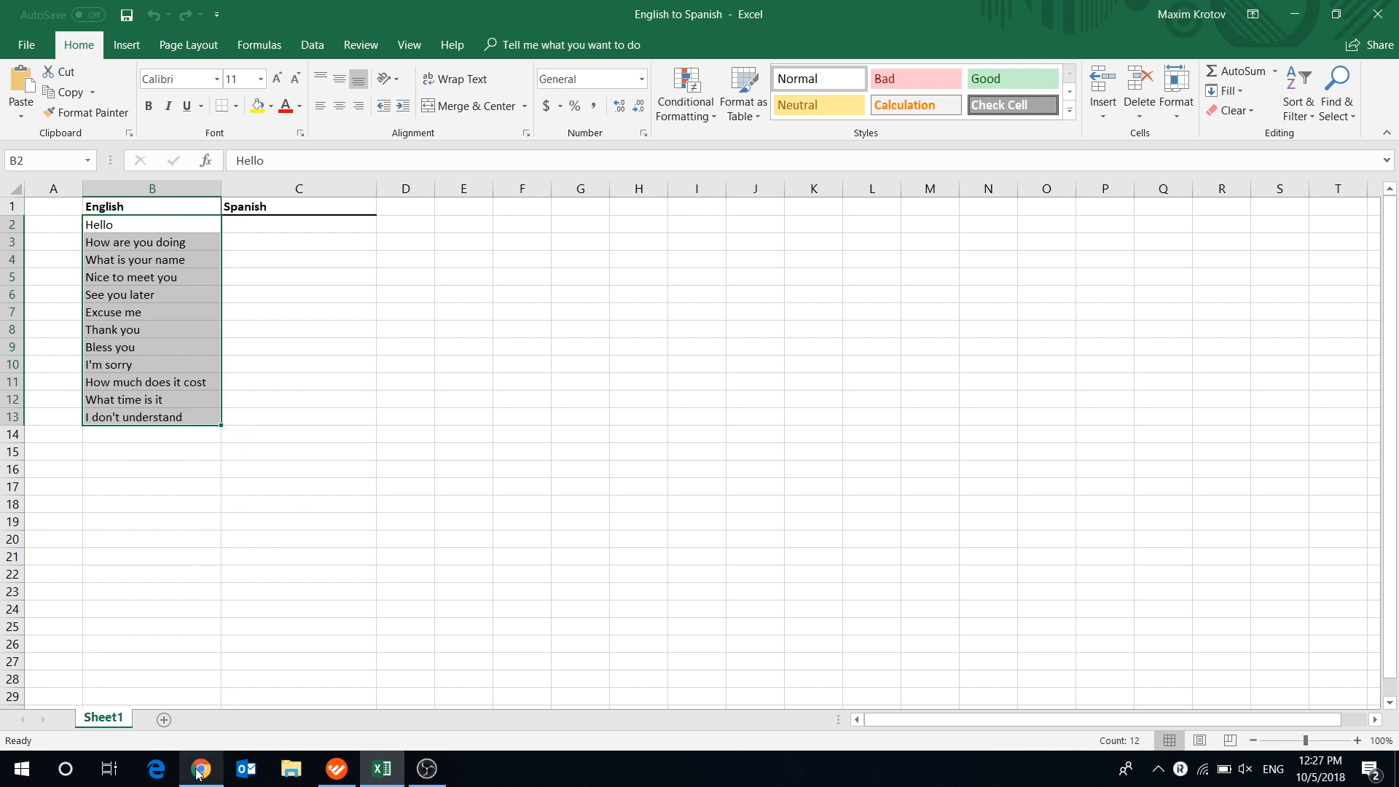
{"action": "left_click", "coordinate": [200, 768]}
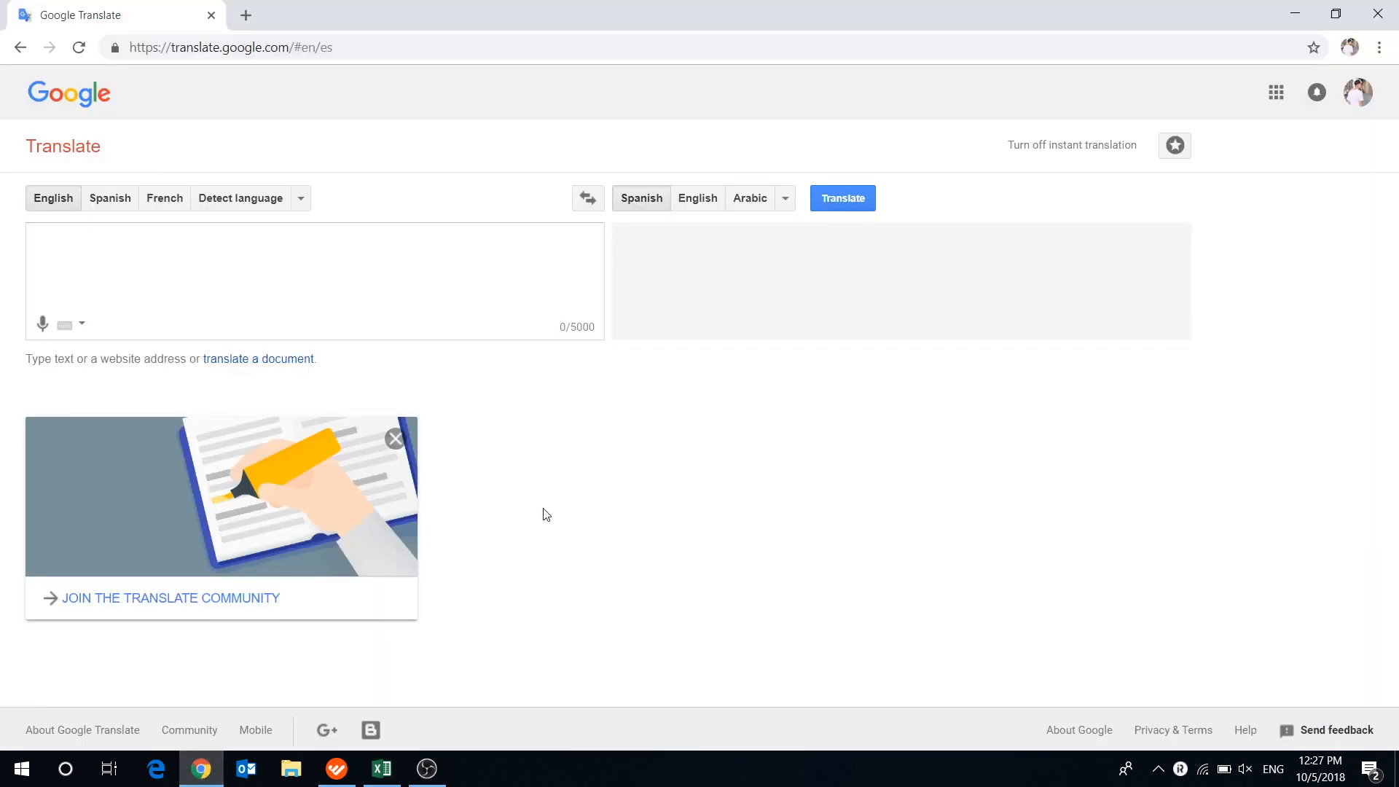
{"action": "left_click", "coordinate": [380, 768]}
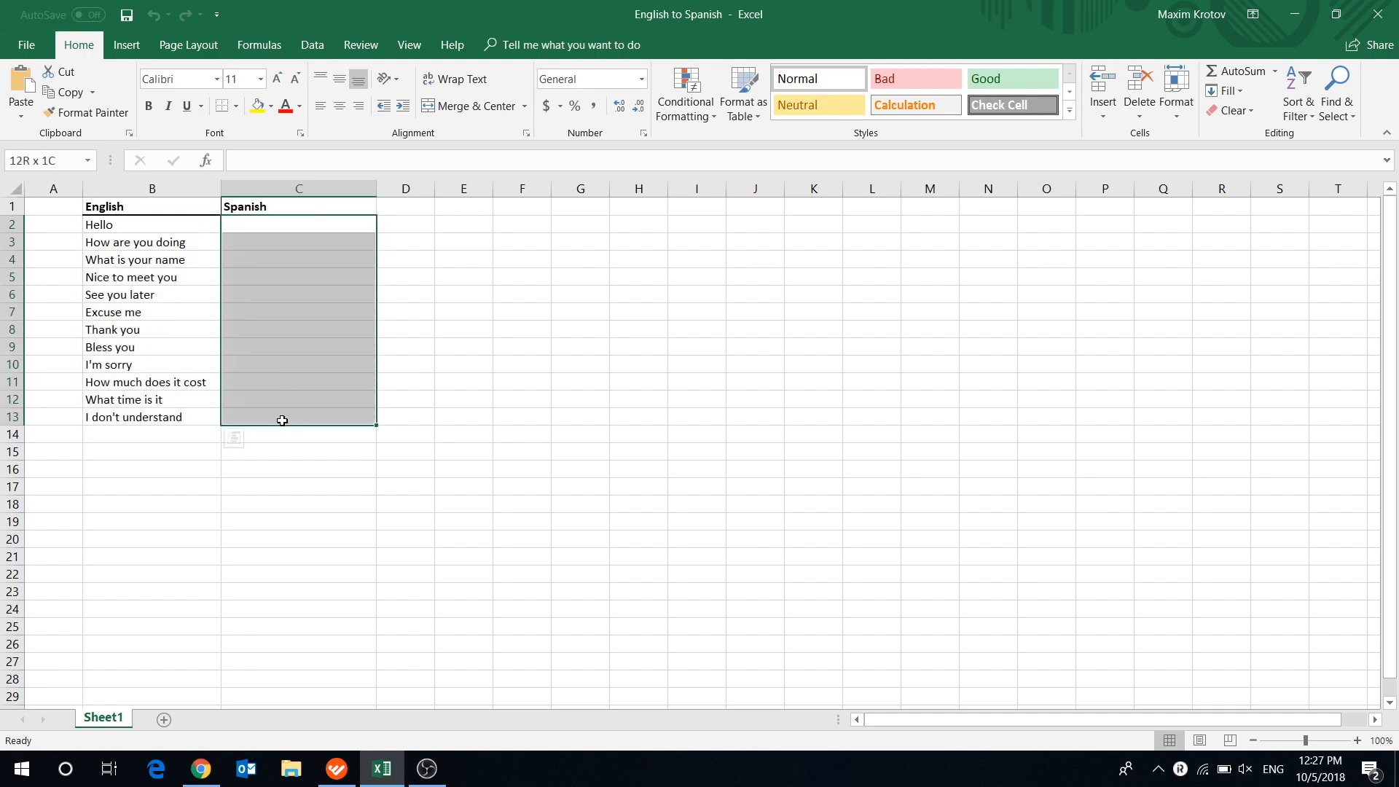
{"action": "left_click", "coordinate": [297, 468]}
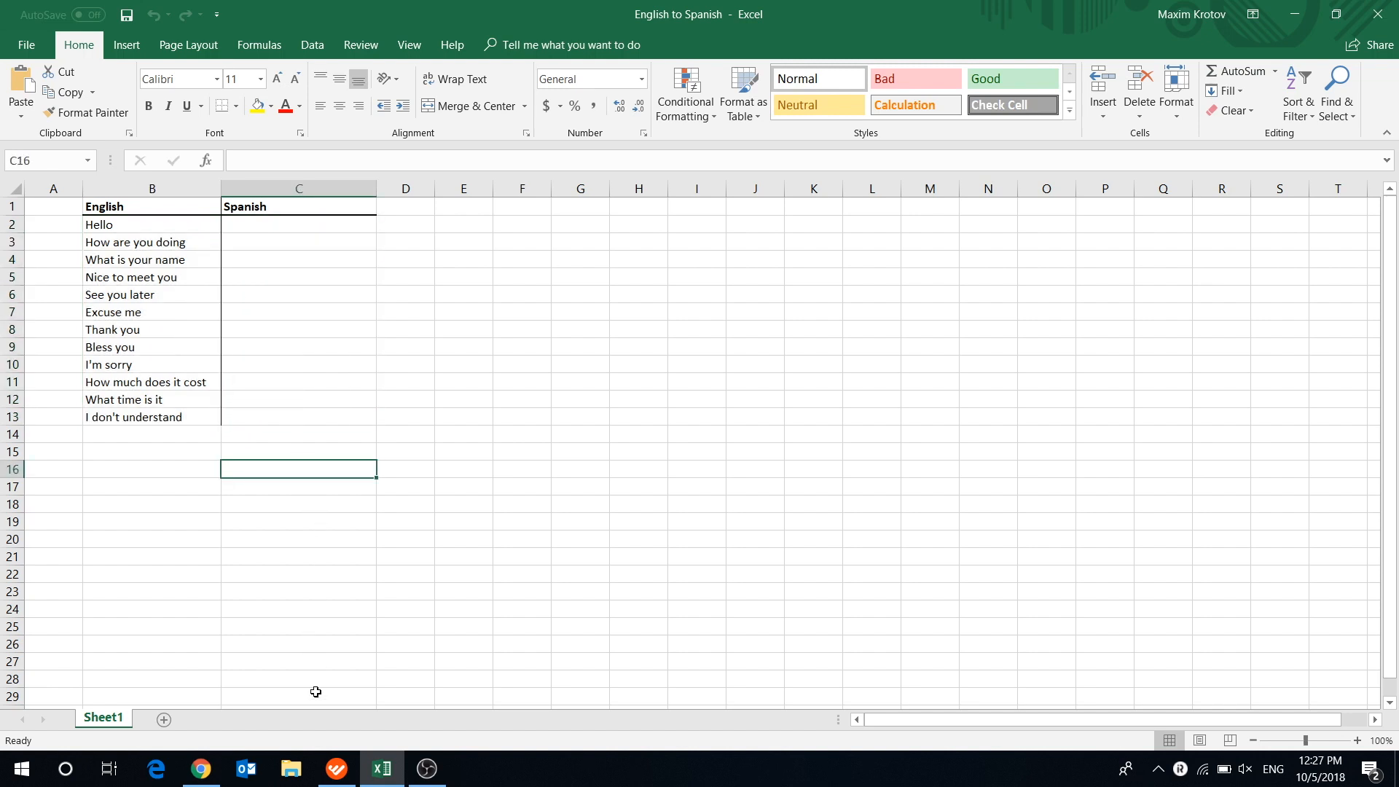
{"action": "left_click", "coordinate": [337, 768]}
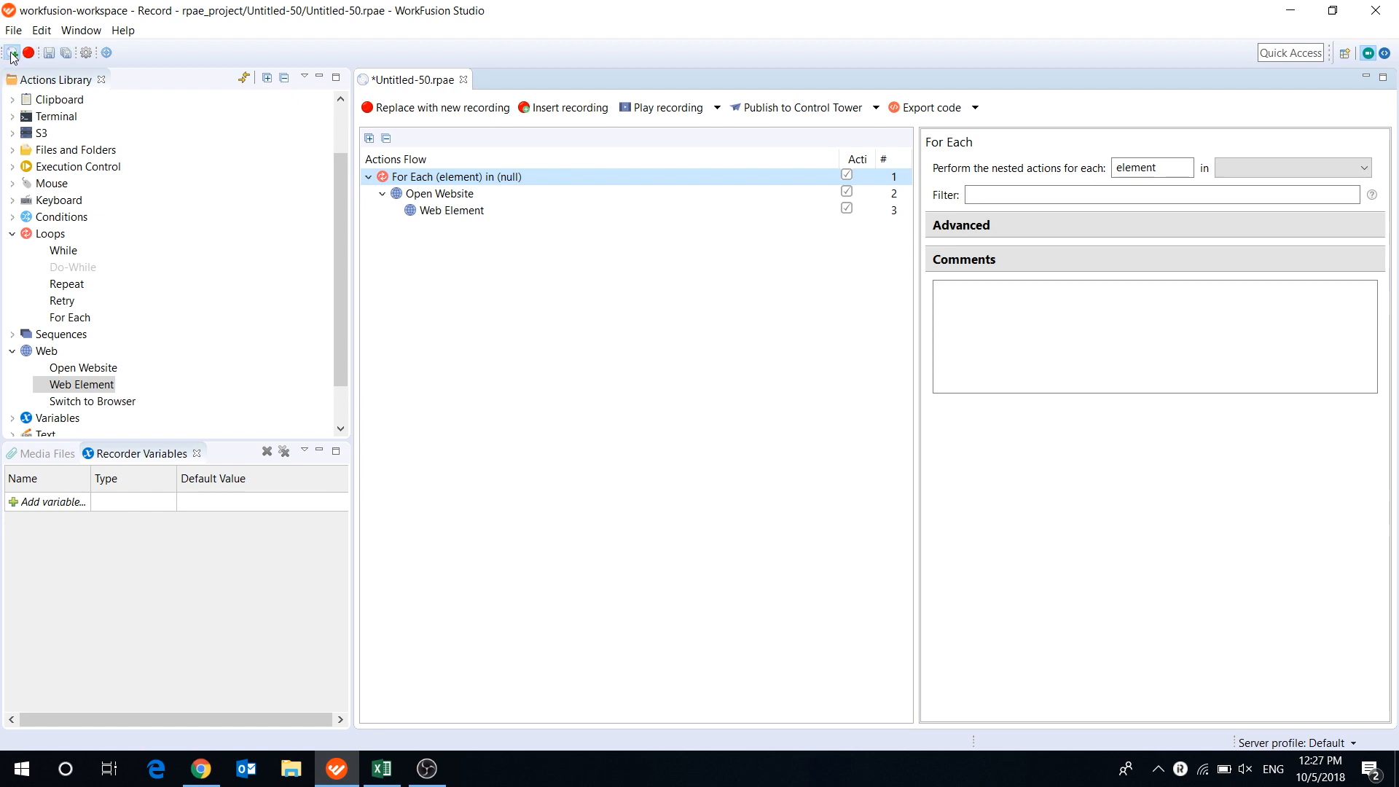
Begin a new recording with an Open Spreadsheet action pointing to English to Spanish.xlsx on the Desktop
{"action": "left_click", "coordinate": [13, 53]}
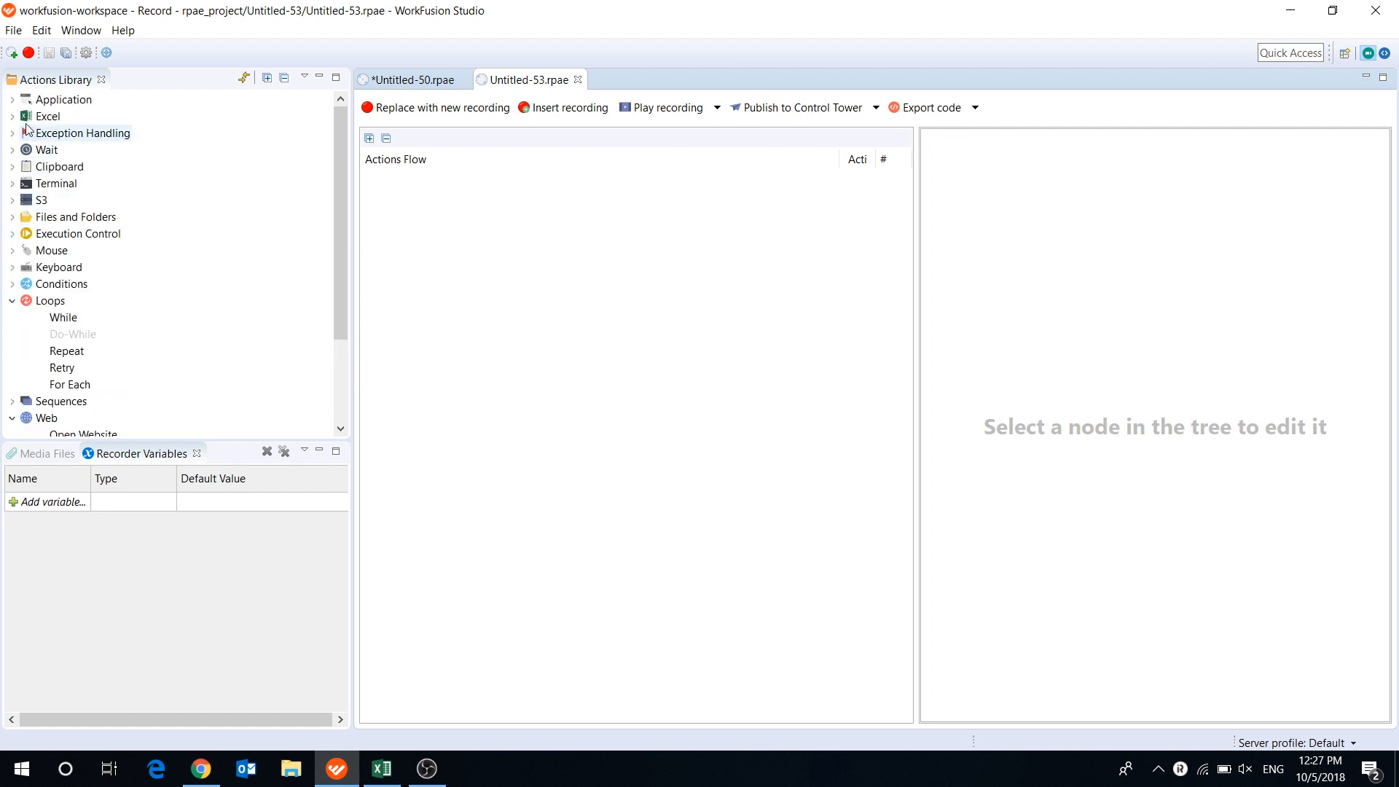
{"action": "left_click", "coordinate": [13, 116]}
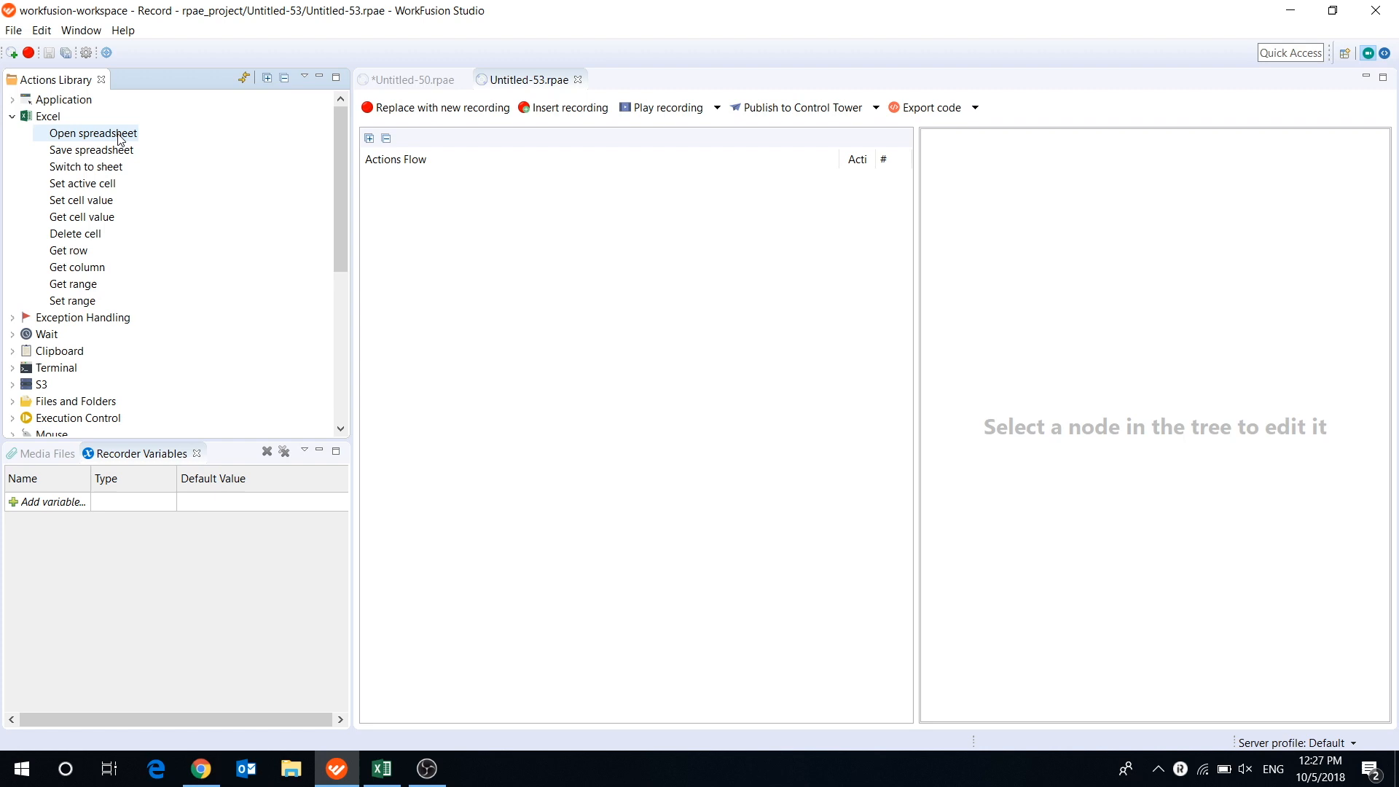
{"action": "double_click", "coordinate": [94, 133]}
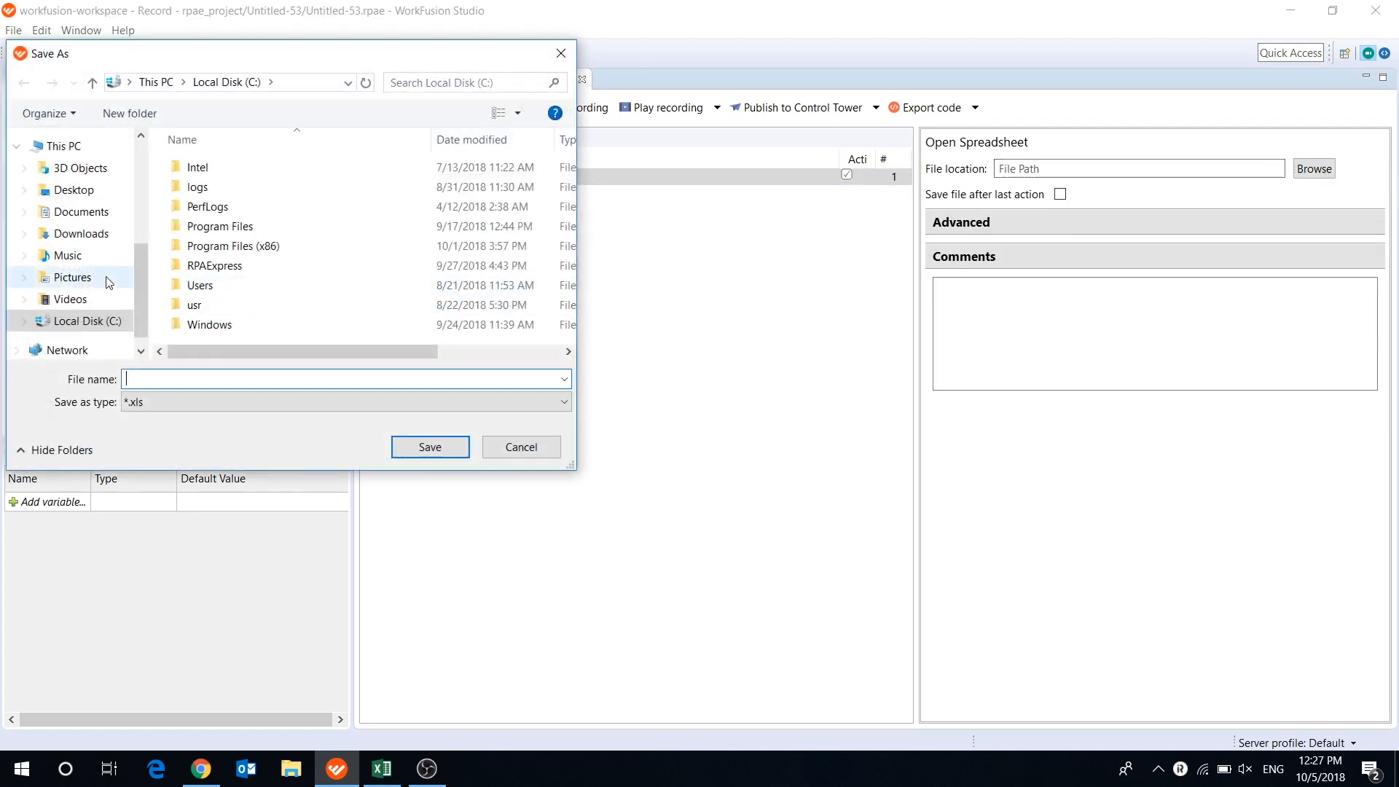
{"action": "left_click", "coordinate": [74, 189]}
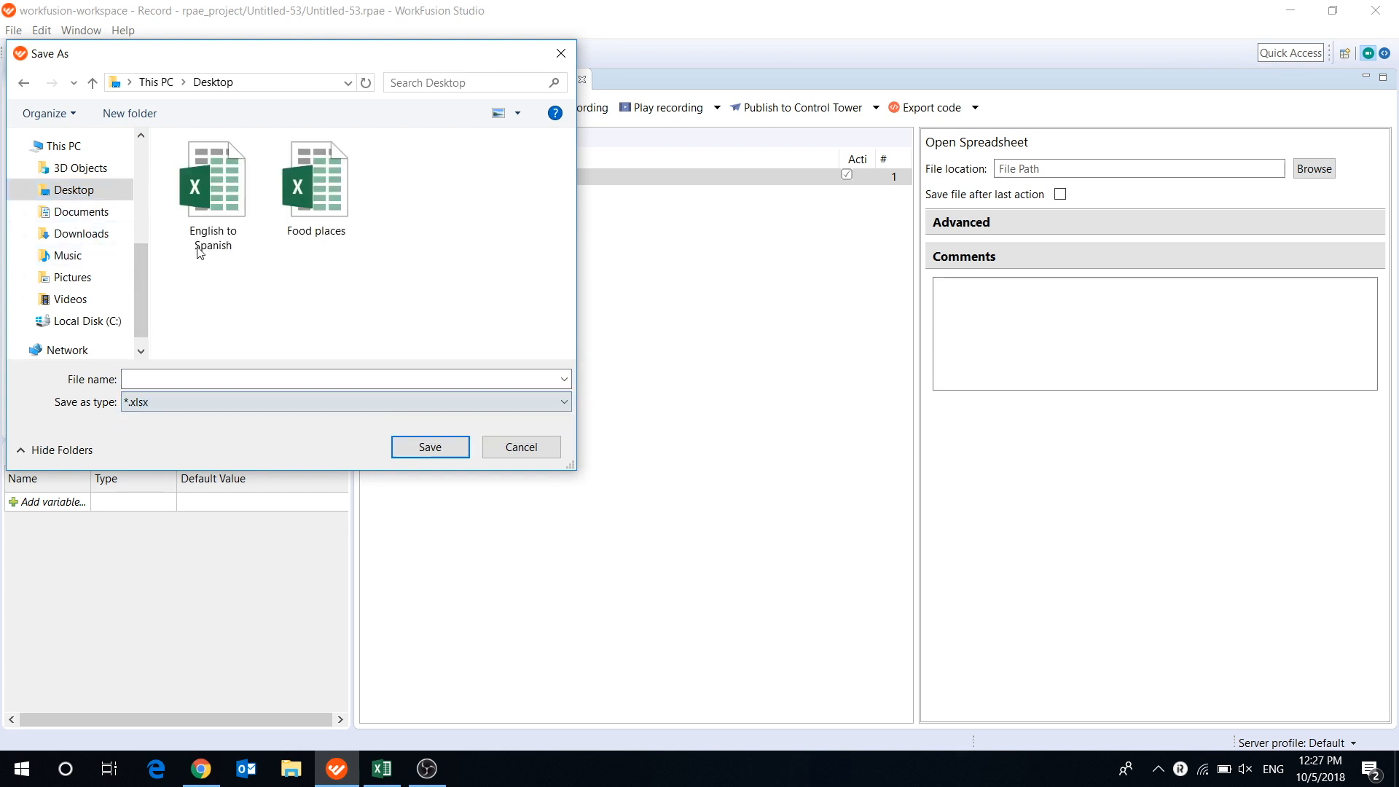
{"action": "left_click", "coordinate": [428, 448]}
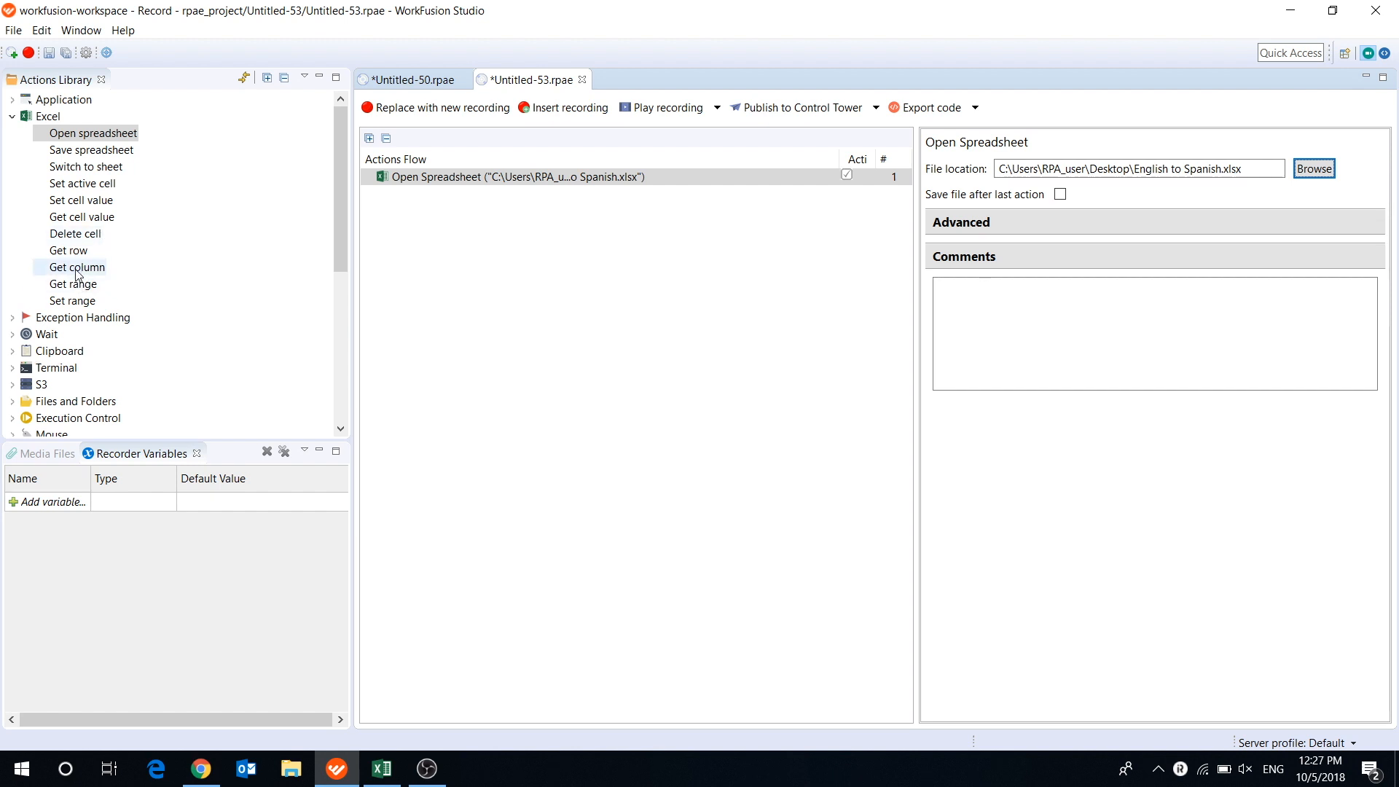
Glance at the English phrases sheet in Excel and return to the bot recording
{"action": "left_click", "coordinate": [516, 176]}
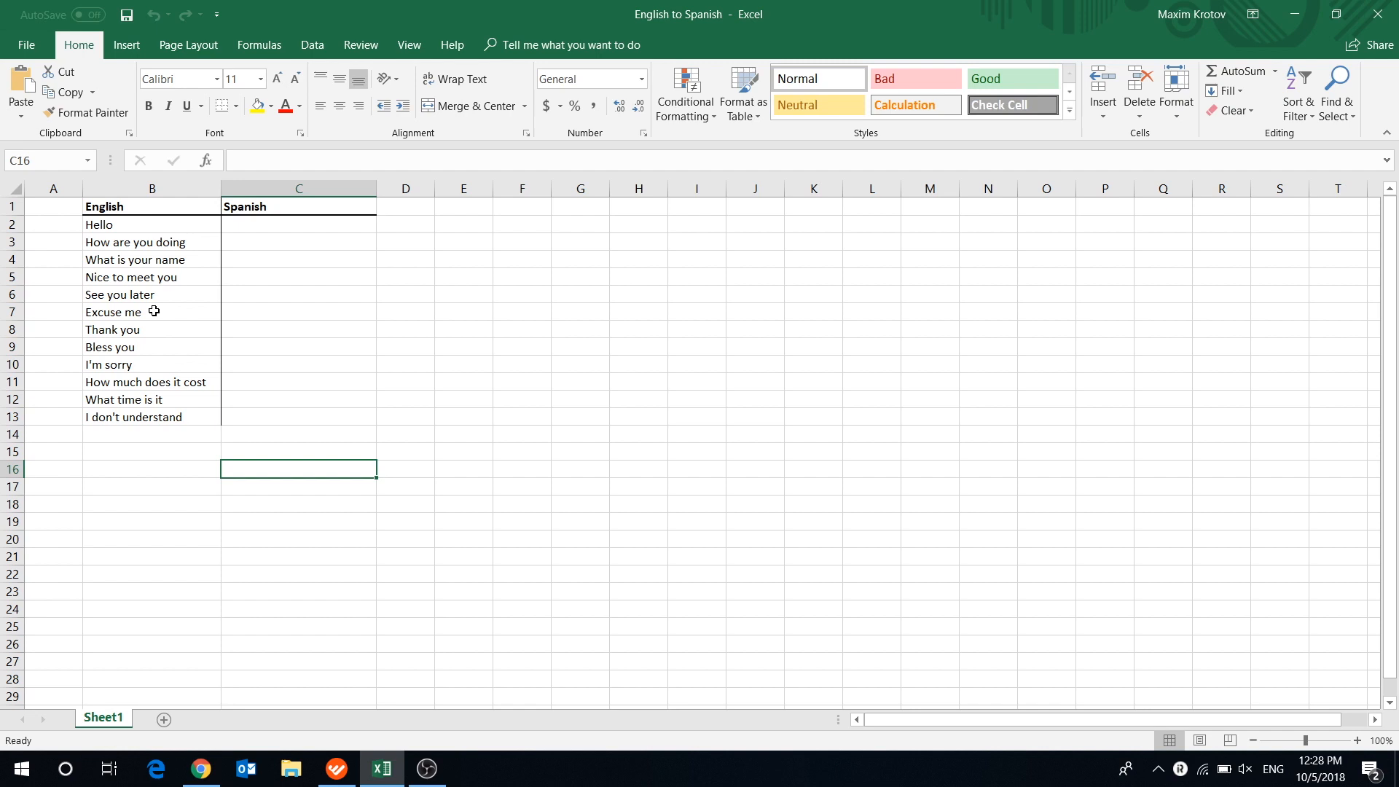
{"action": "left_click", "coordinate": [297, 521]}
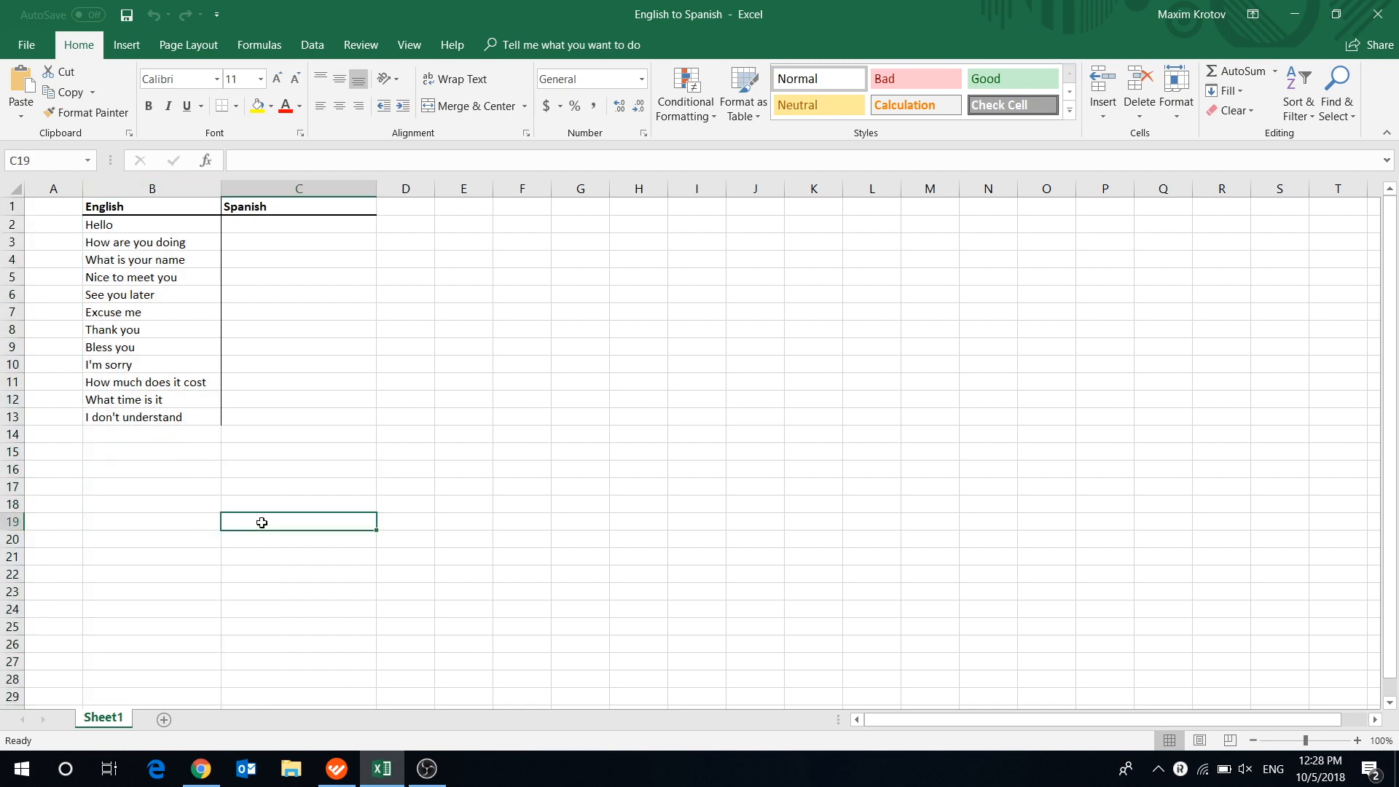
{"action": "left_click", "coordinate": [335, 769]}
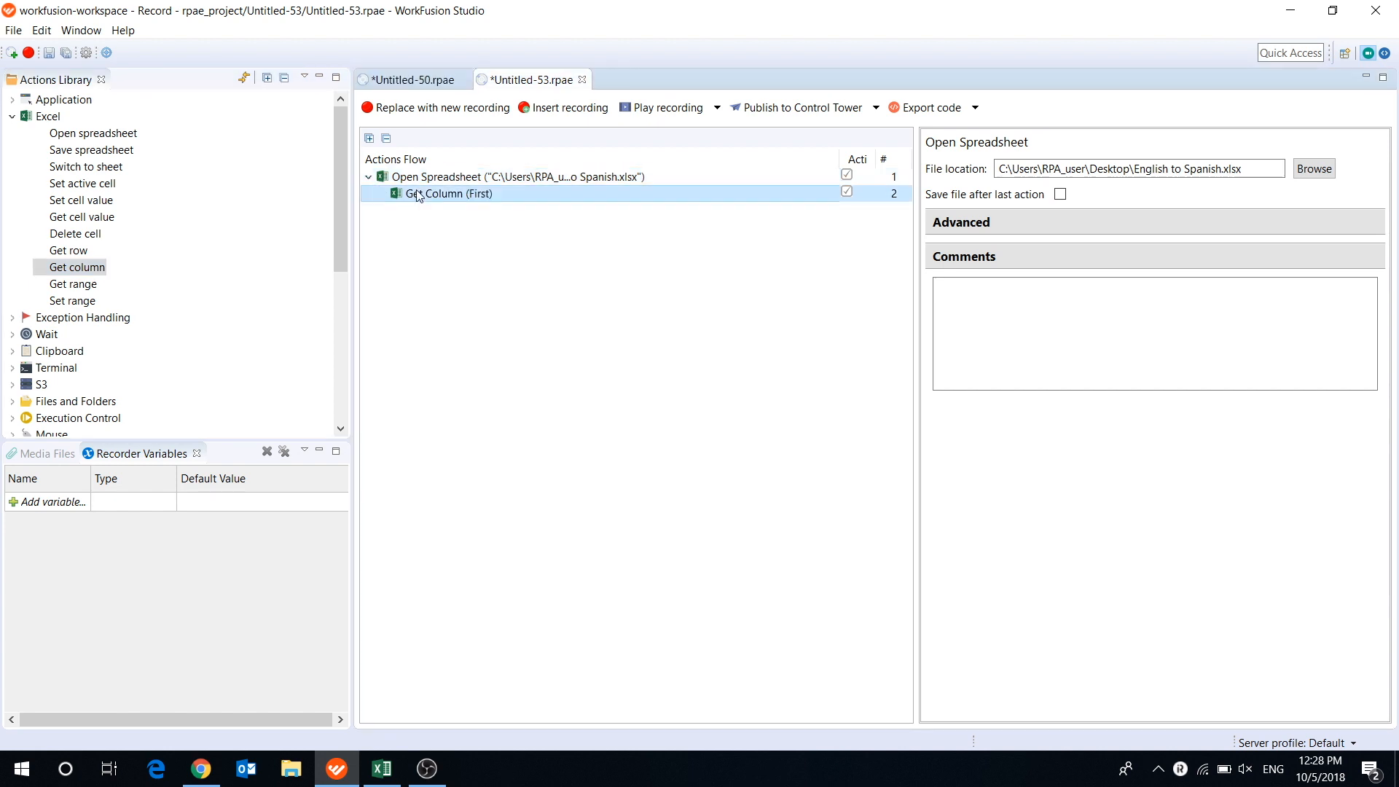
Read column B into a new List variable english_phrases in the Get Column step
{"action": "left_click", "coordinate": [448, 194]}
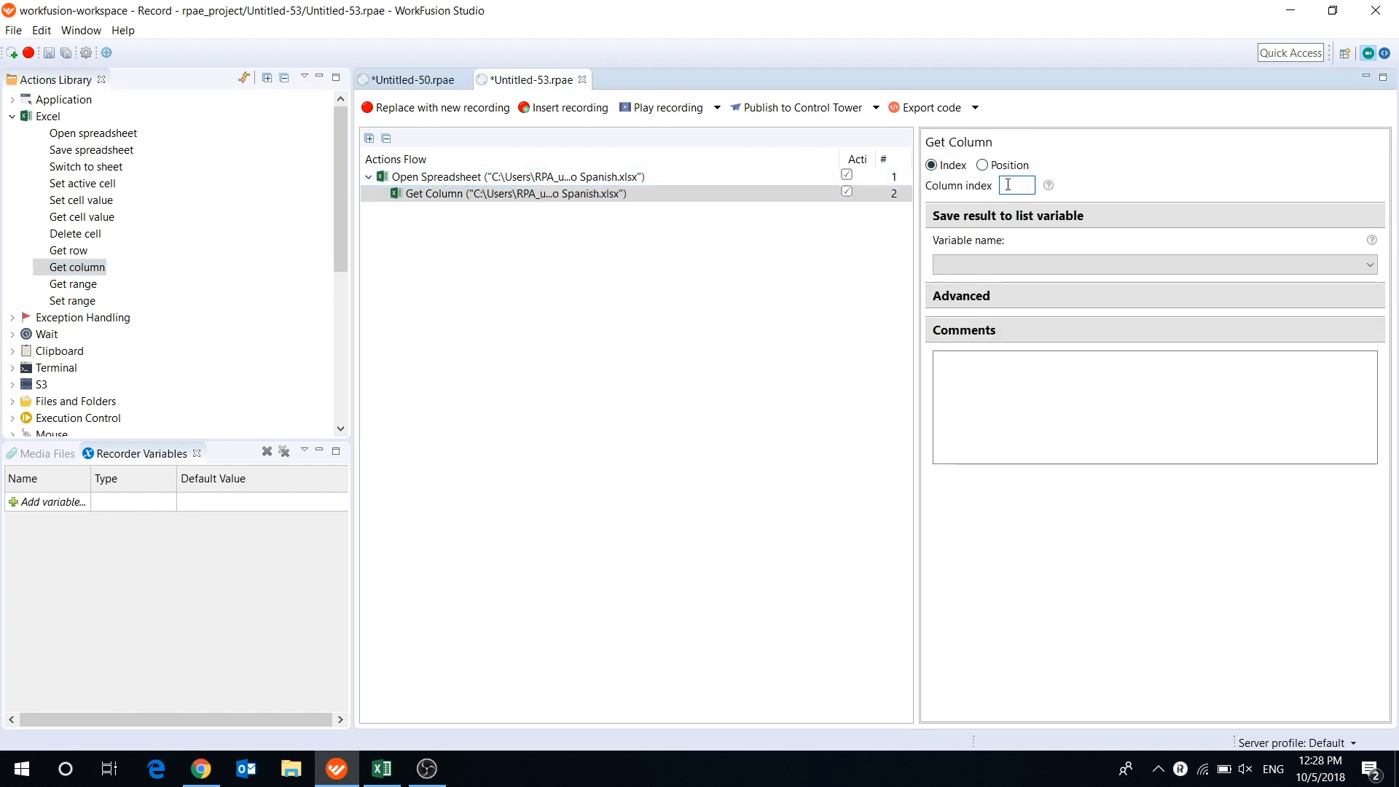
{"action": "type", "text": "B"}
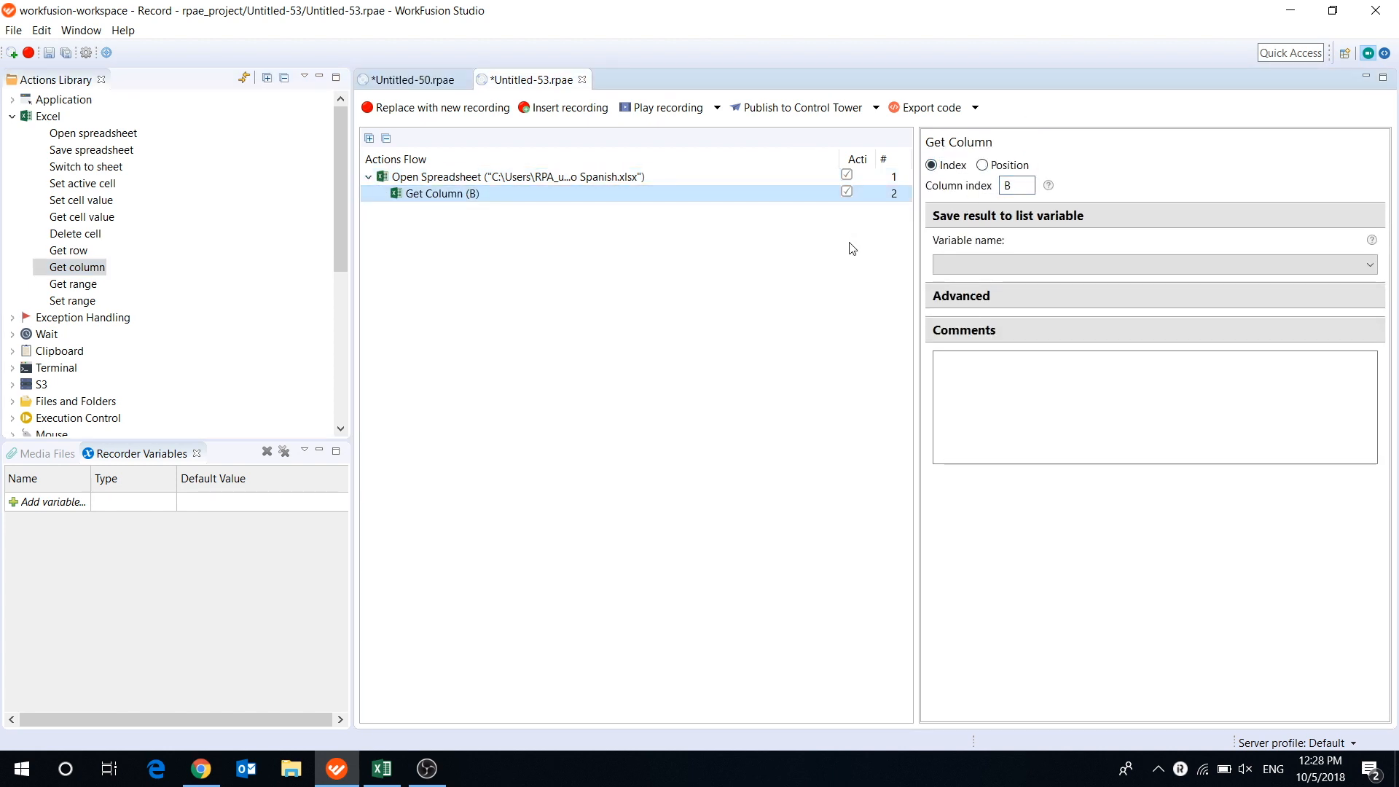
{"action": "left_click", "coordinate": [54, 502]}
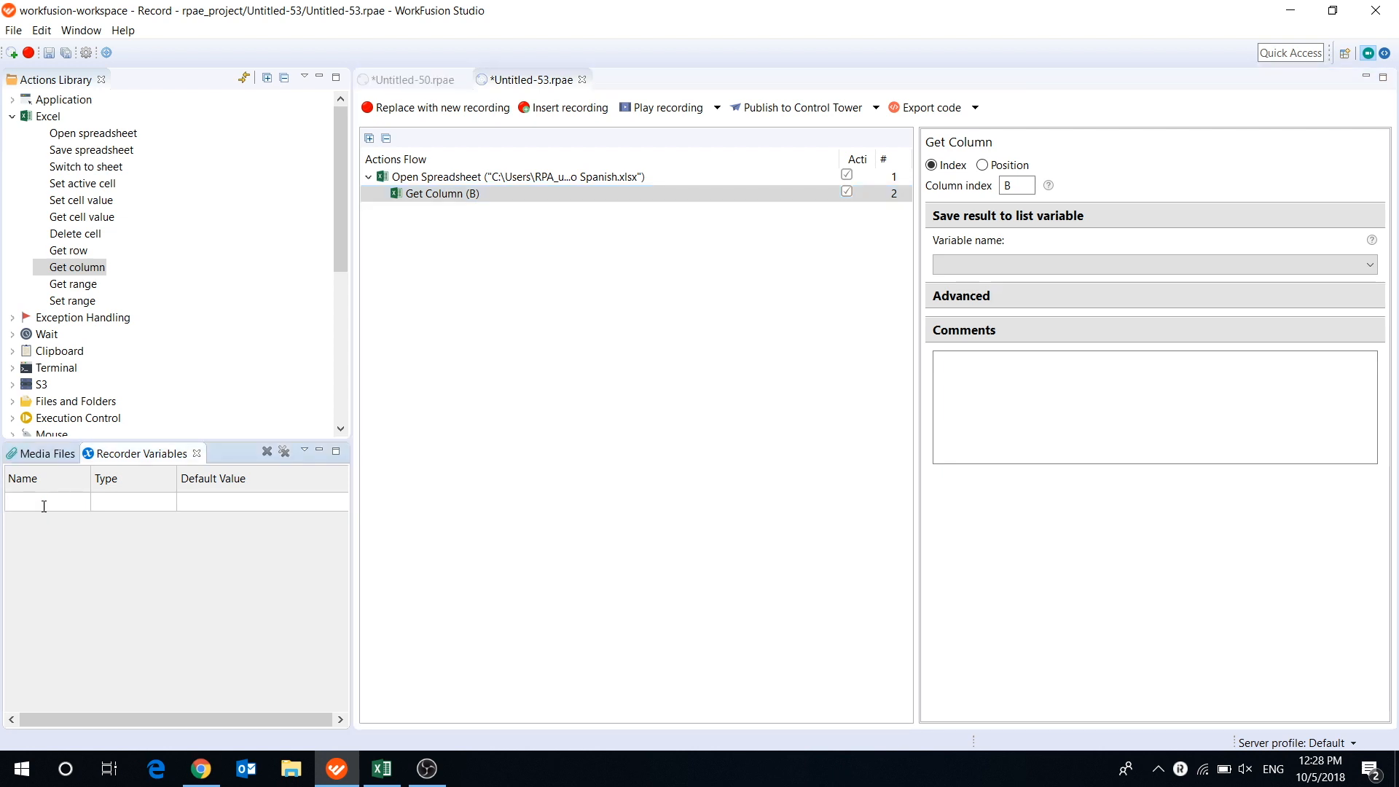
{"action": "type", "text": "english_phras"}
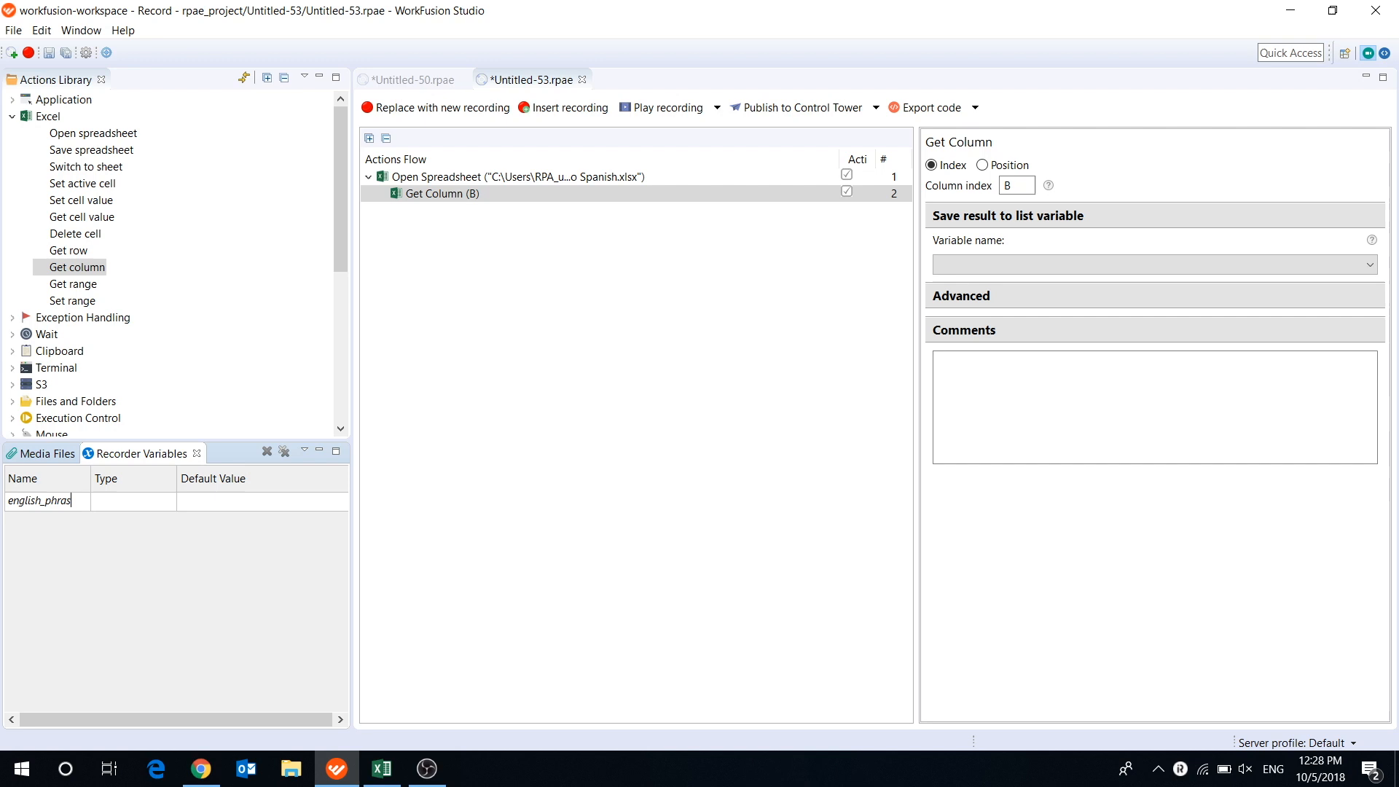
{"action": "left_click", "coordinate": [171, 500]}
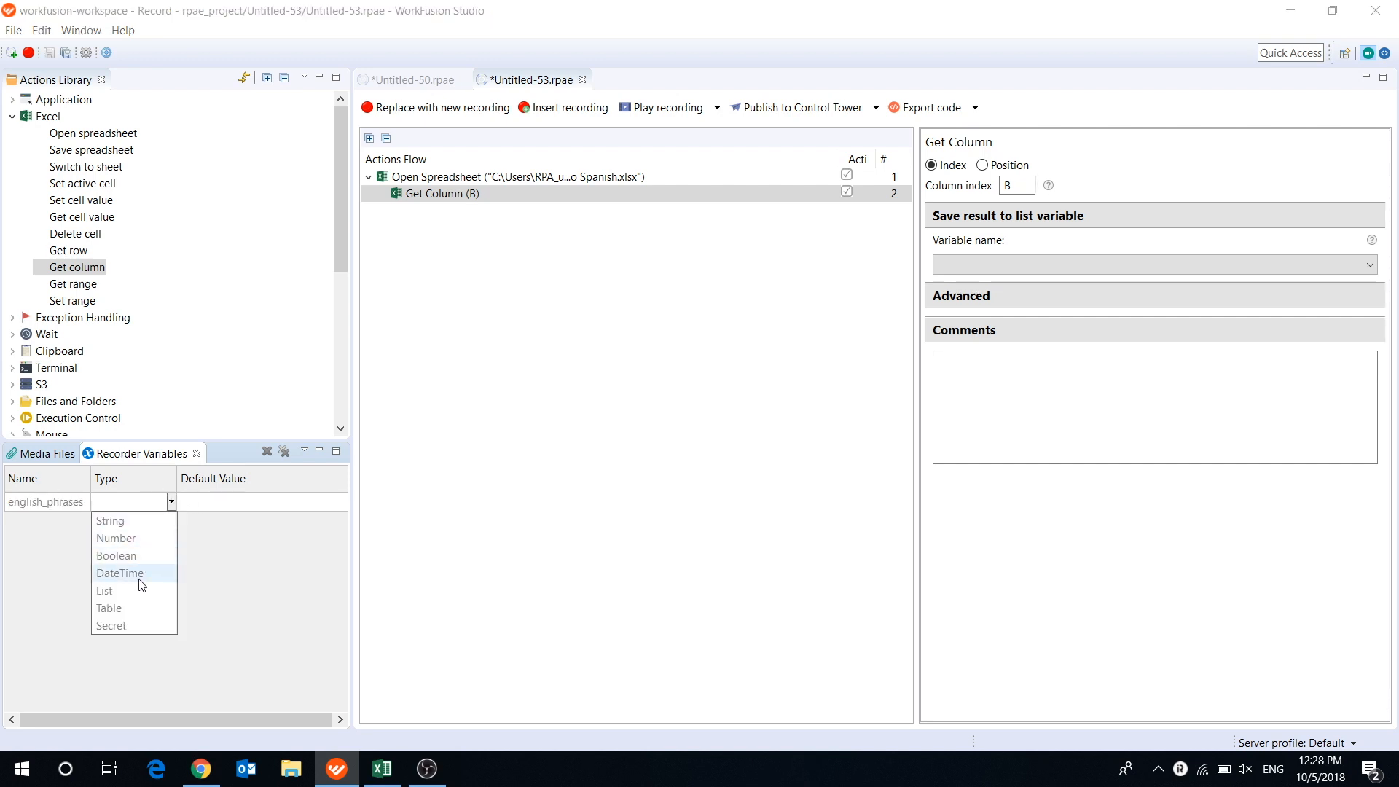
{"action": "left_click", "coordinate": [103, 590]}
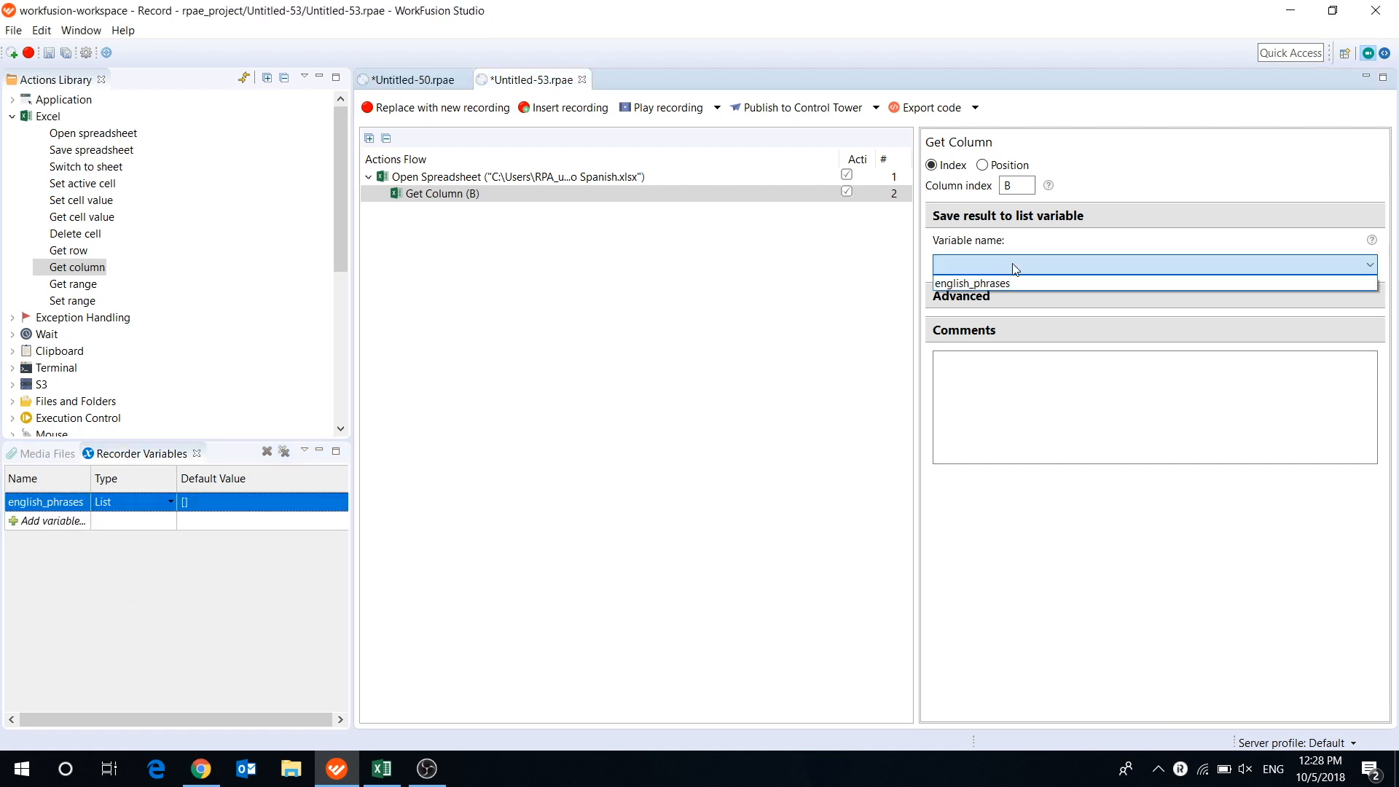
{"action": "left_click", "coordinate": [972, 284]}
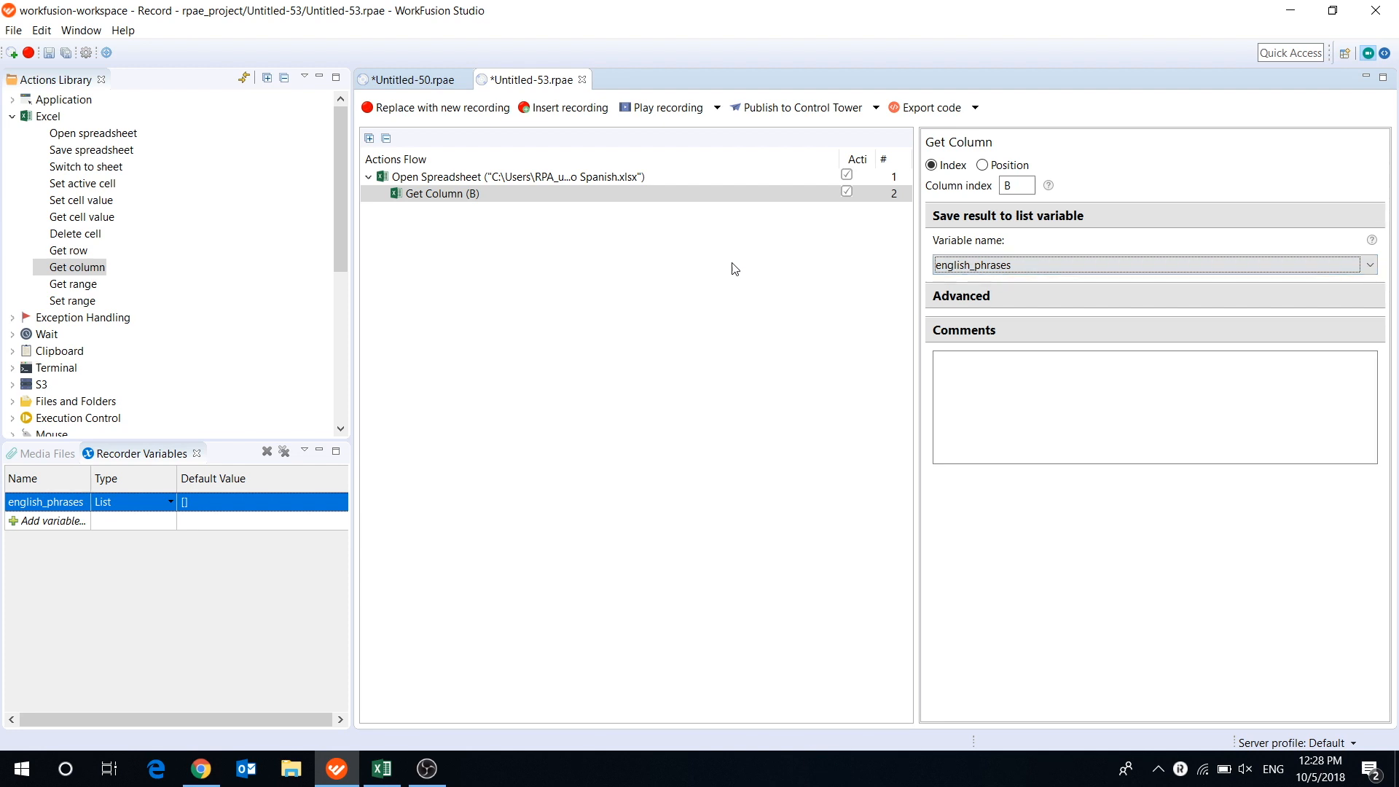
{"action": "scroll", "scroll_direction": "down", "scroll_amount": 3}
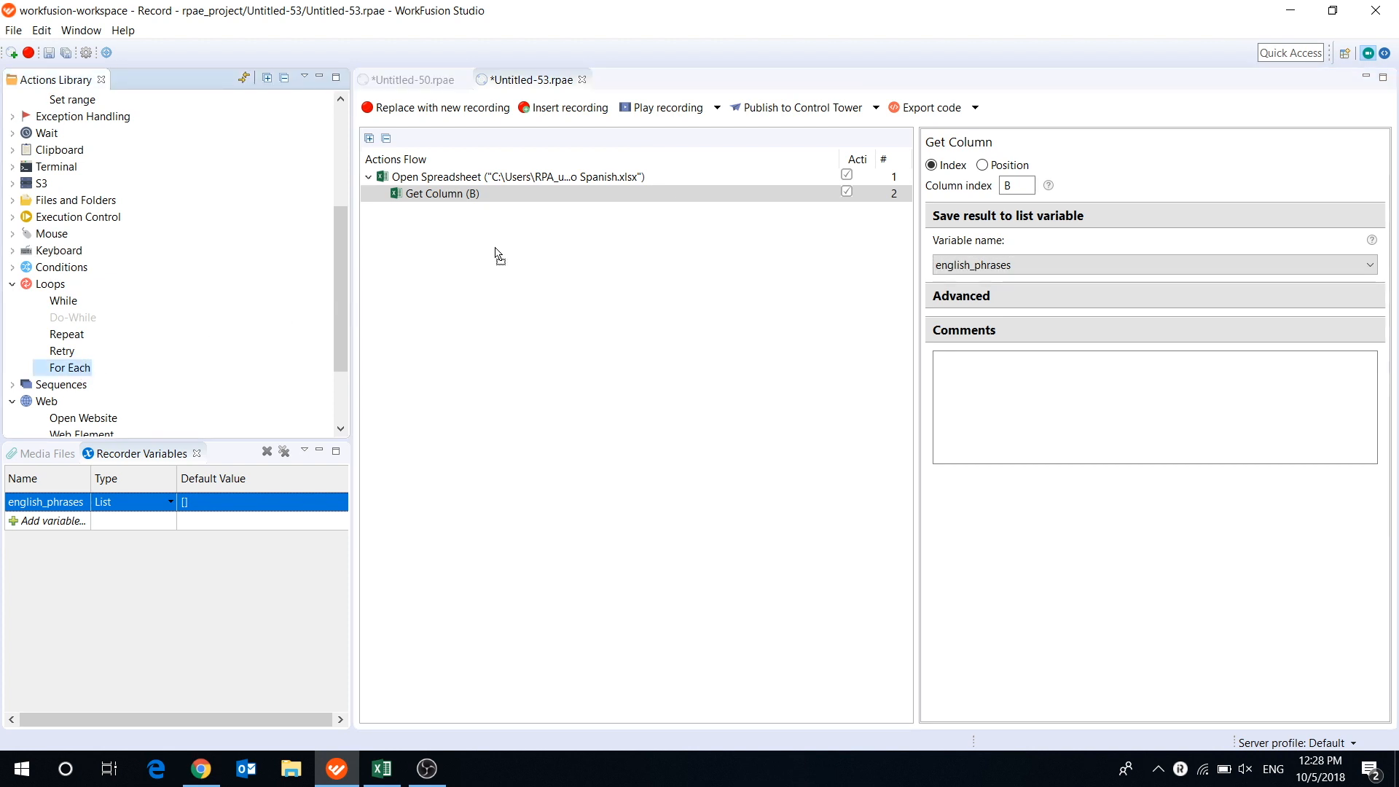
Loop each 'element' over english_phrases and check the English header in cell B1
{"action": "double_click", "coordinate": [69, 367]}
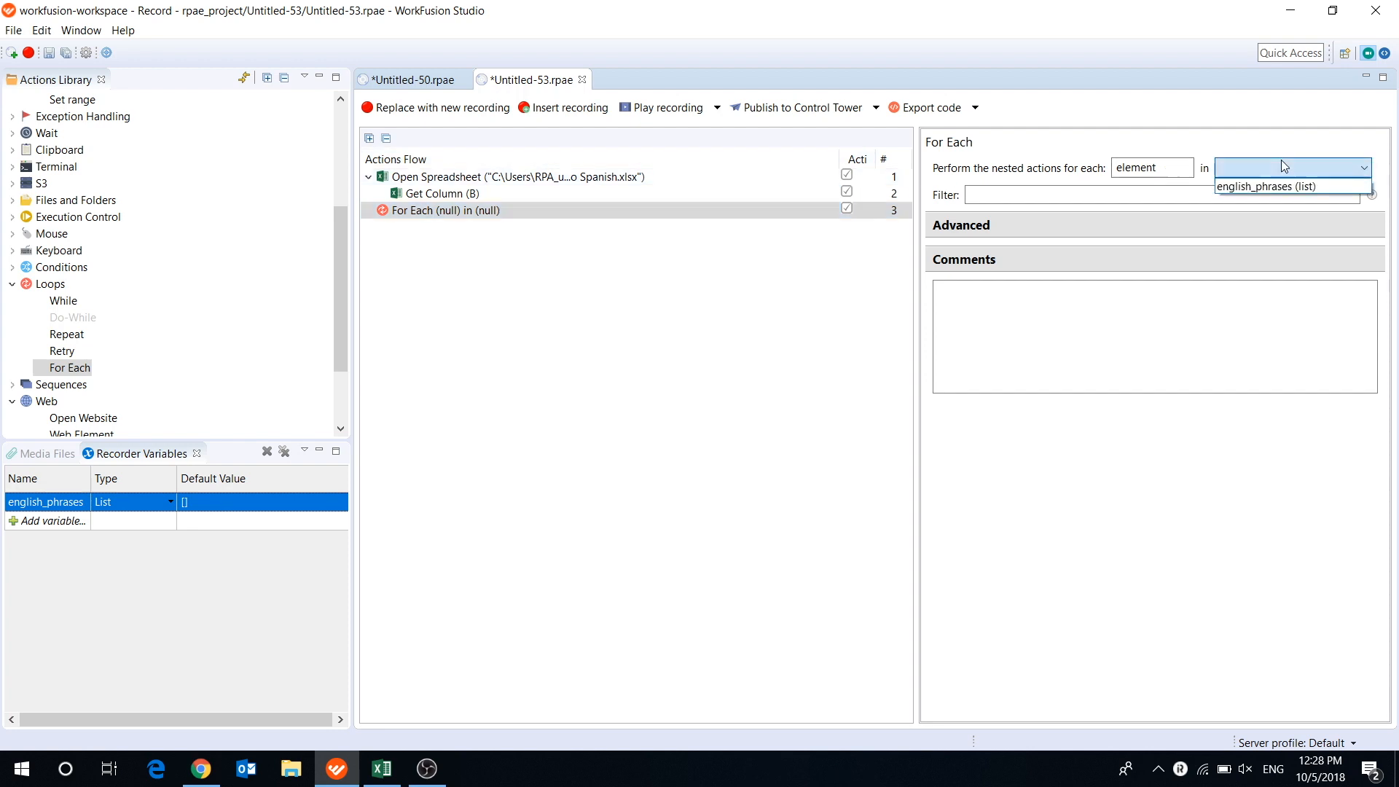
{"action": "left_click", "coordinate": [1289, 186]}
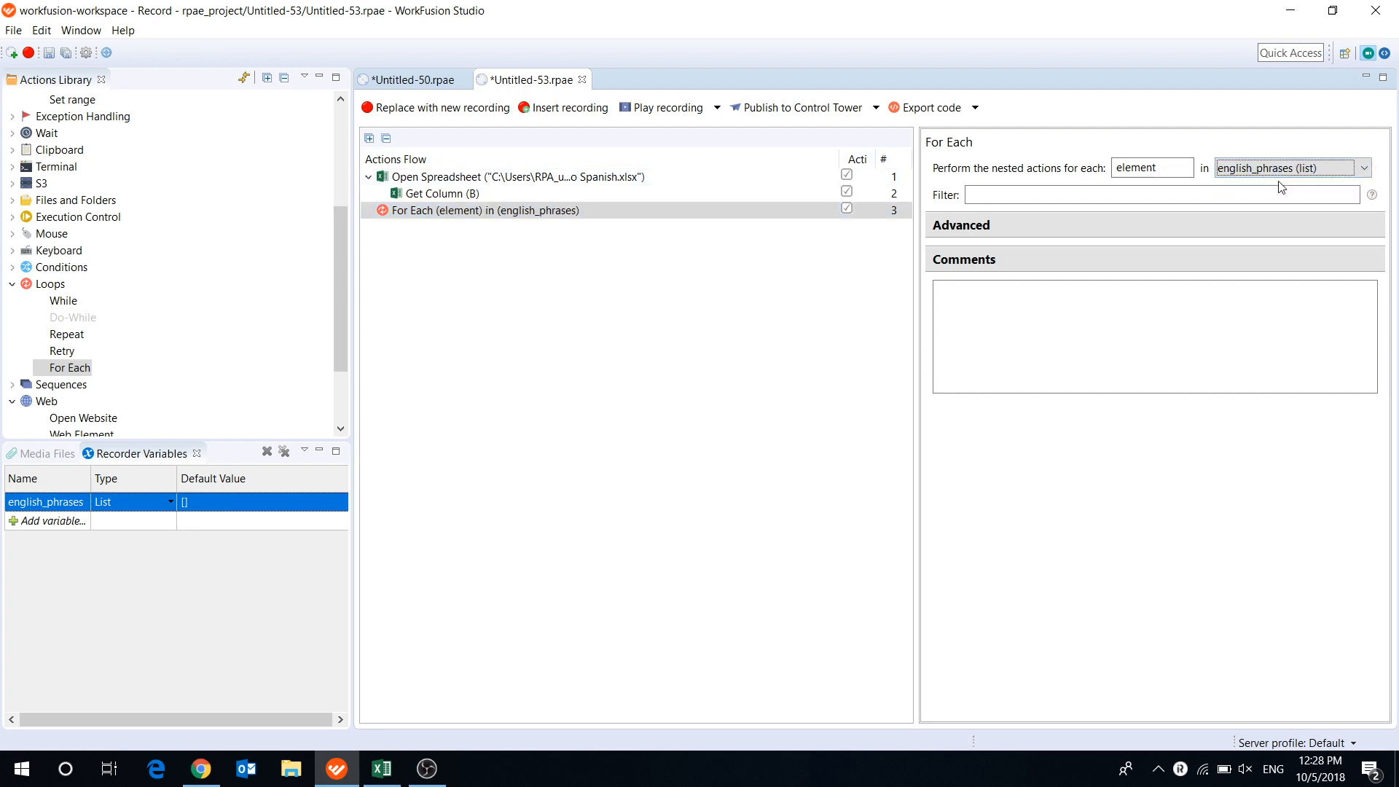
{"action": "left_click", "coordinate": [1151, 167]}
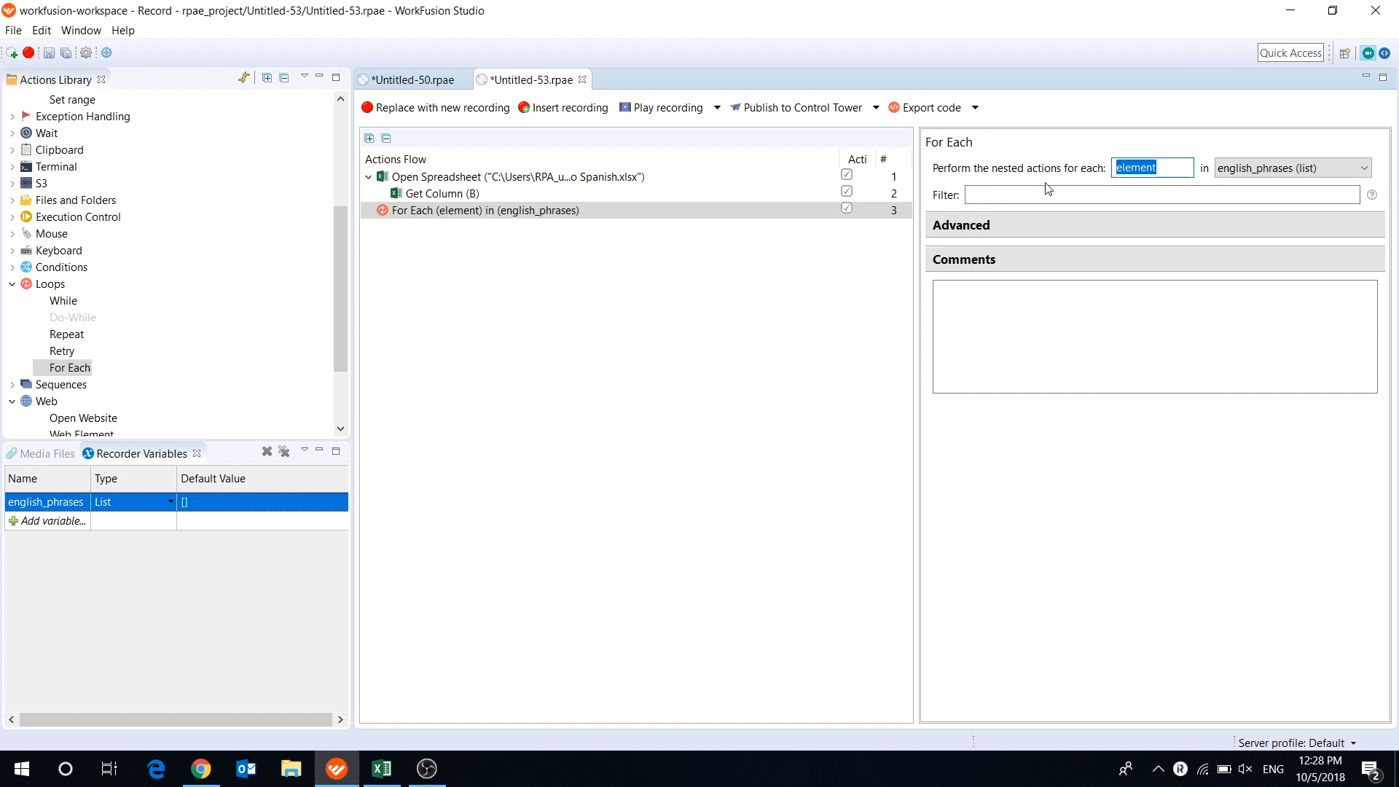
{"action": "mouse_move", "coordinate": [604, 741]}
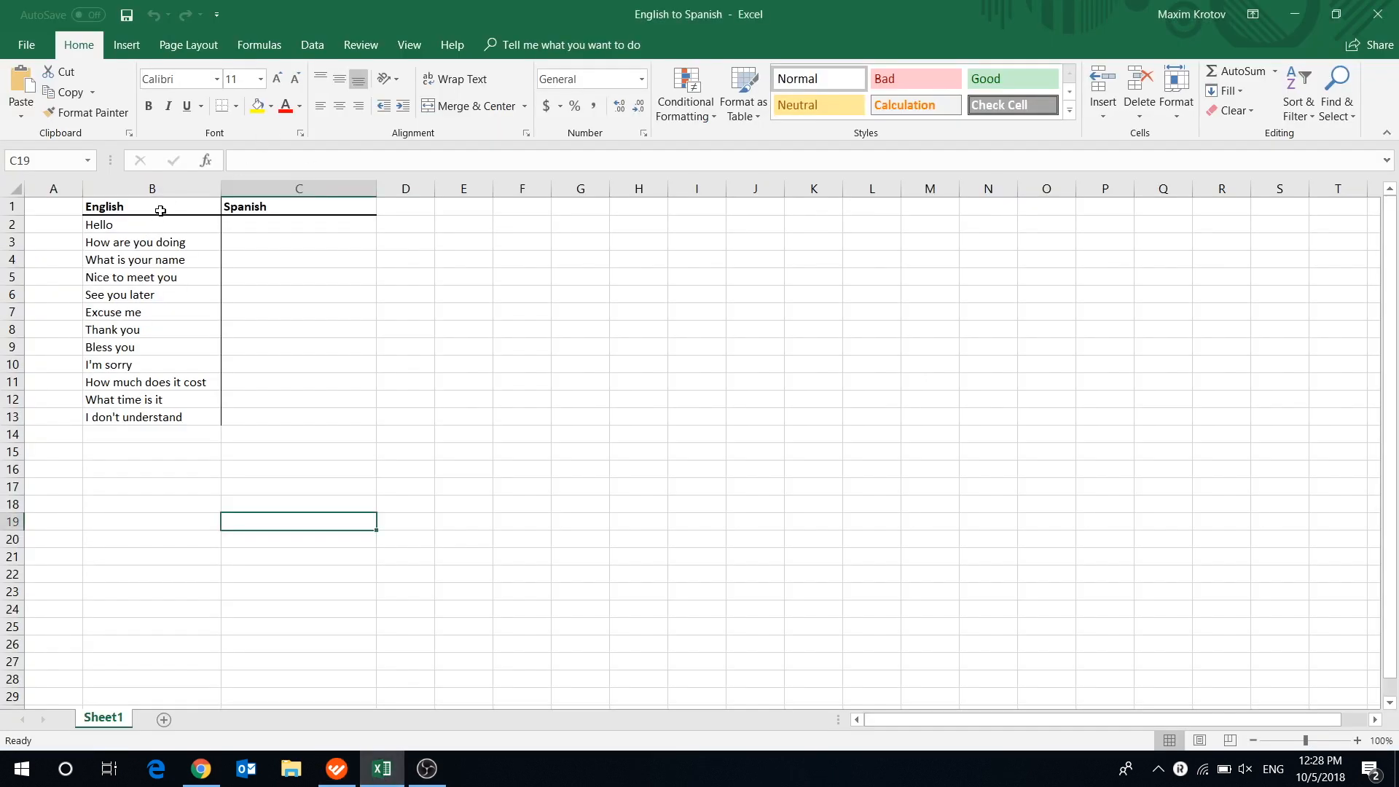
{"action": "left_click", "coordinate": [152, 205]}
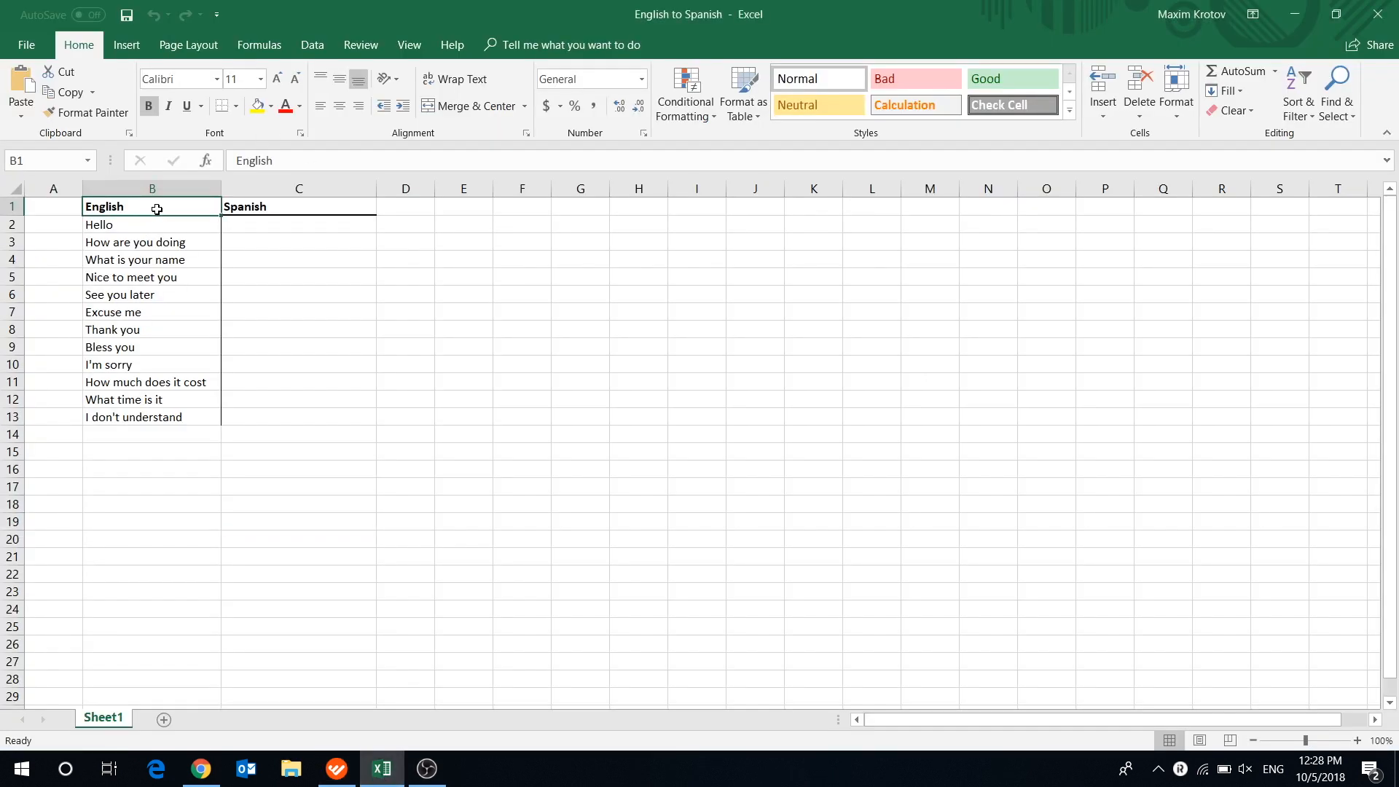
{"action": "left_click", "coordinate": [152, 224]}
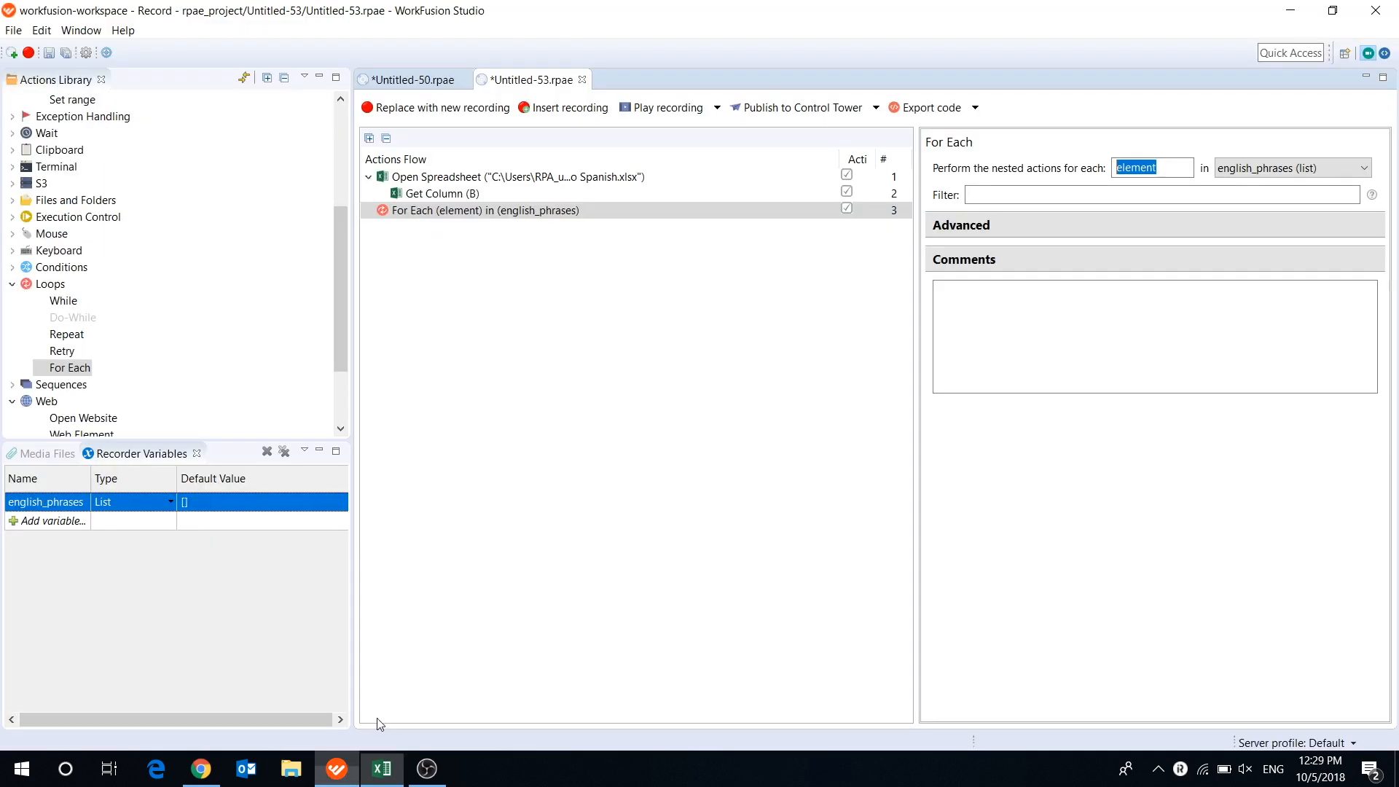
Enter the filter 2-* on the For Each loop to skip the header row
{"action": "left_click", "coordinate": [1160, 194]}
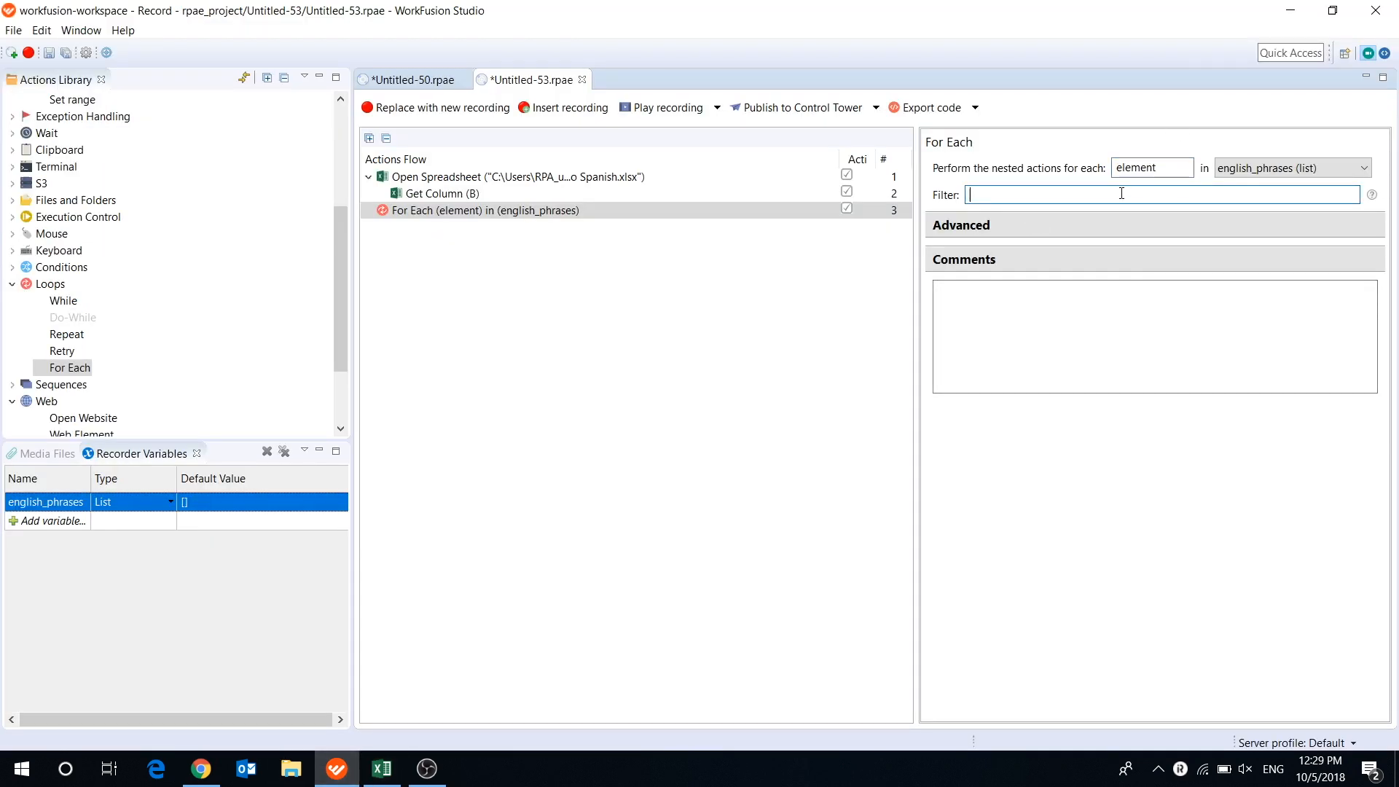
{"action": "type", "text": "2-"}
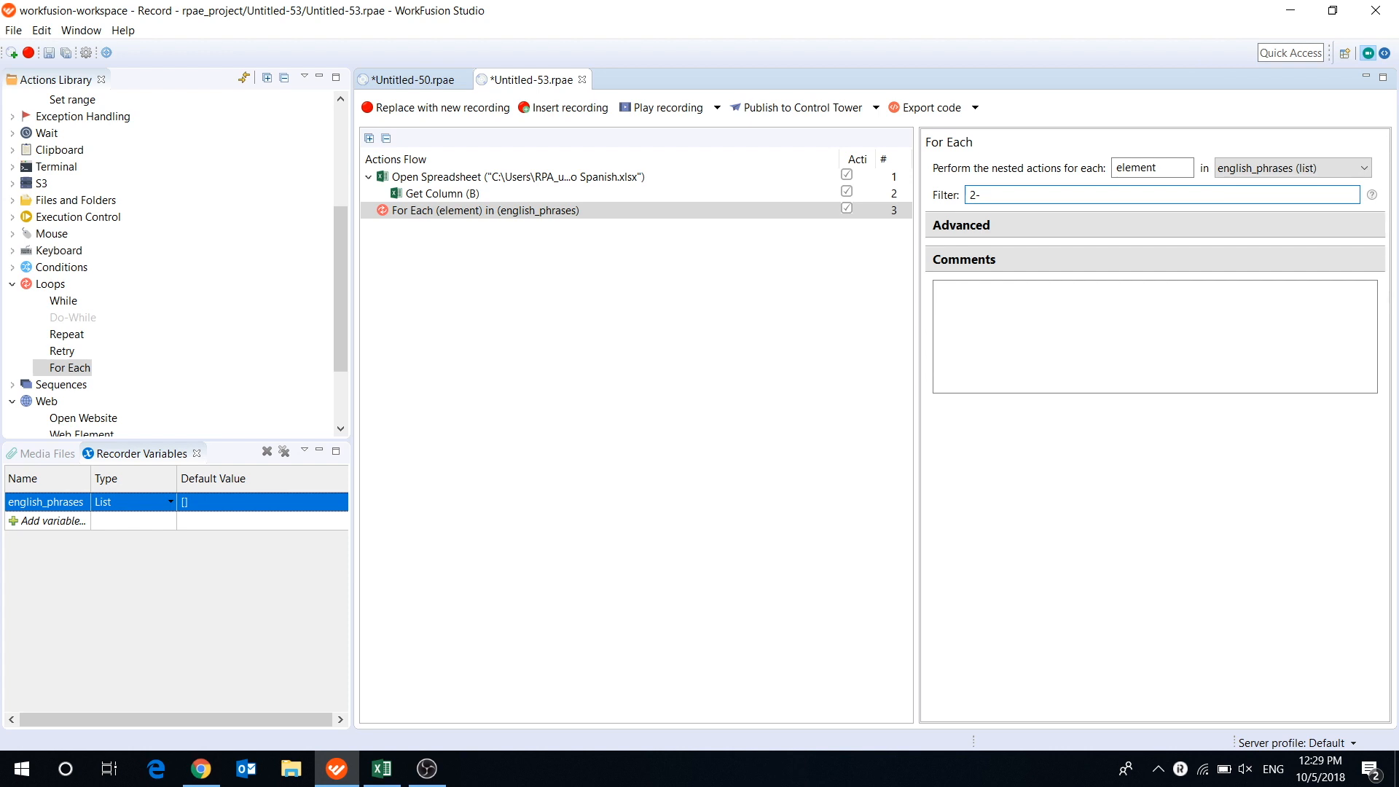
{"action": "type", "text": "*"}
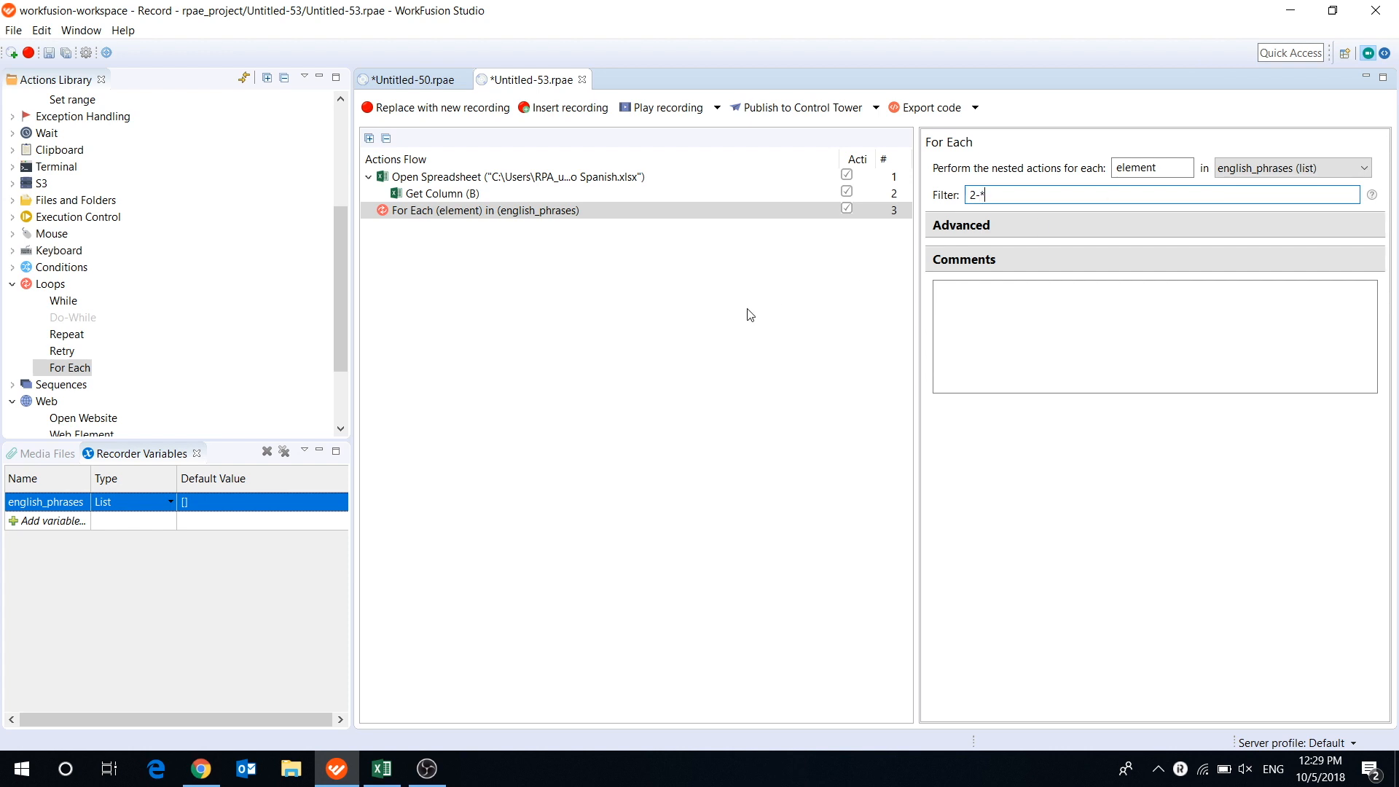
{"action": "mouse_move", "coordinate": [677, 375]}
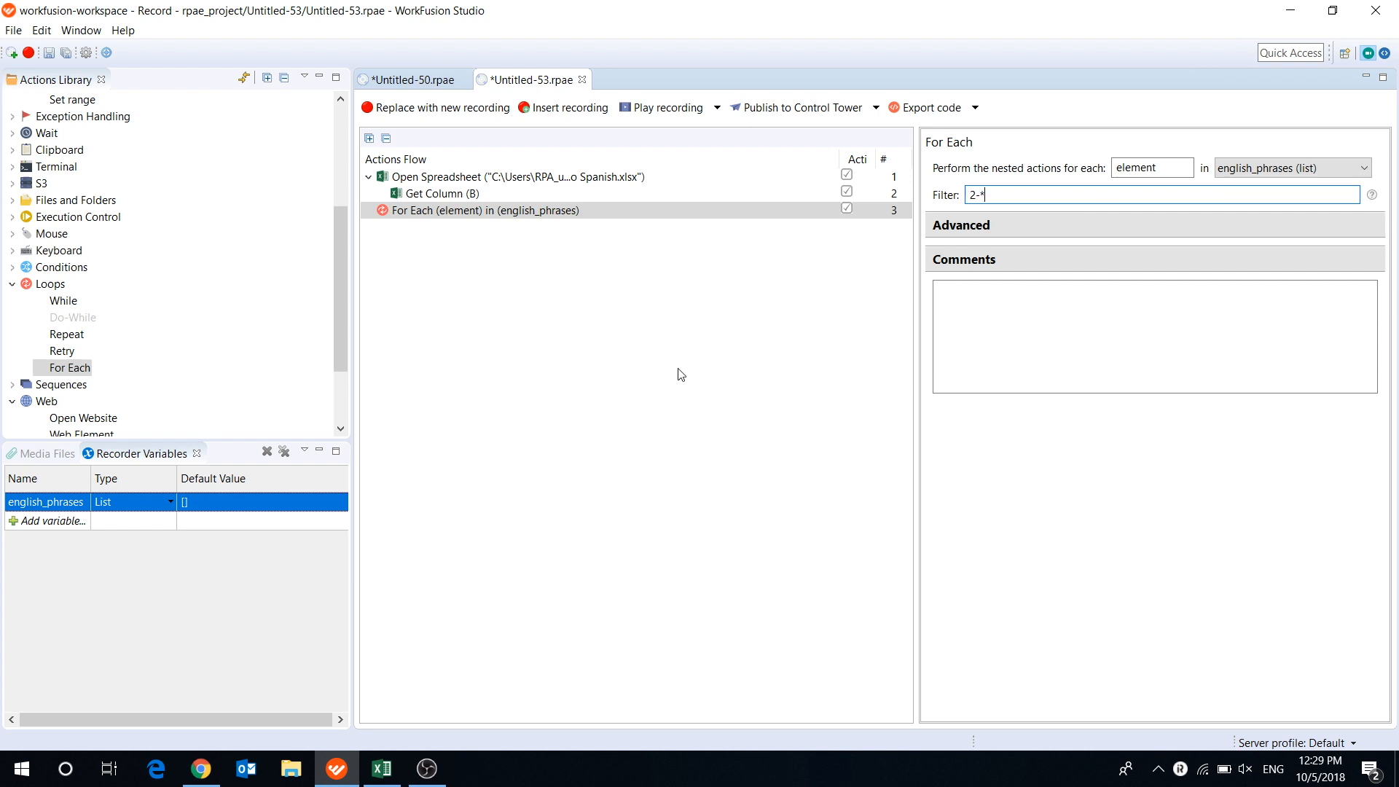
{"action": "mouse_move", "coordinate": [453, 515]}
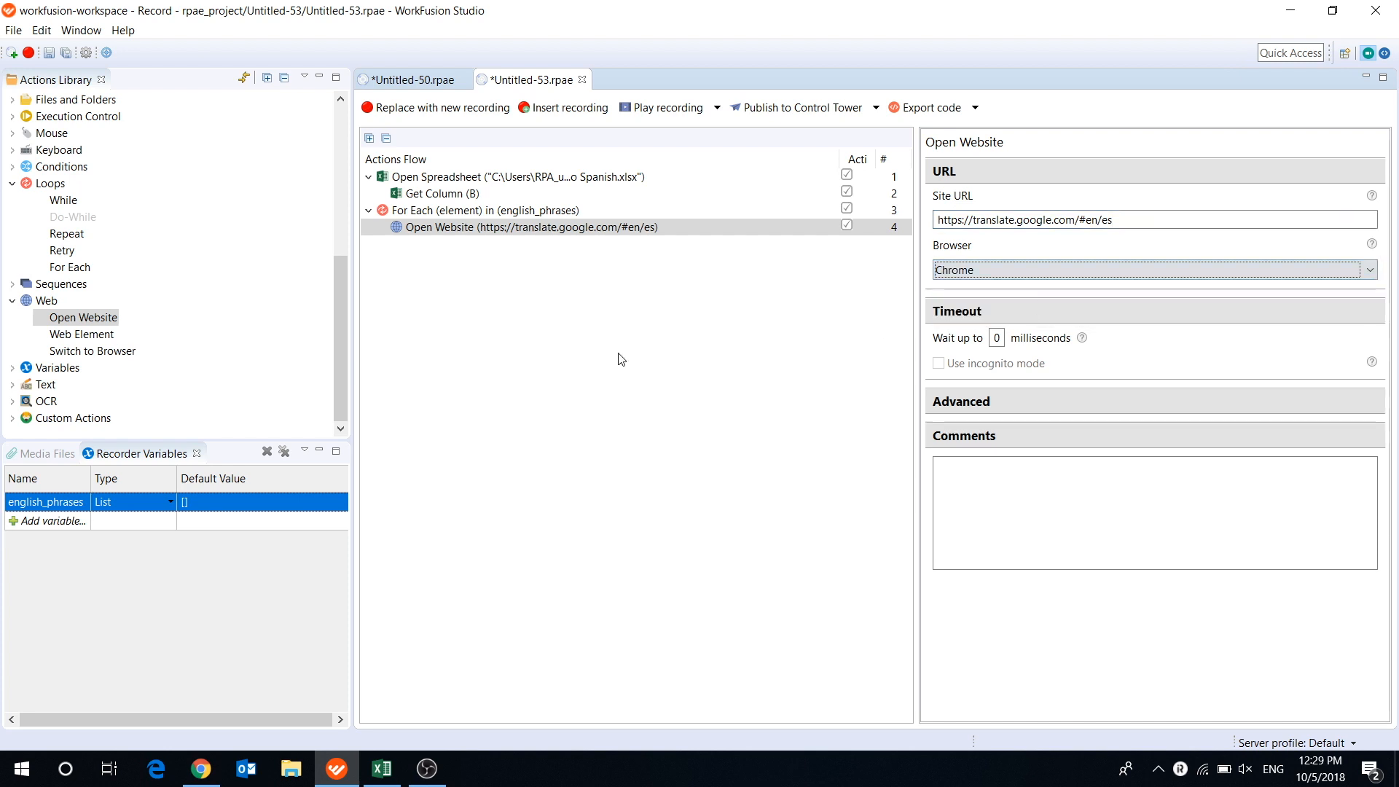
{"action": "mouse_move", "coordinate": [80, 333]}
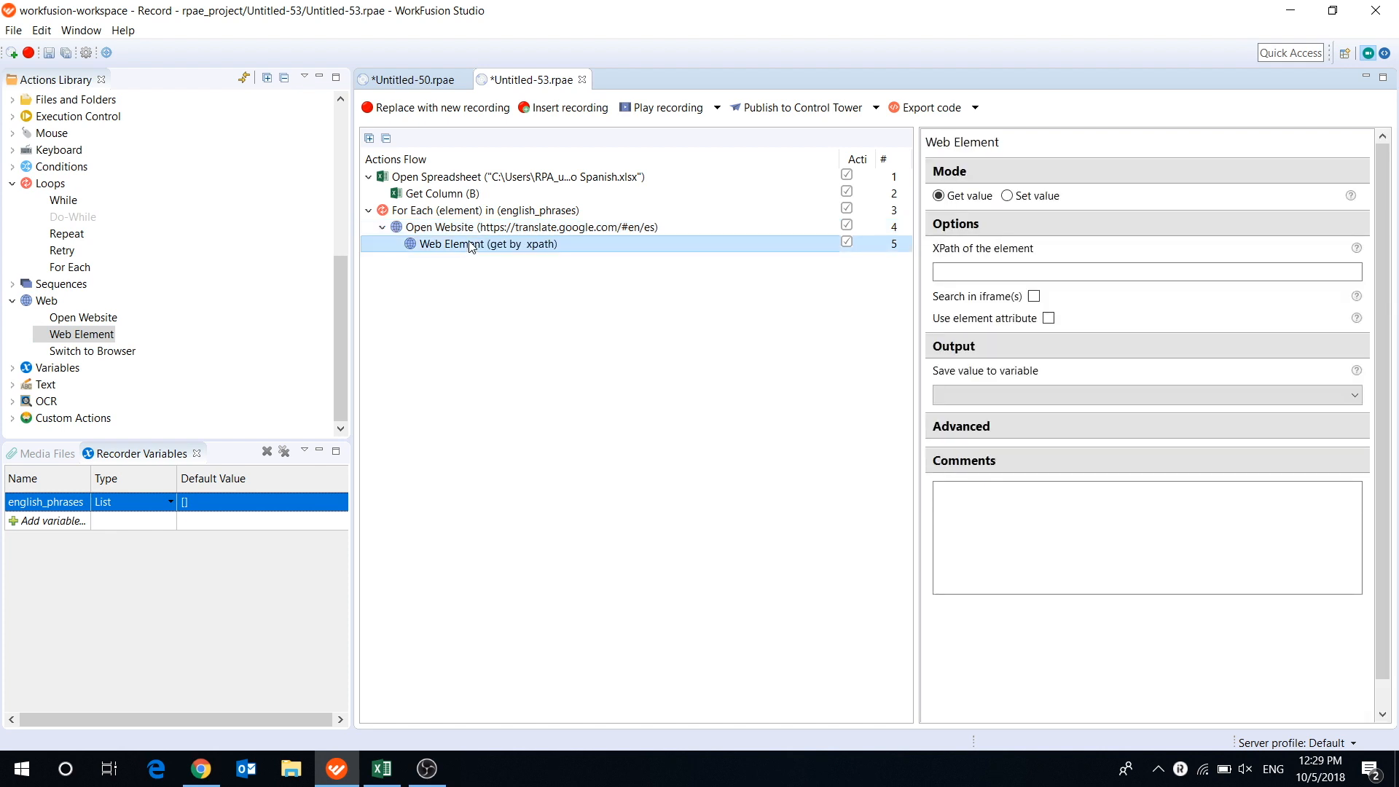
Make the Web Element step a Set value action and start choosing its input variable
{"action": "left_click", "coordinate": [1007, 195]}
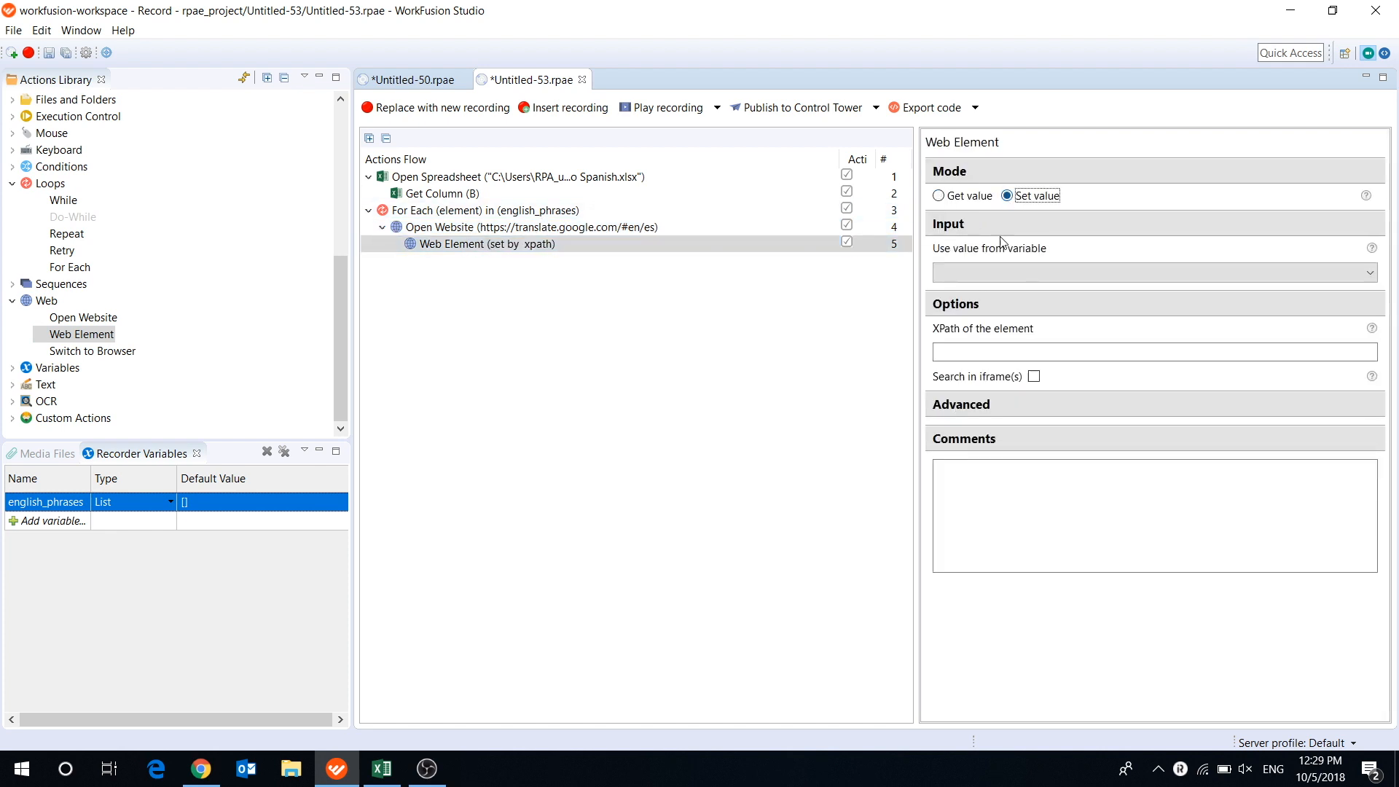
{"action": "left_click", "coordinate": [1152, 273]}
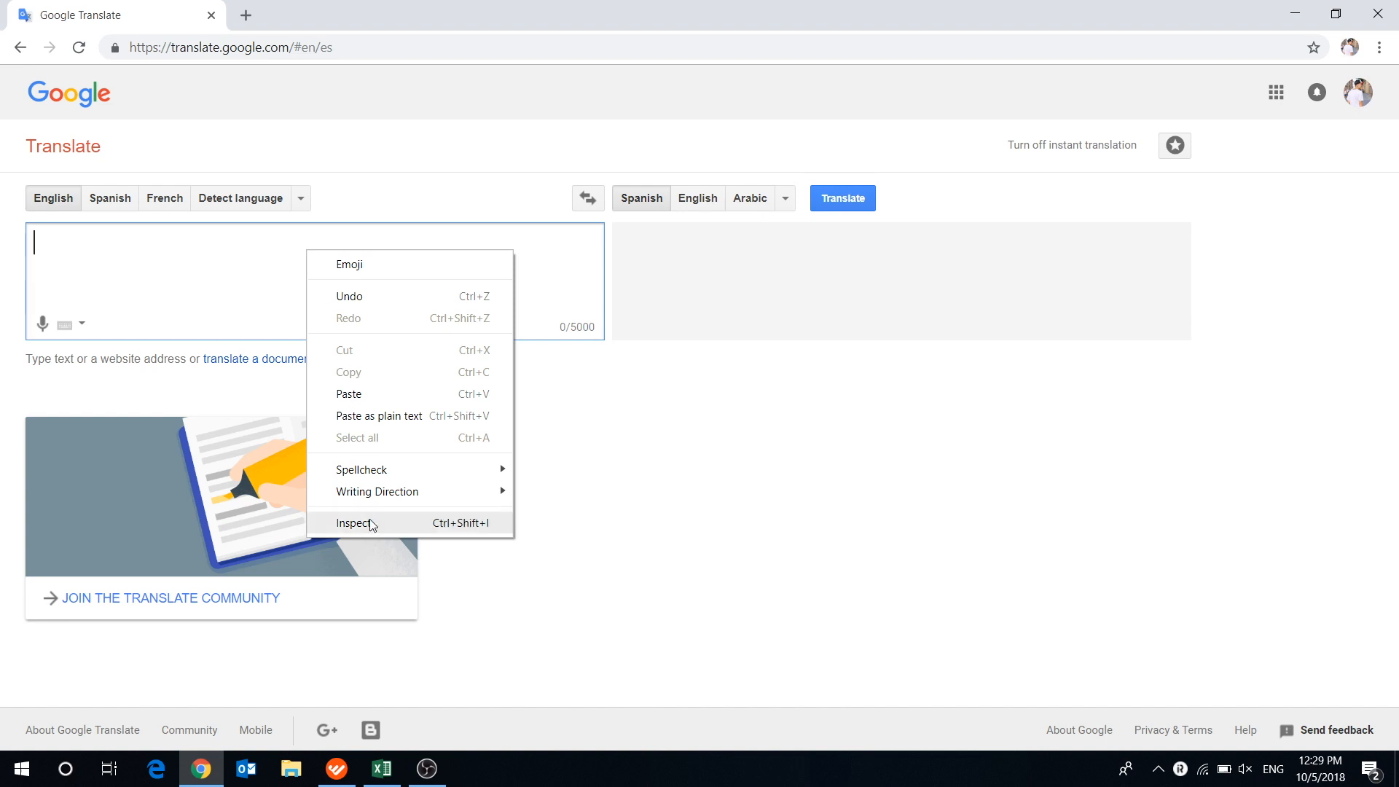
Inspect the page code of Google Translate's source text box
{"action": "left_click", "coordinate": [354, 523]}
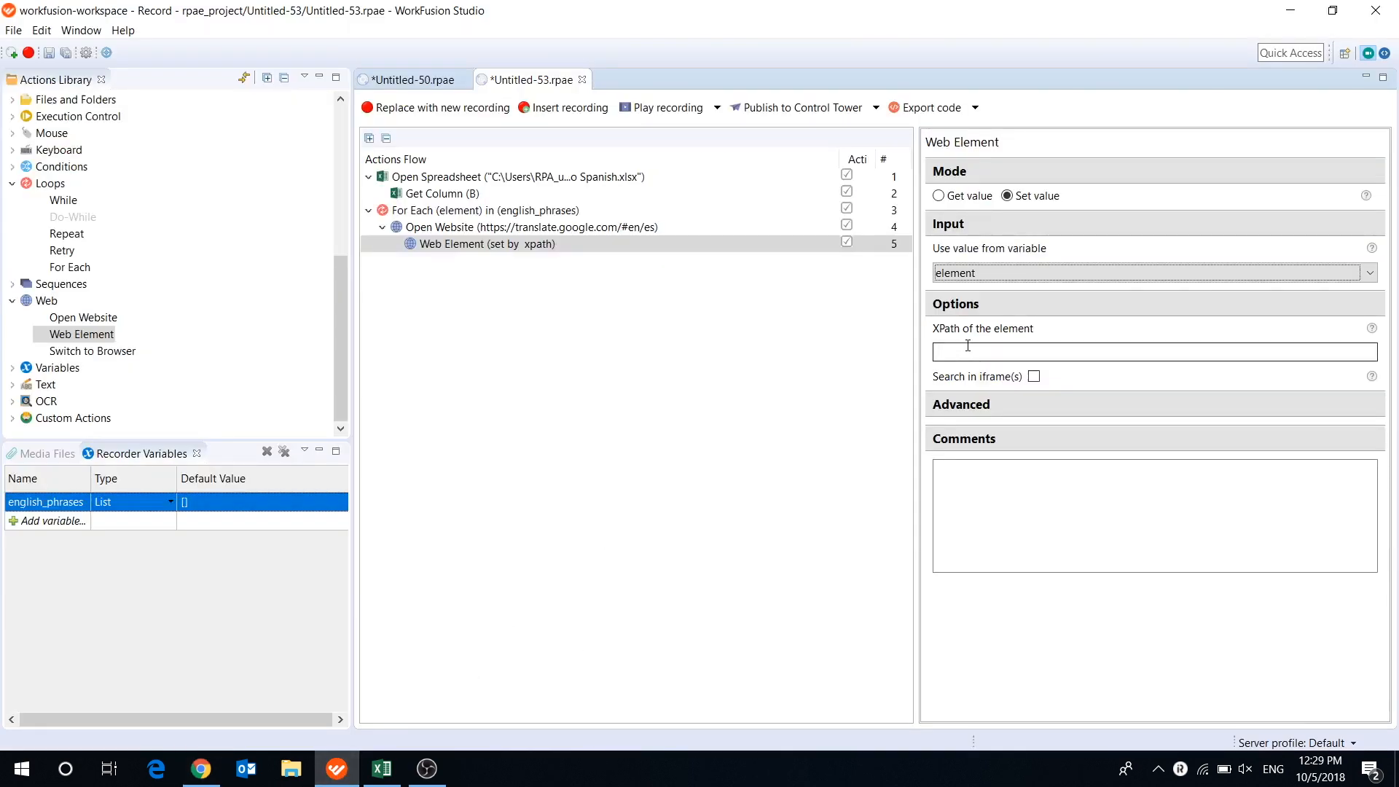
{"action": "type", "text": "//*[@id=\"source\"]"}
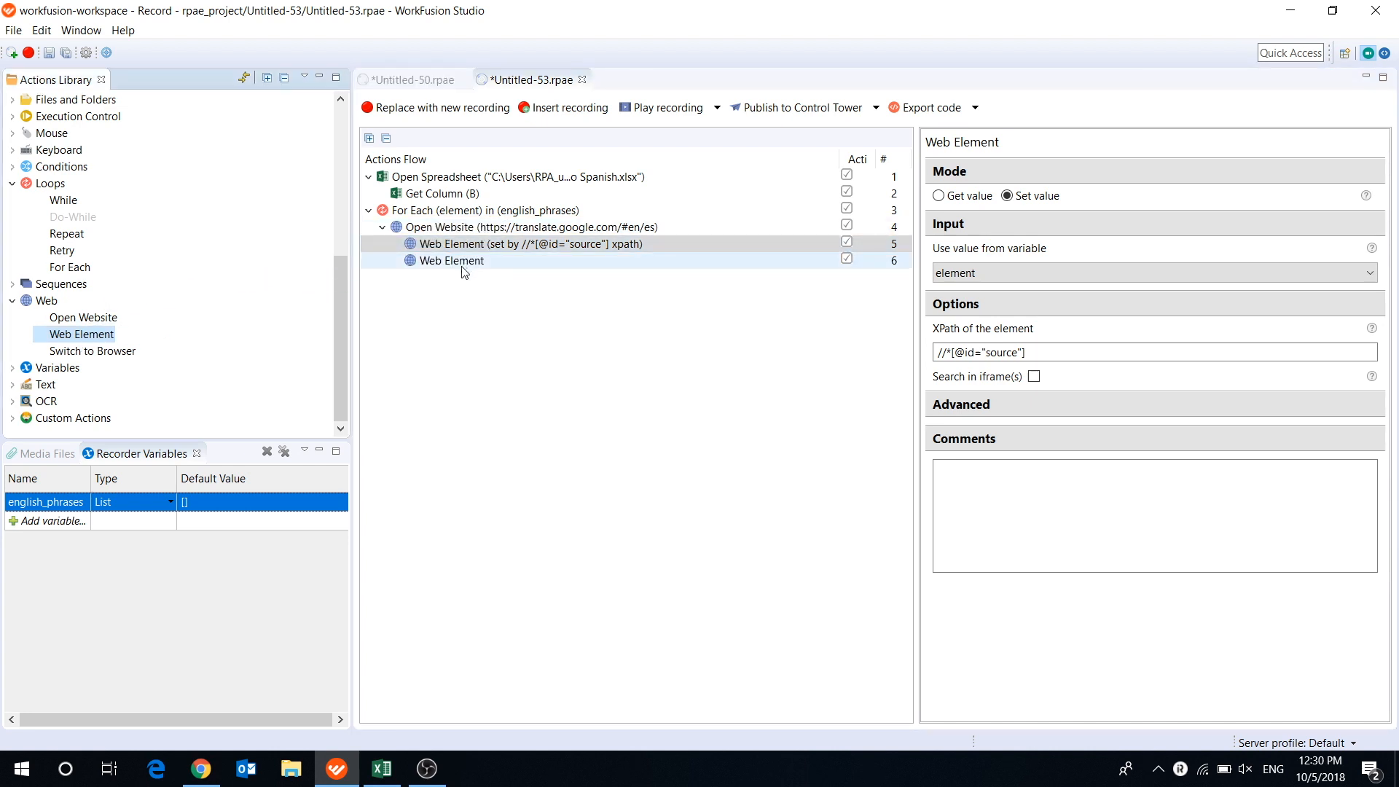
{"action": "left_click", "coordinate": [939, 195]}
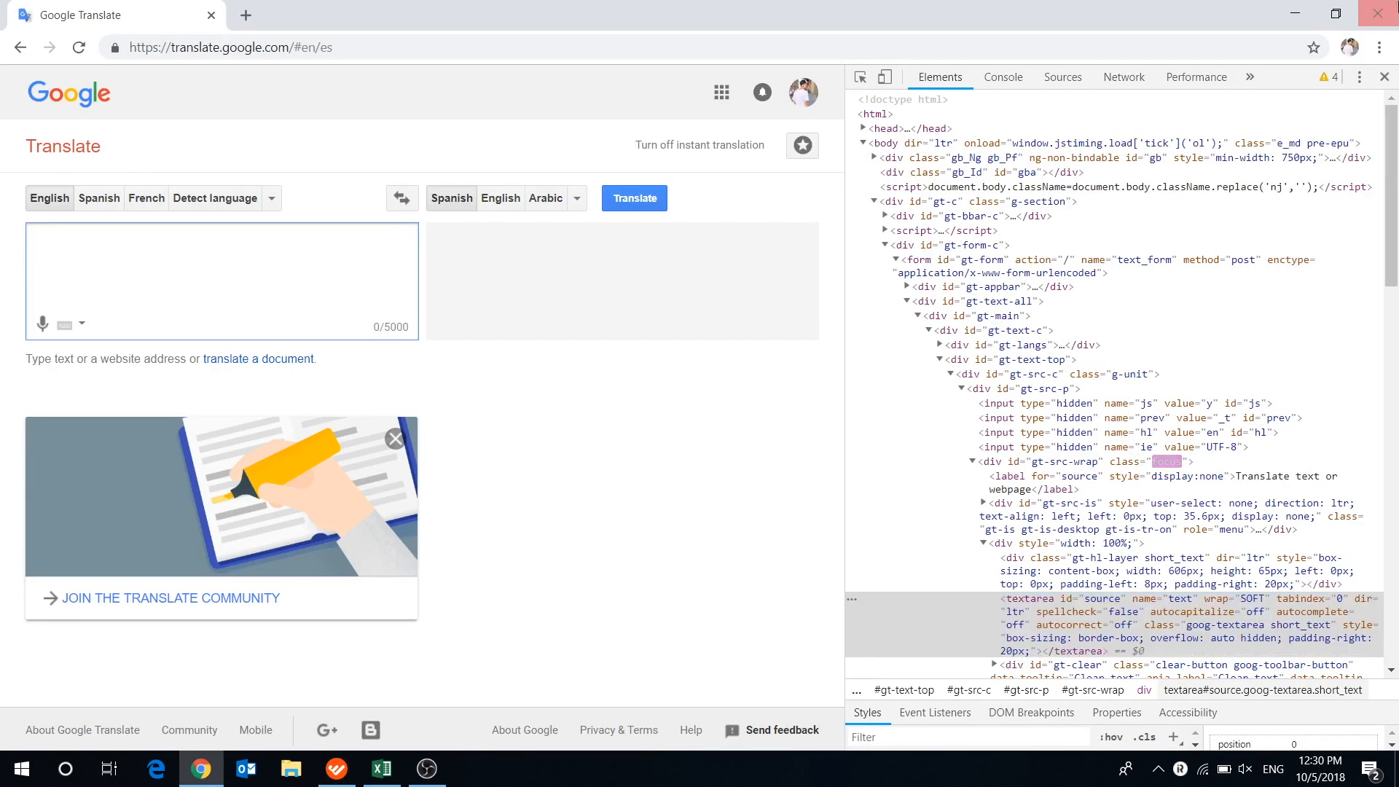
Translate Hello to Hola and copy the XPath of the Spanish result span
{"action": "type", "text": "Hel"}
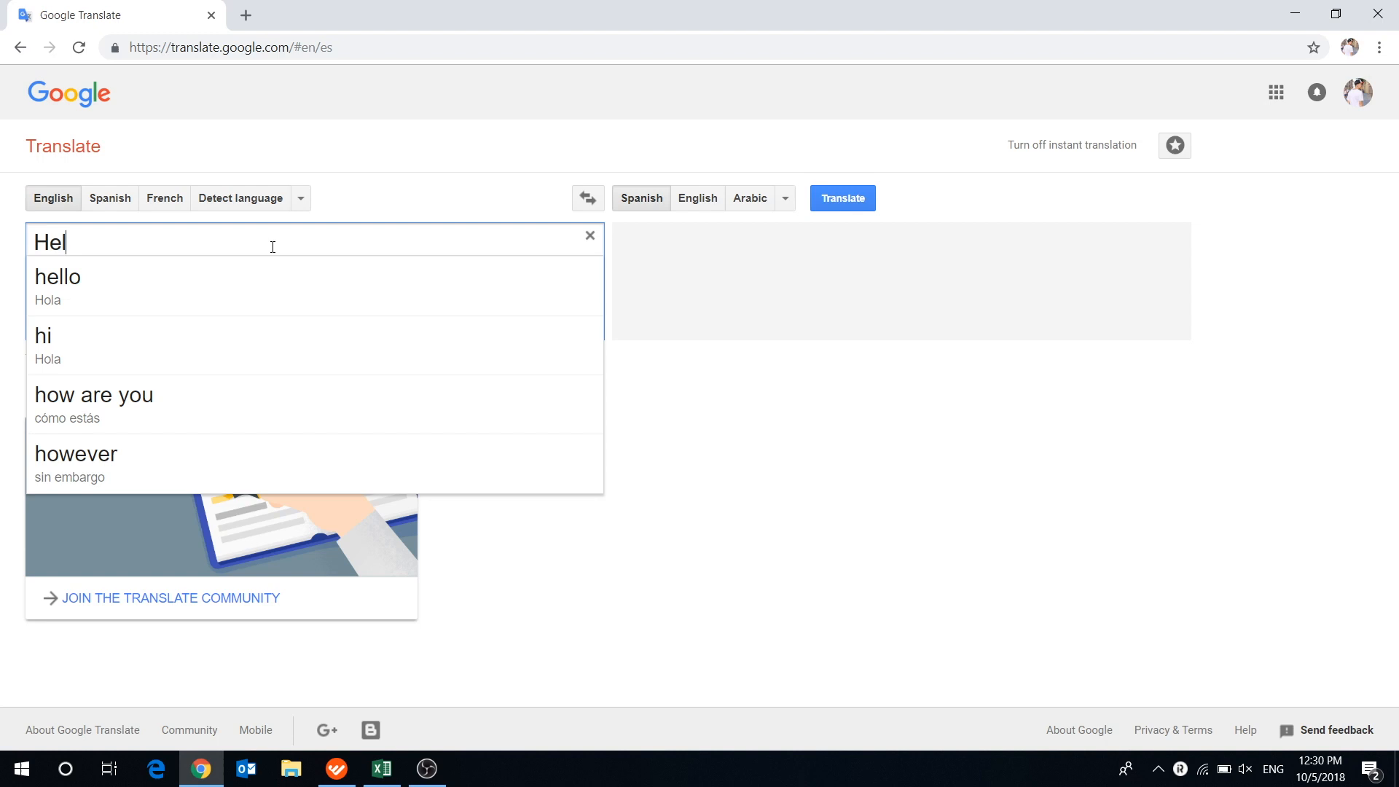
{"action": "type", "text": "lo"}
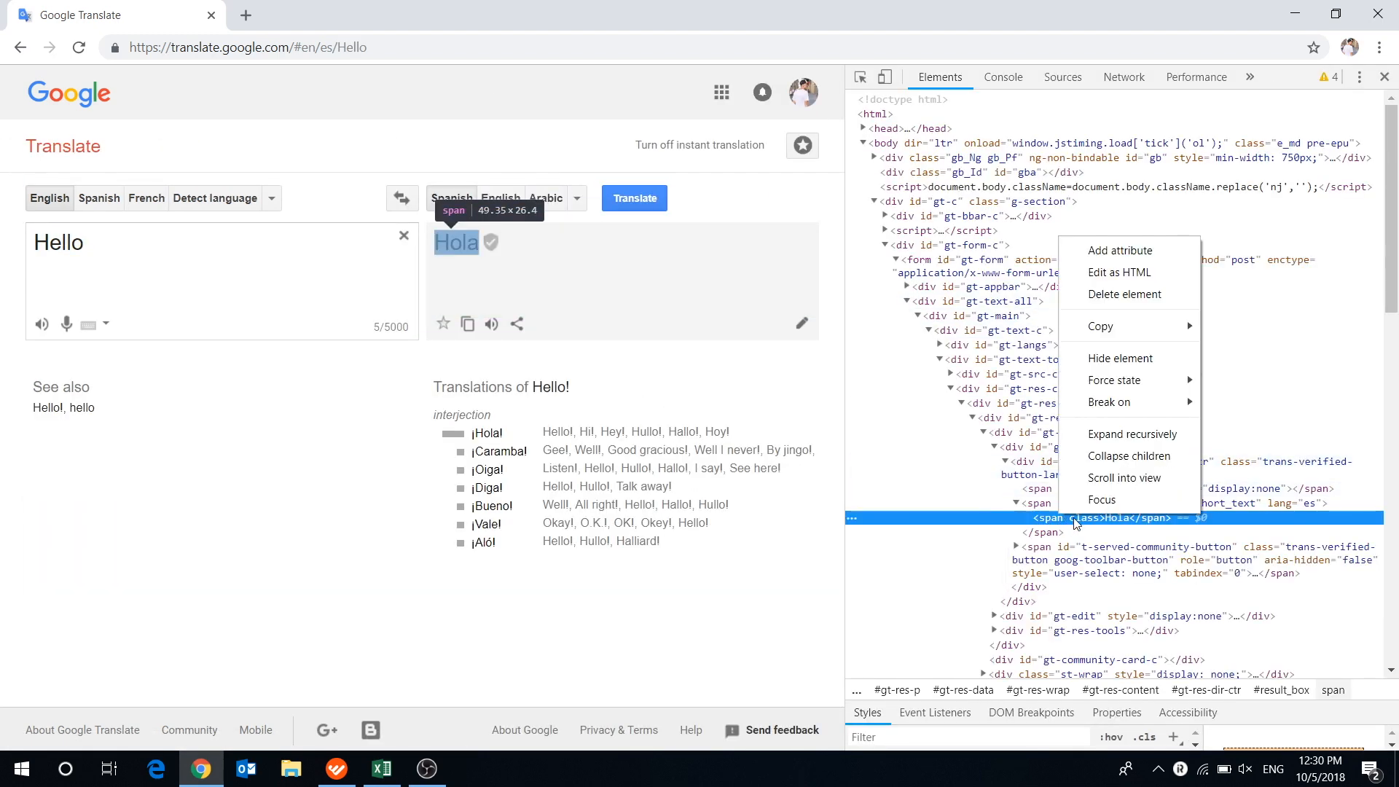
{"action": "left_click", "coordinate": [424, 659]}
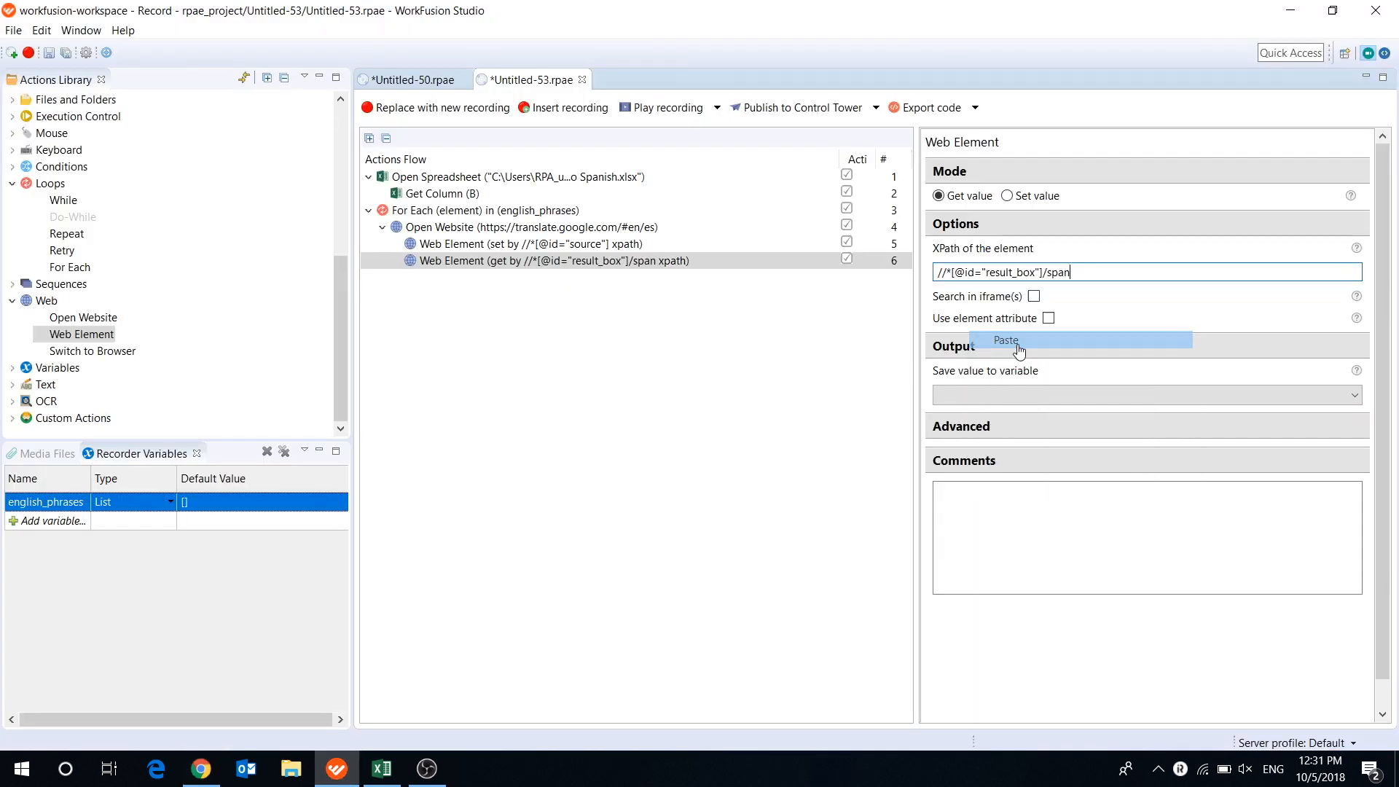
{"action": "mouse_move", "coordinate": [1011, 369]}
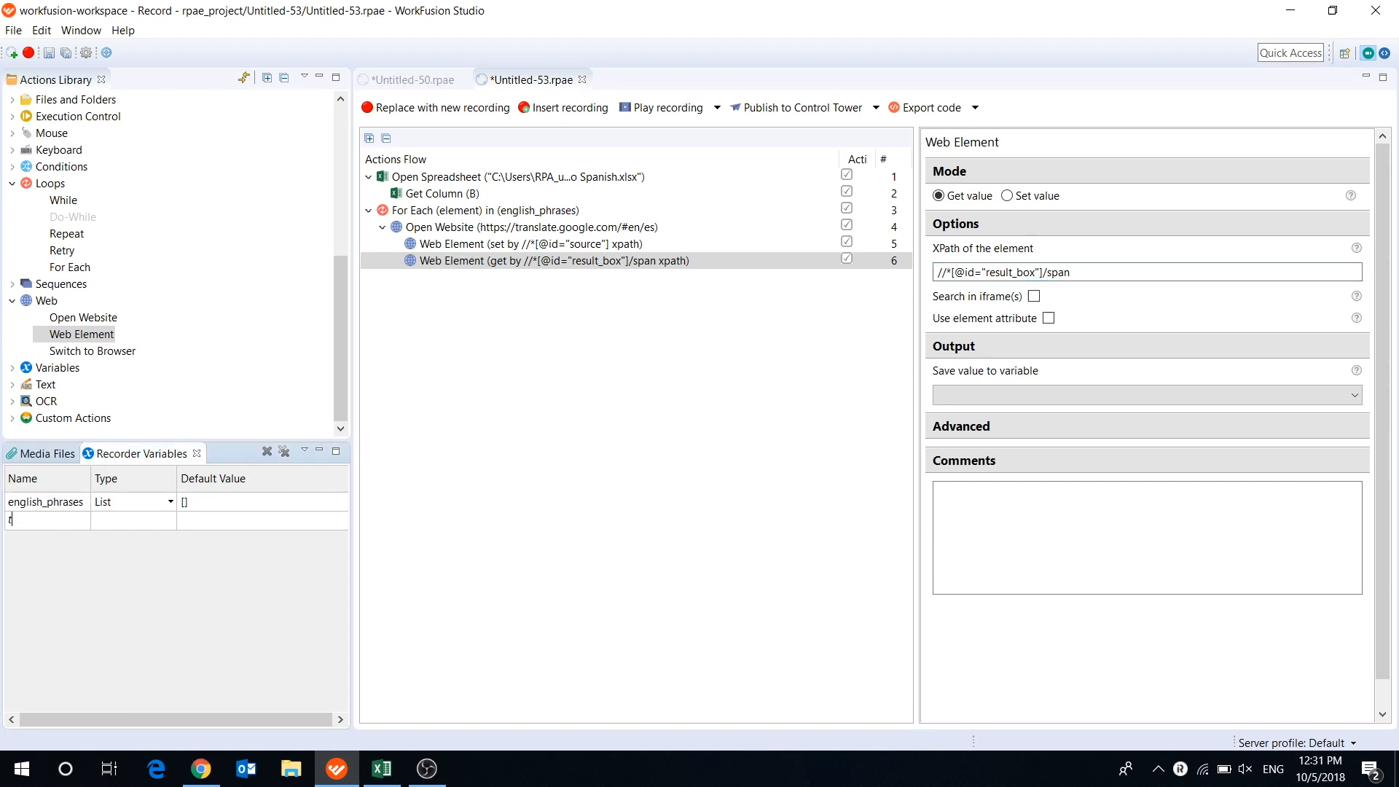
Create String variable 'translated' and save the result_box span's value into it
{"action": "type", "text": "translated"}
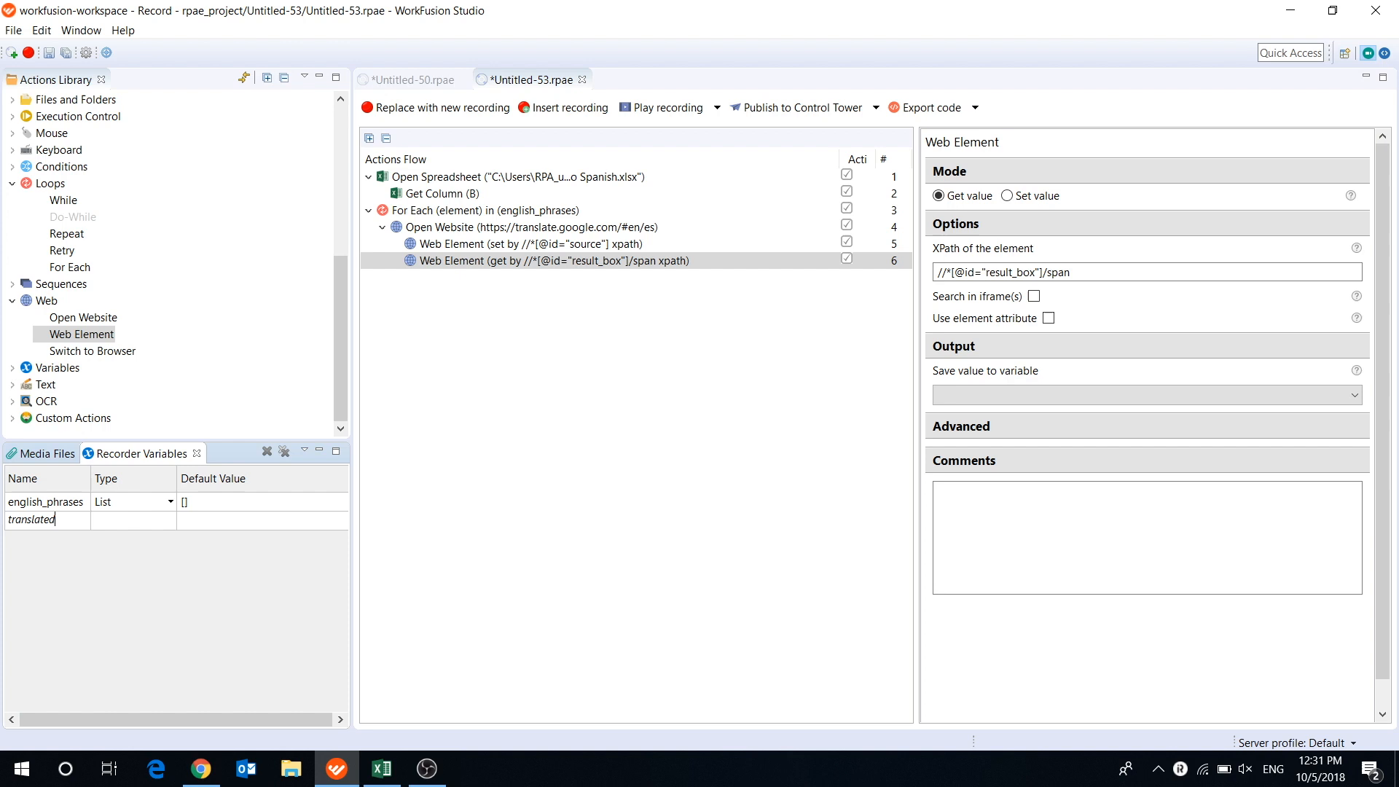
{"action": "left_click", "coordinate": [171, 521]}
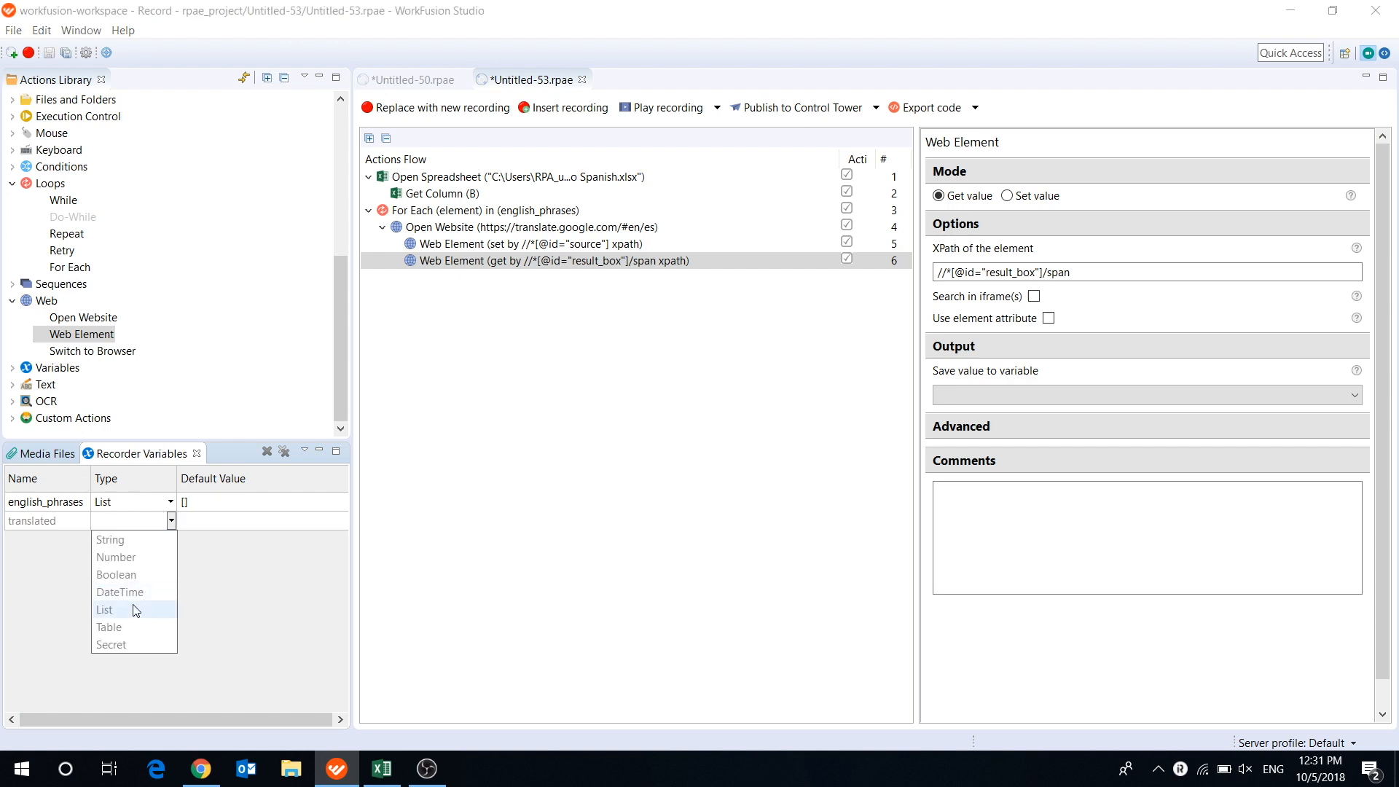
{"action": "left_click", "coordinate": [109, 539]}
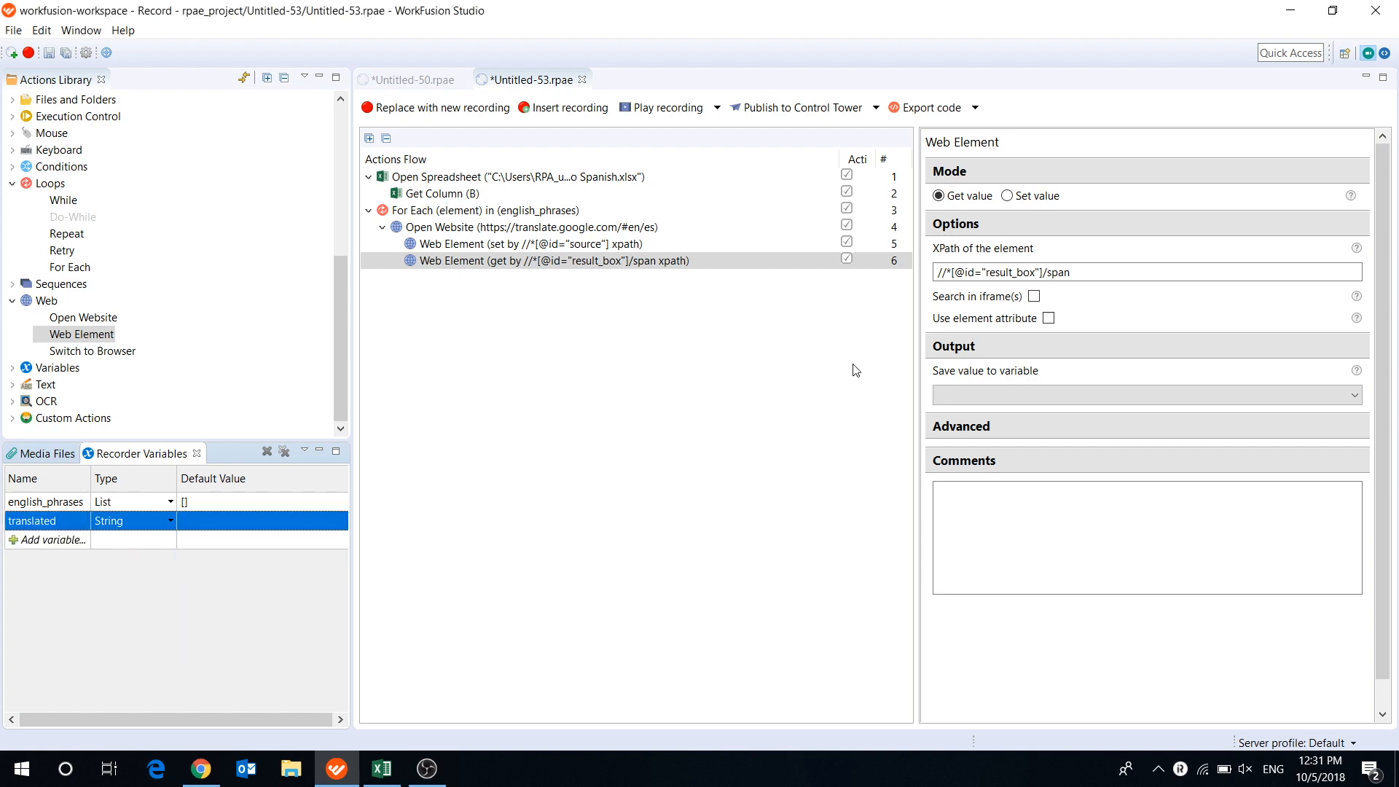
{"action": "left_click", "coordinate": [1146, 395]}
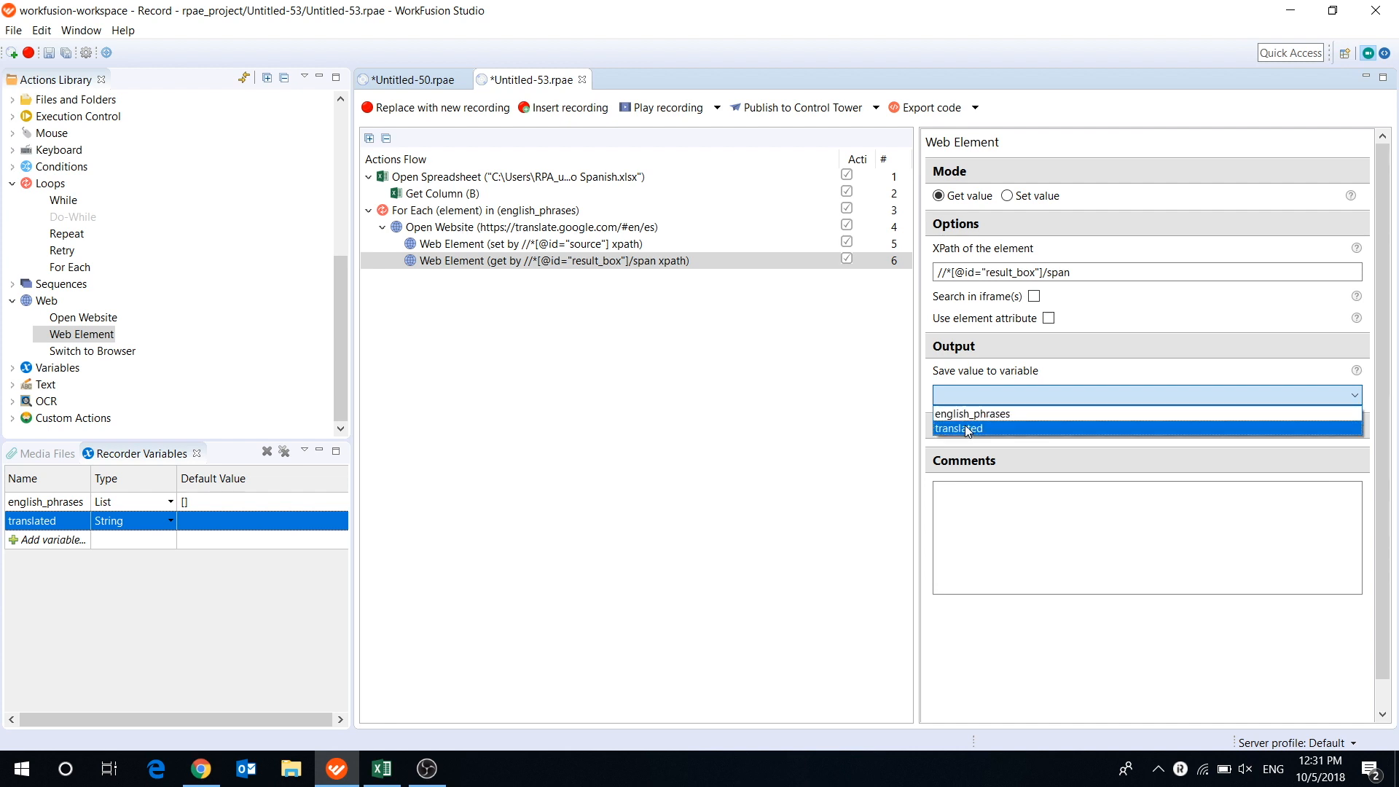
{"action": "left_click", "coordinate": [959, 428]}
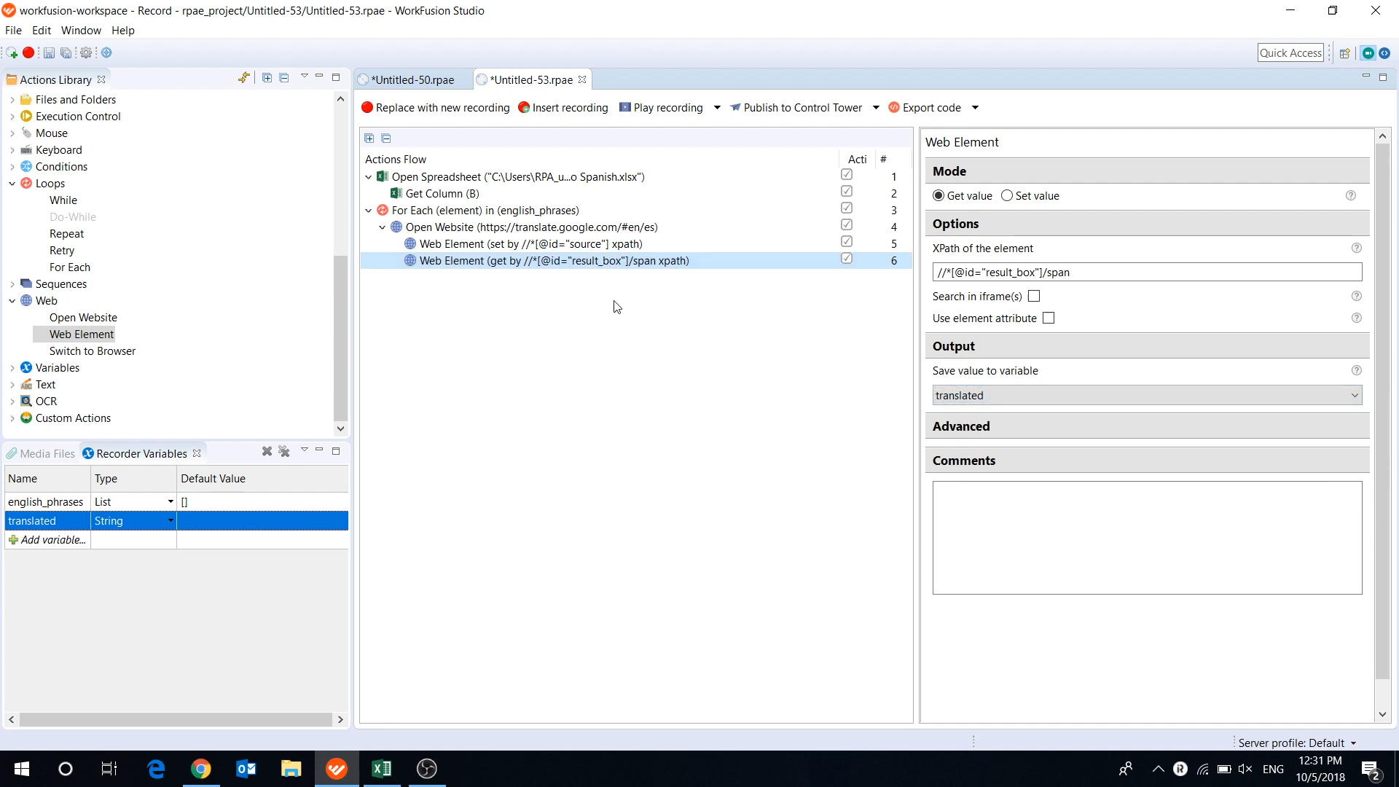
{"action": "mouse_move", "coordinate": [556, 303]}
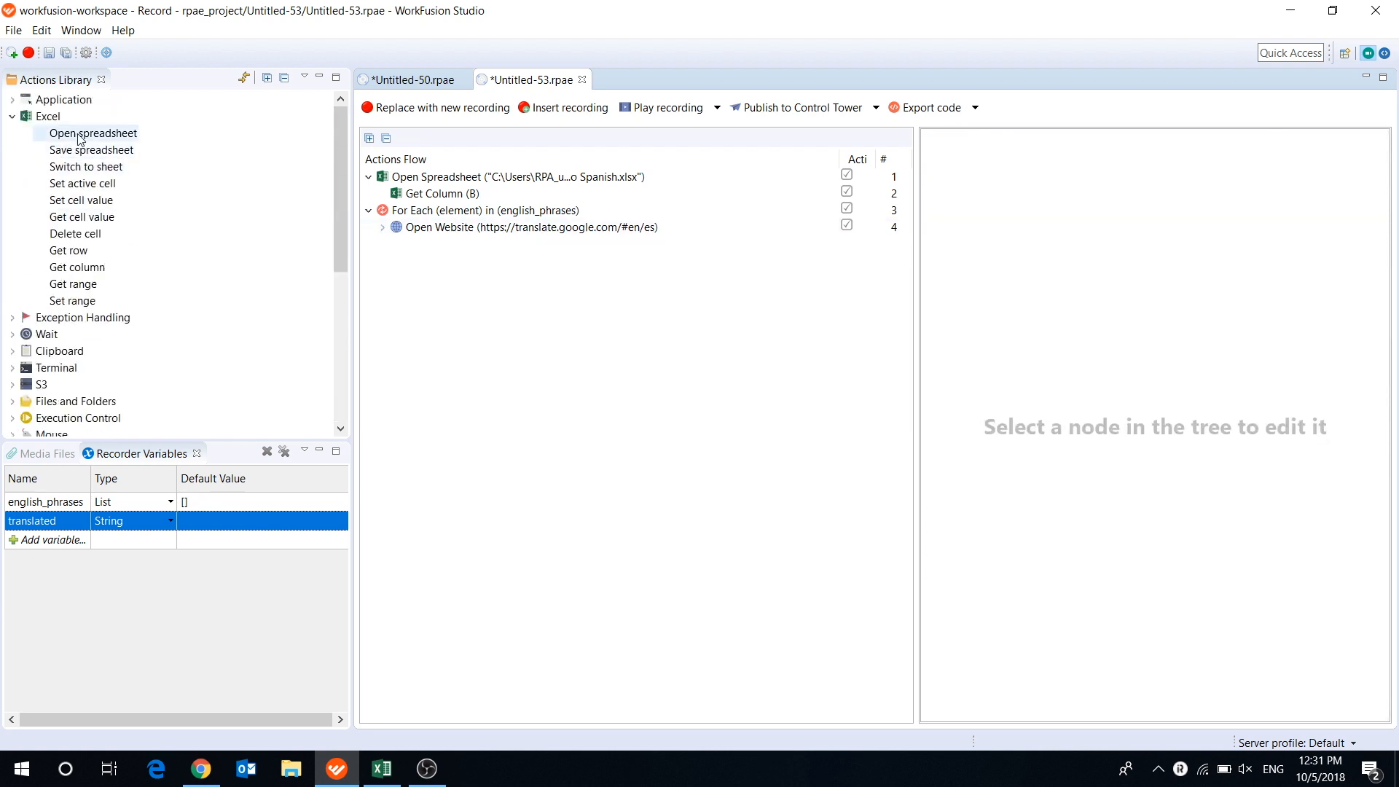
{"action": "double_click", "coordinate": [94, 132]}
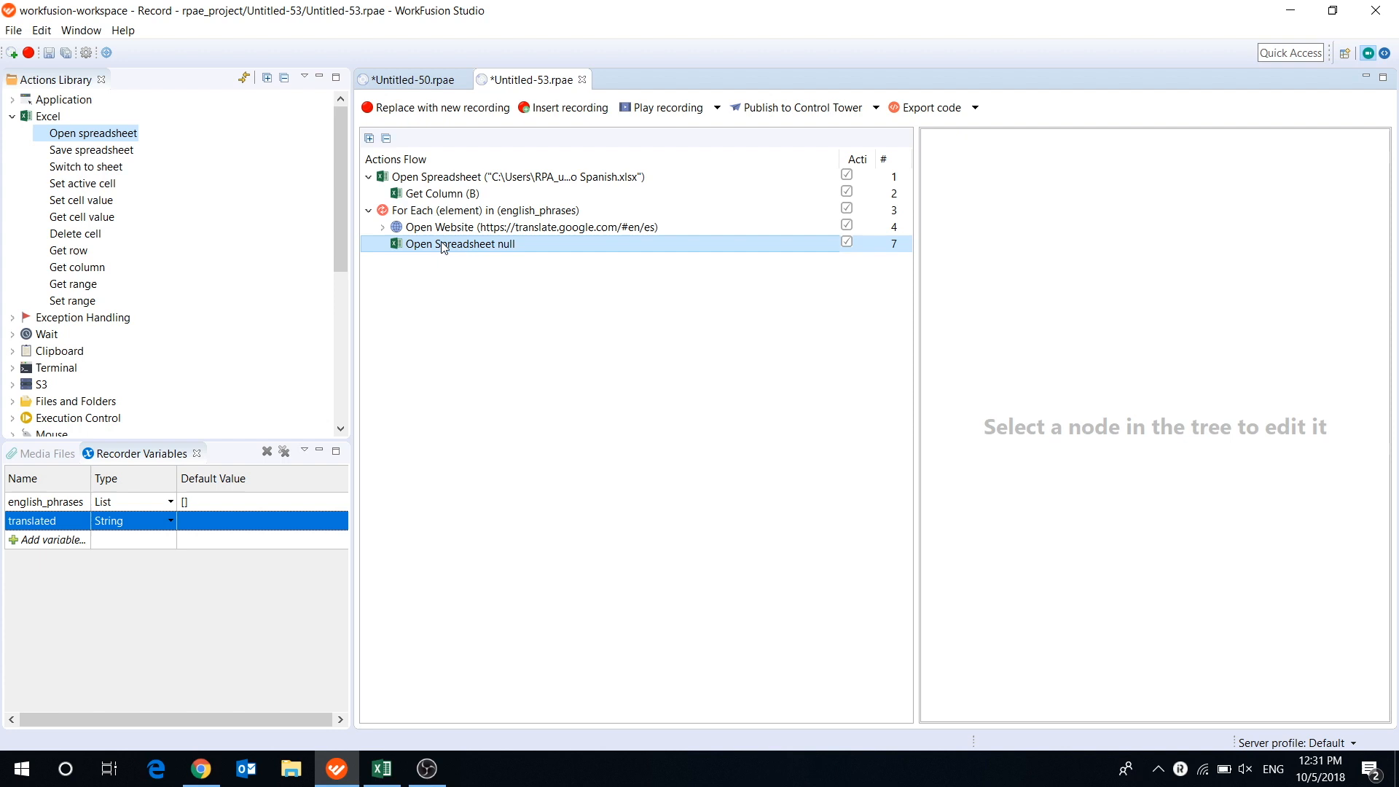
{"action": "left_click", "coordinate": [460, 244]}
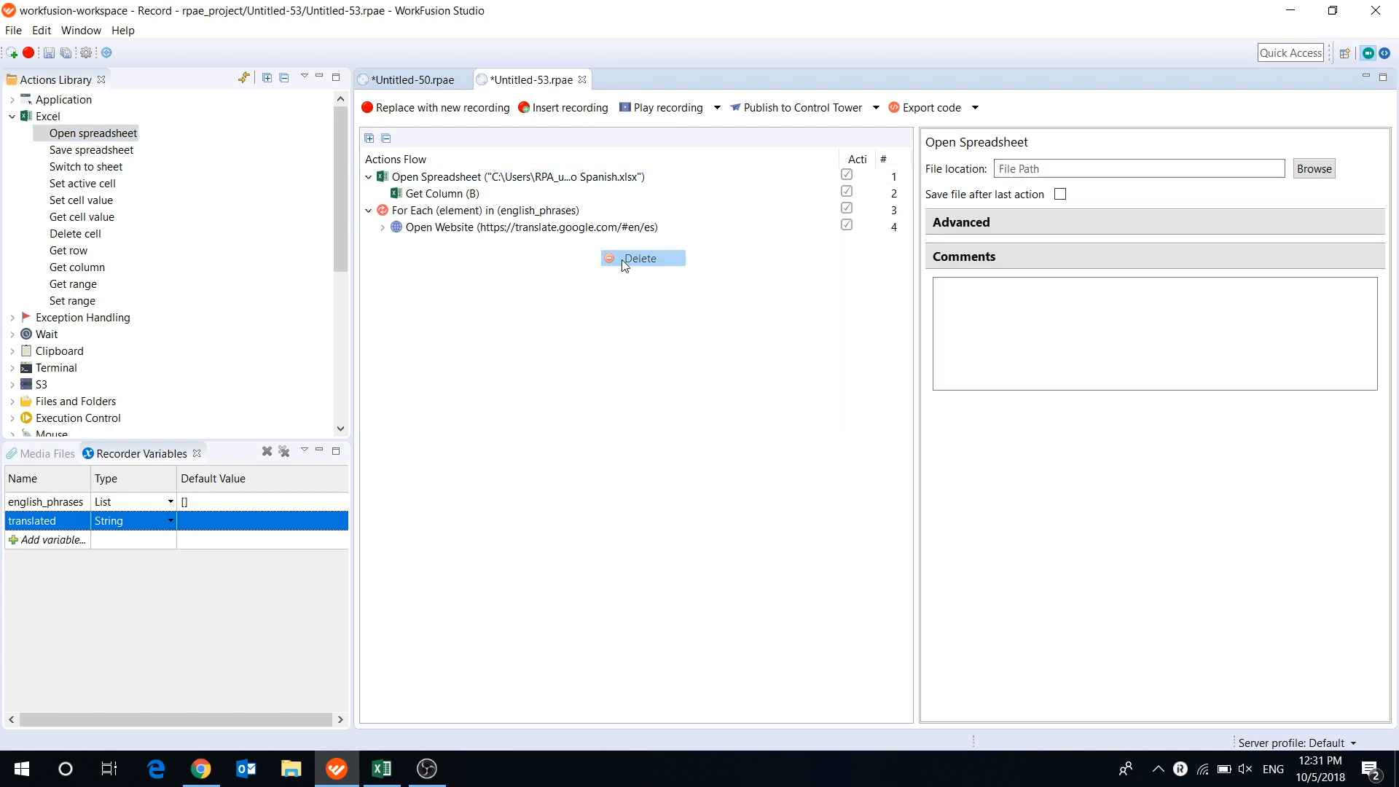
{"action": "left_click", "coordinate": [640, 258]}
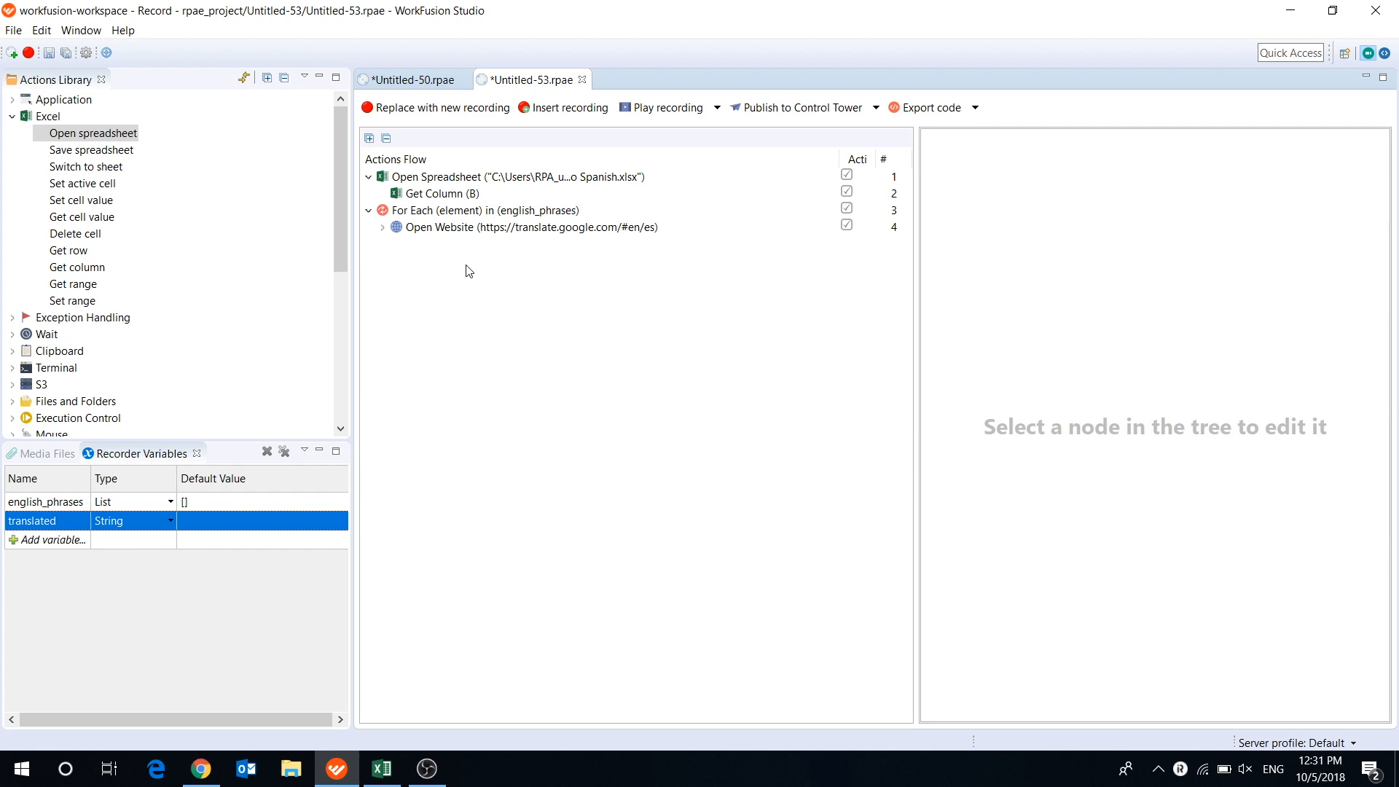
{"action": "scroll", "scroll_direction": "down", "scroll_amount": 3}
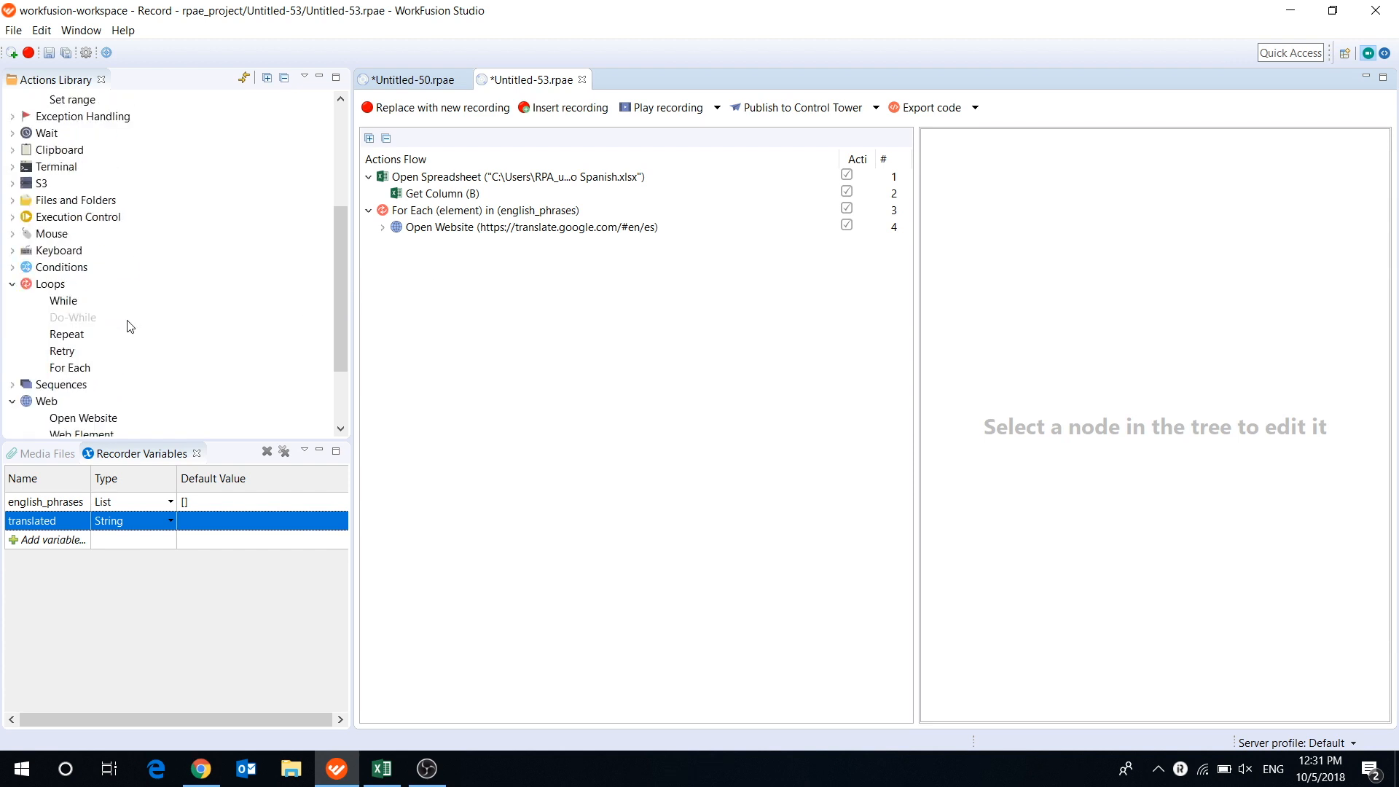
{"action": "scroll", "scroll_direction": "down", "scroll_amount": 3}
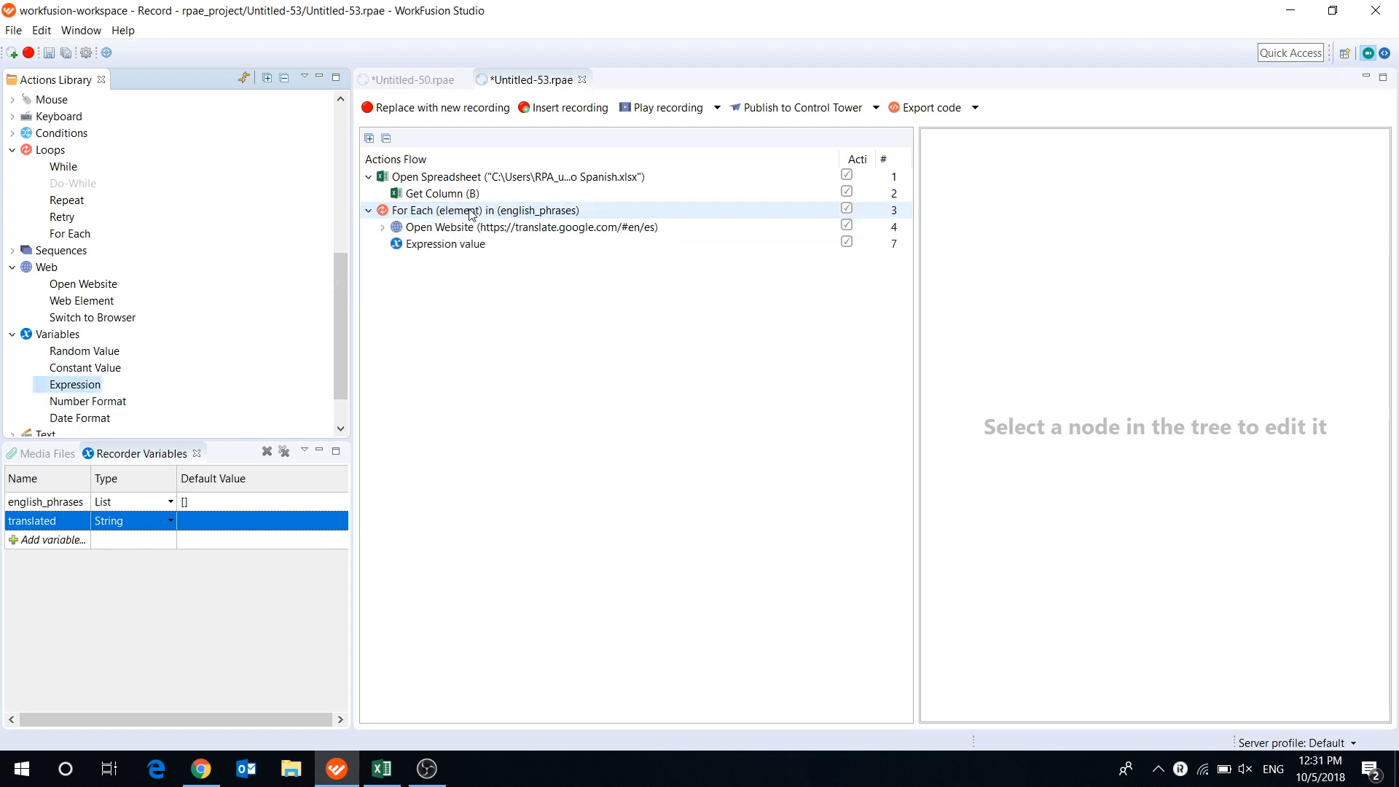
Create a new List variable named spanish_phrases from the expression step settings
{"action": "left_click", "coordinate": [445, 243]}
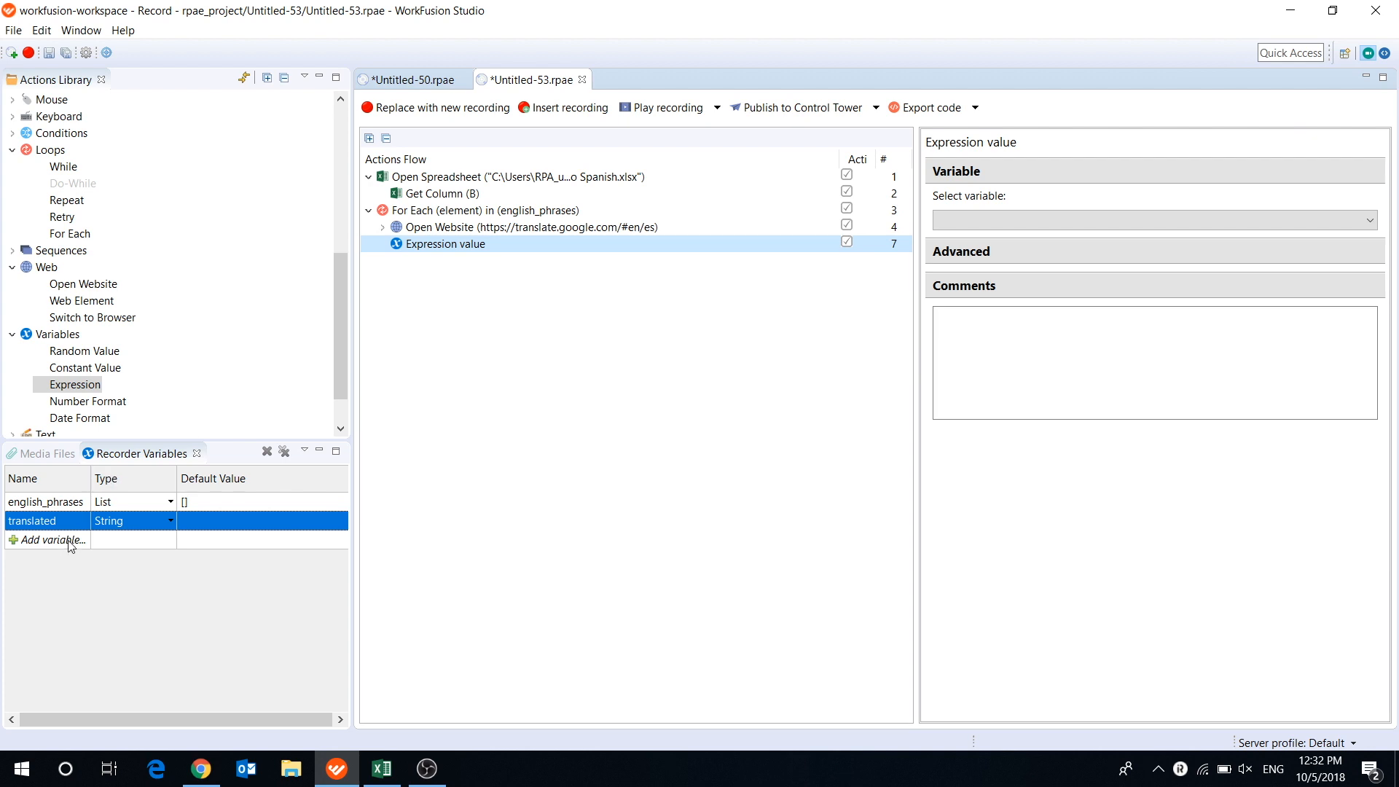
{"action": "type", "text": "span"}
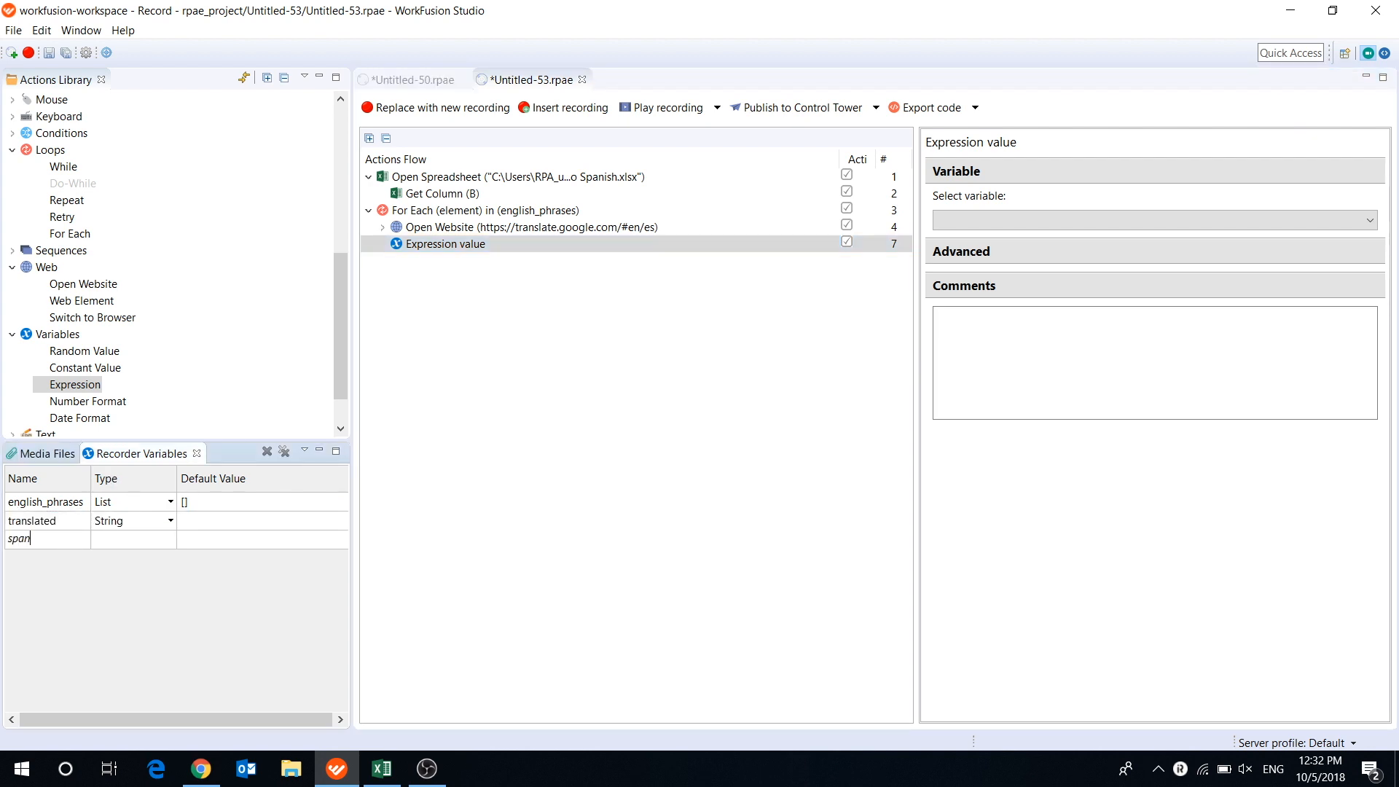
{"action": "type", "text": "spanish_phrases"}
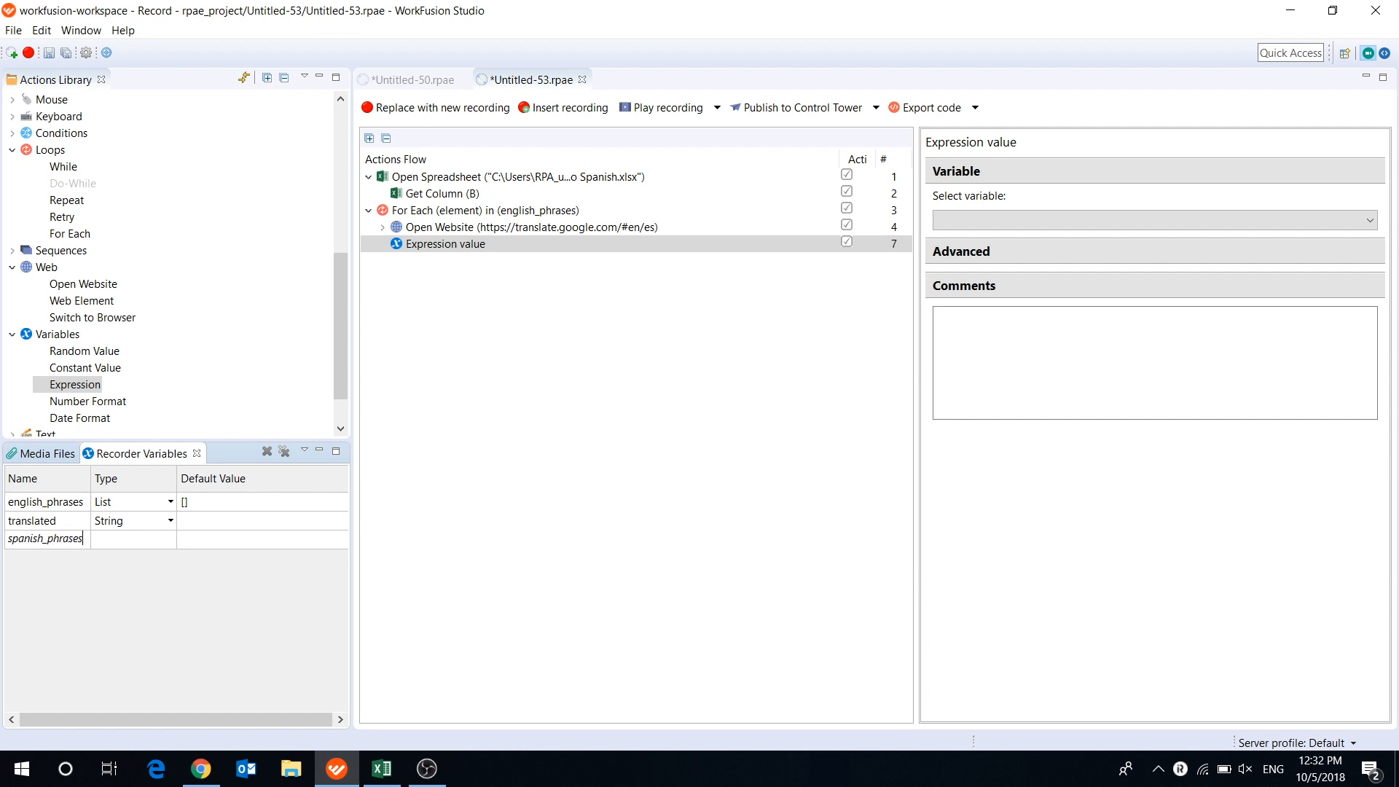
{"action": "left_click", "coordinate": [170, 539]}
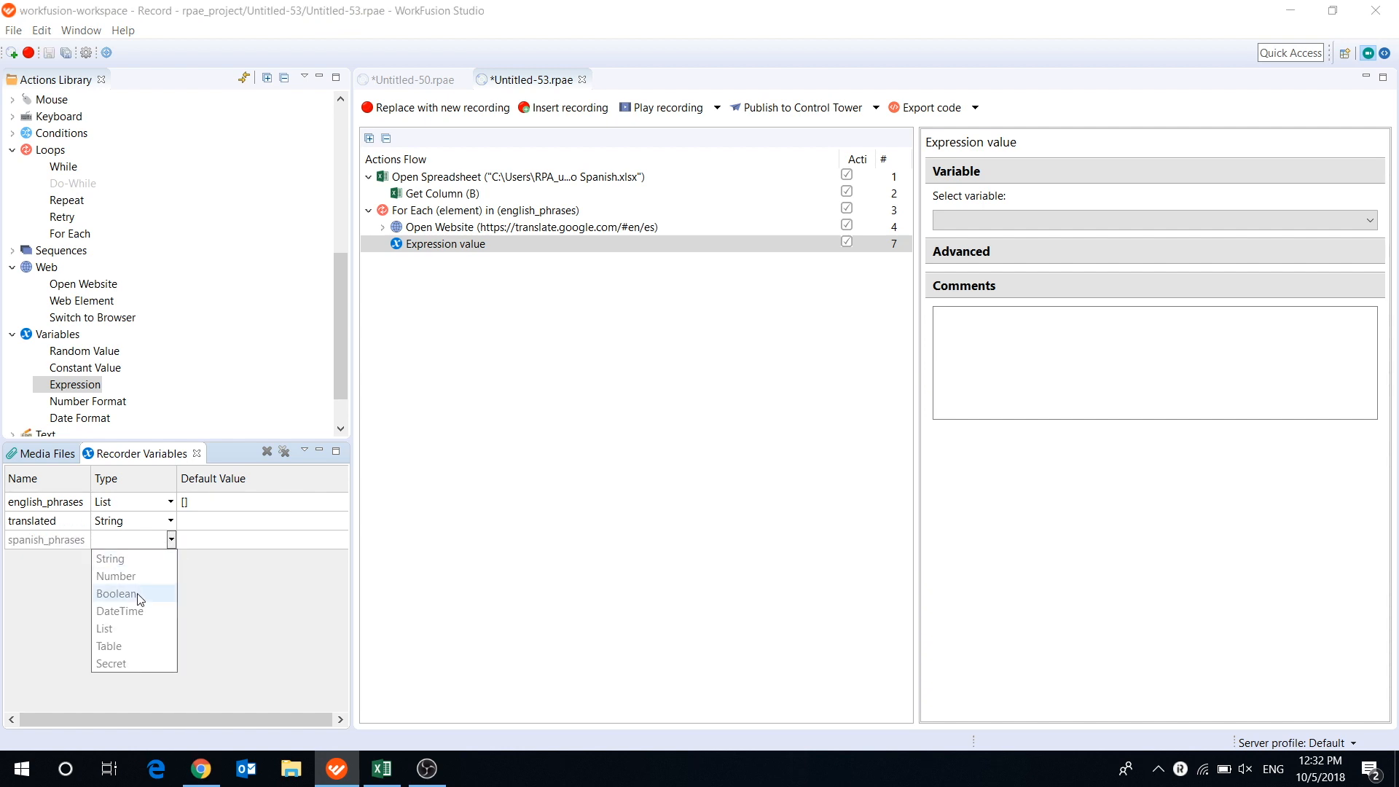
{"action": "left_click", "coordinate": [103, 628]}
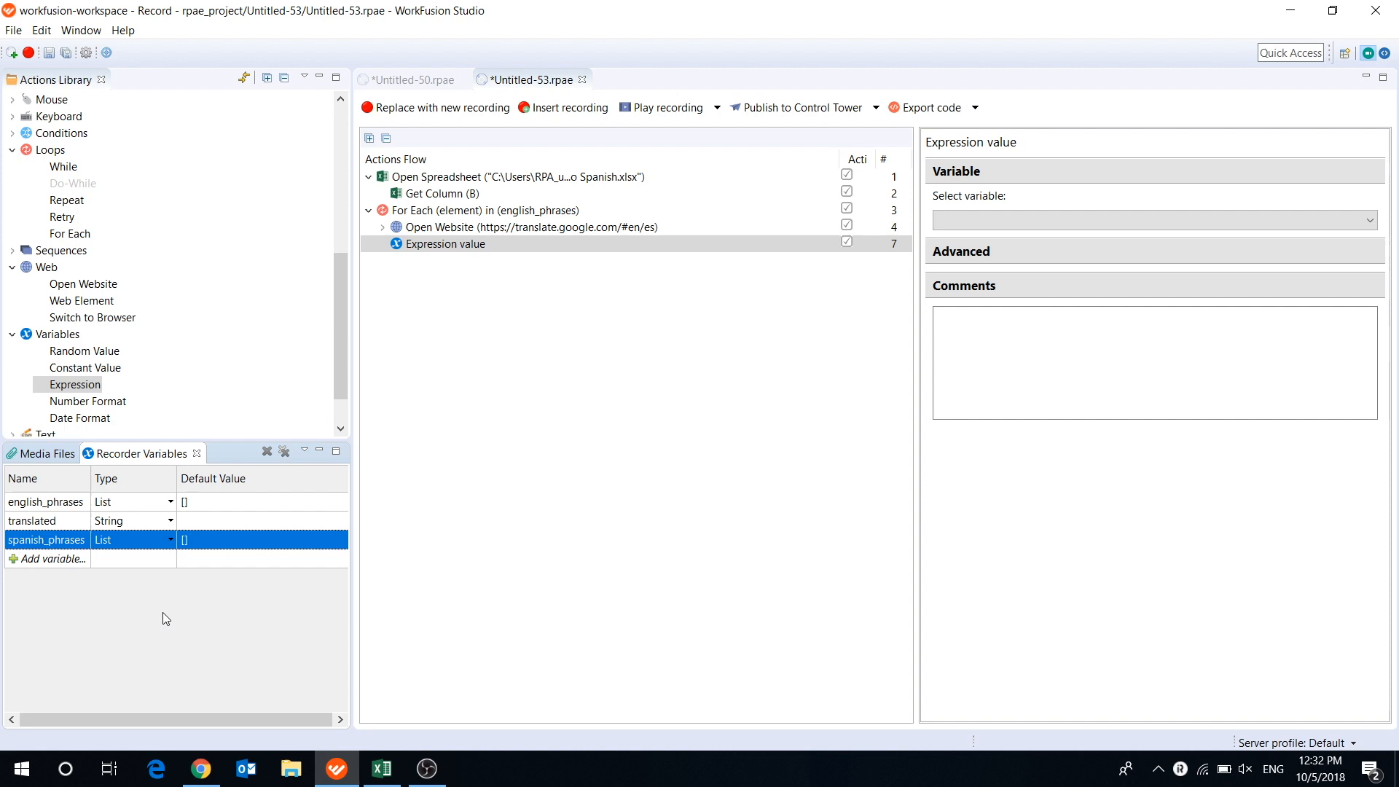
Make the expression push (append) the value onto spanish_phrases
{"action": "left_click", "coordinate": [1151, 220]}
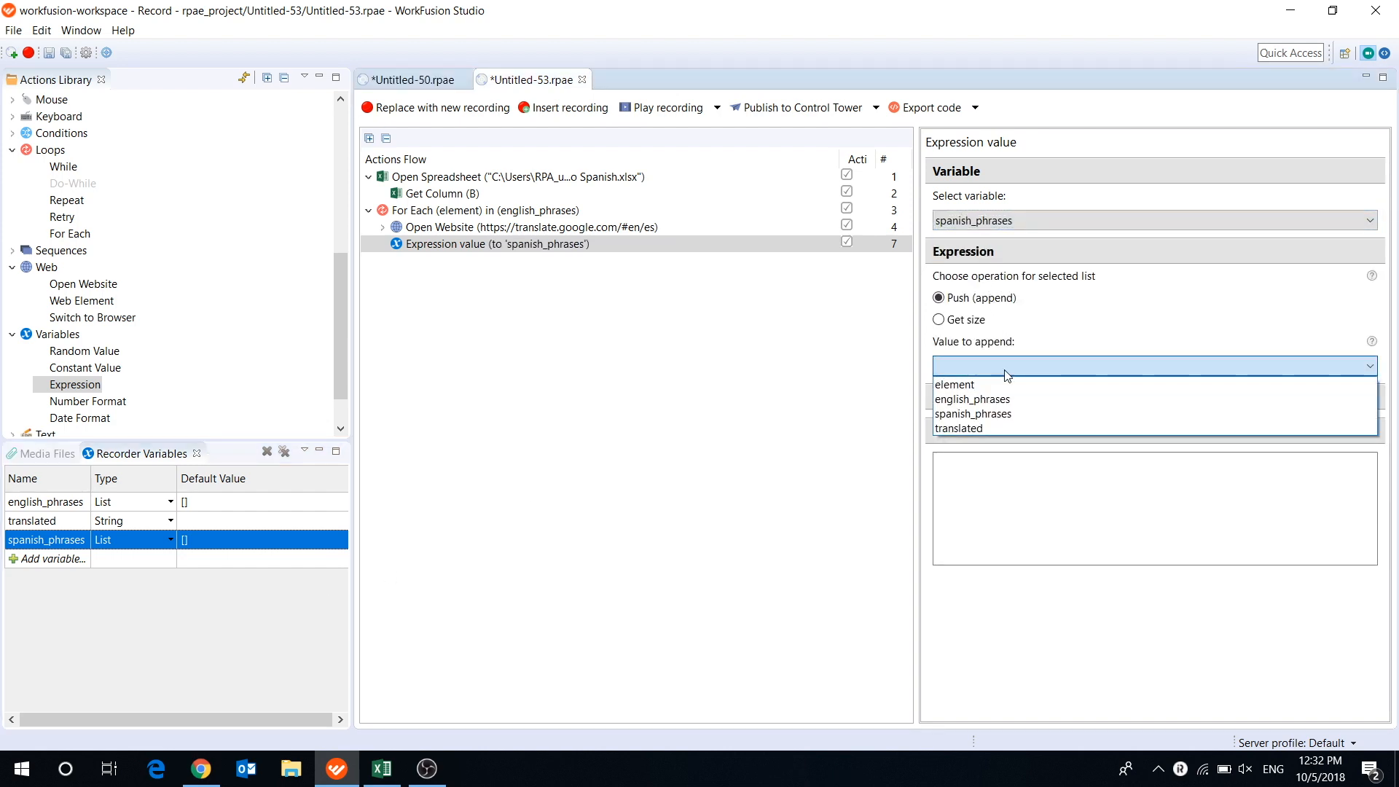
{"action": "left_click", "coordinate": [959, 427]}
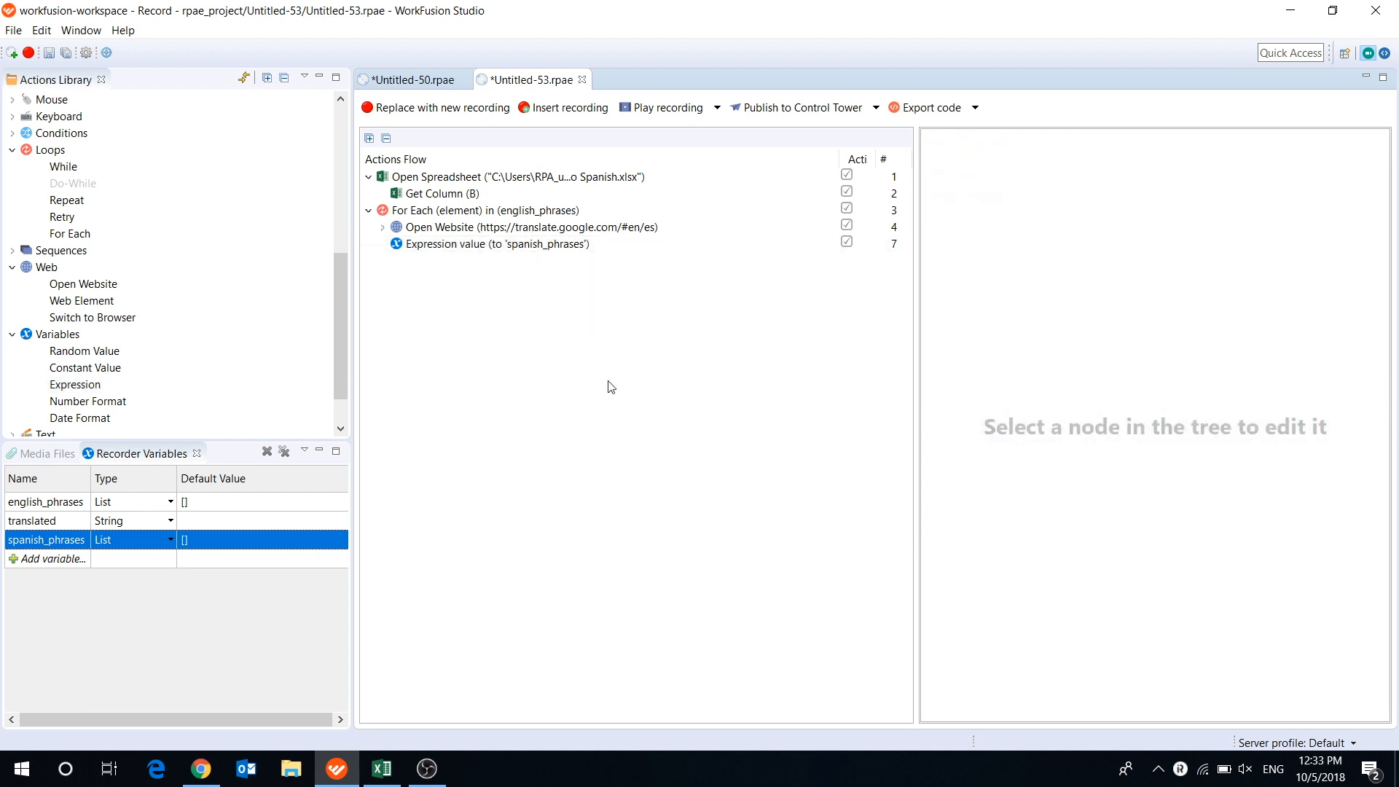
Add an Open spreadsheet step pointing at the English to Spanish.xlsx workbook
{"action": "left_click", "coordinate": [380, 768]}
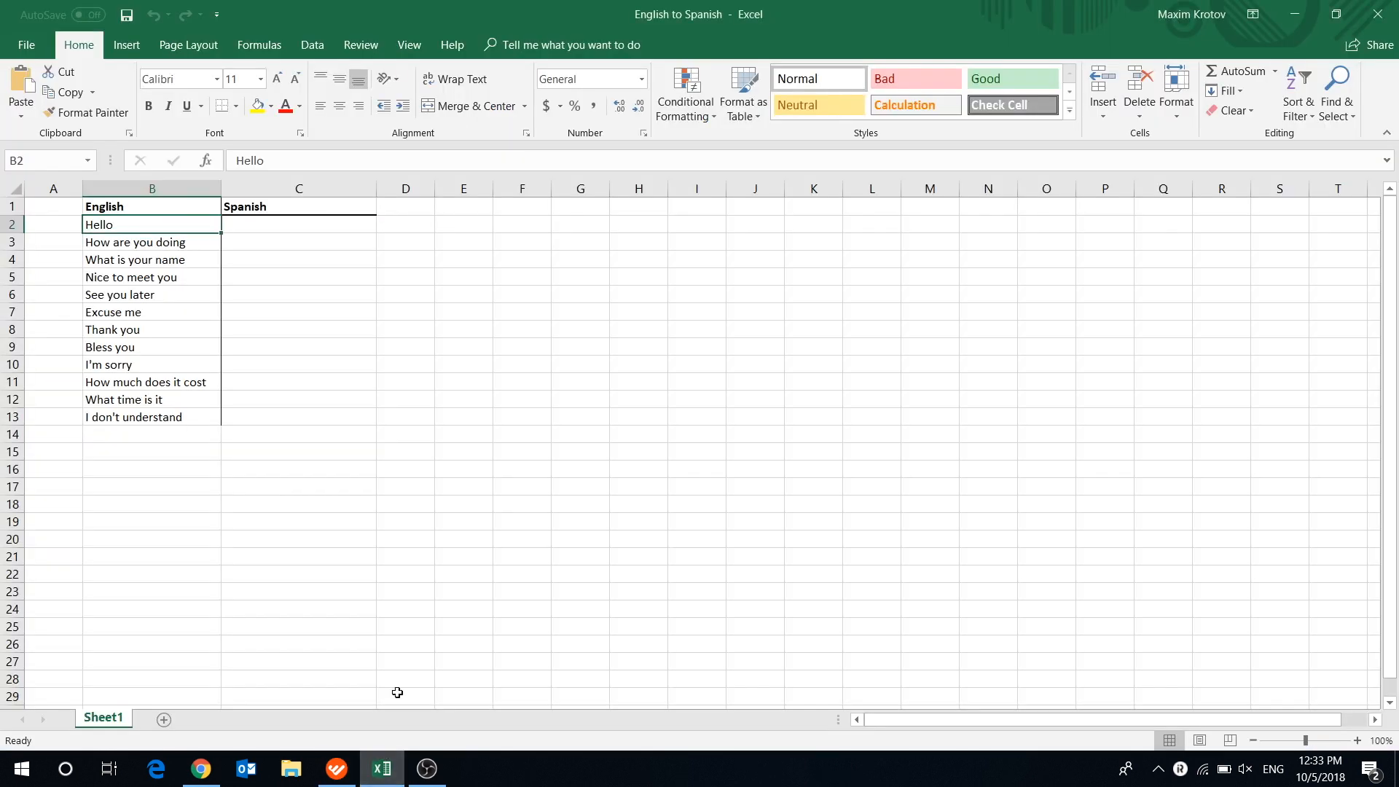
{"action": "left_click", "coordinate": [297, 206]}
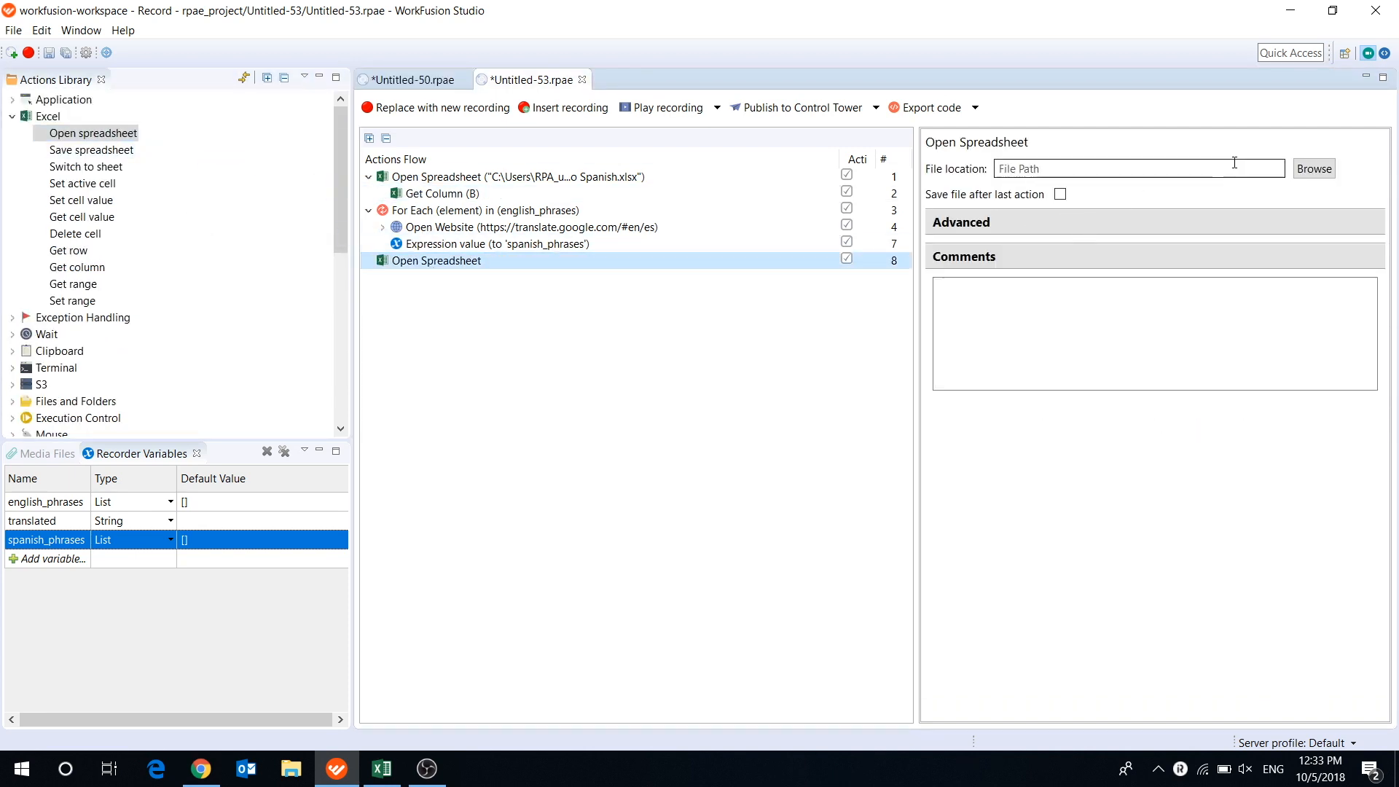
{"action": "left_click", "coordinate": [1313, 168]}
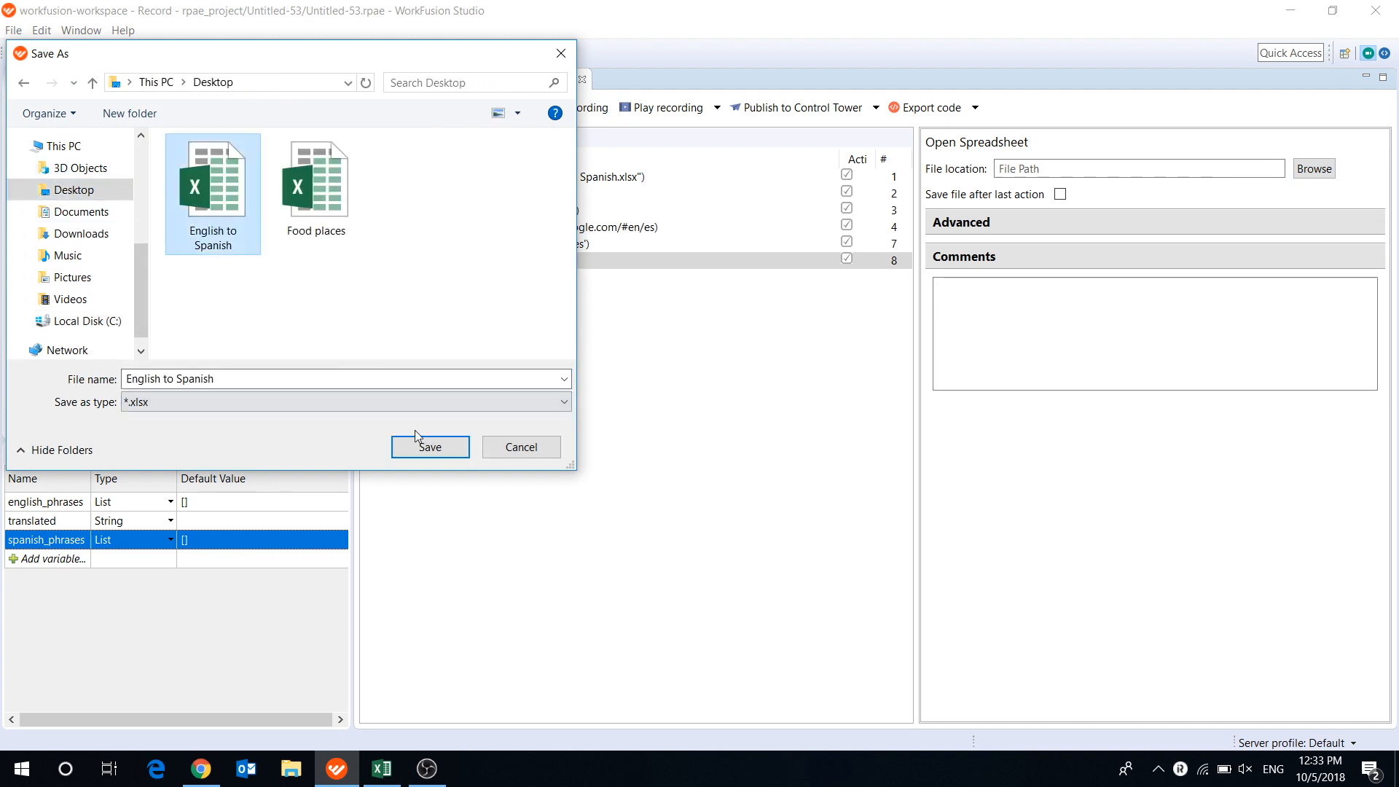
{"action": "left_click", "coordinate": [429, 447]}
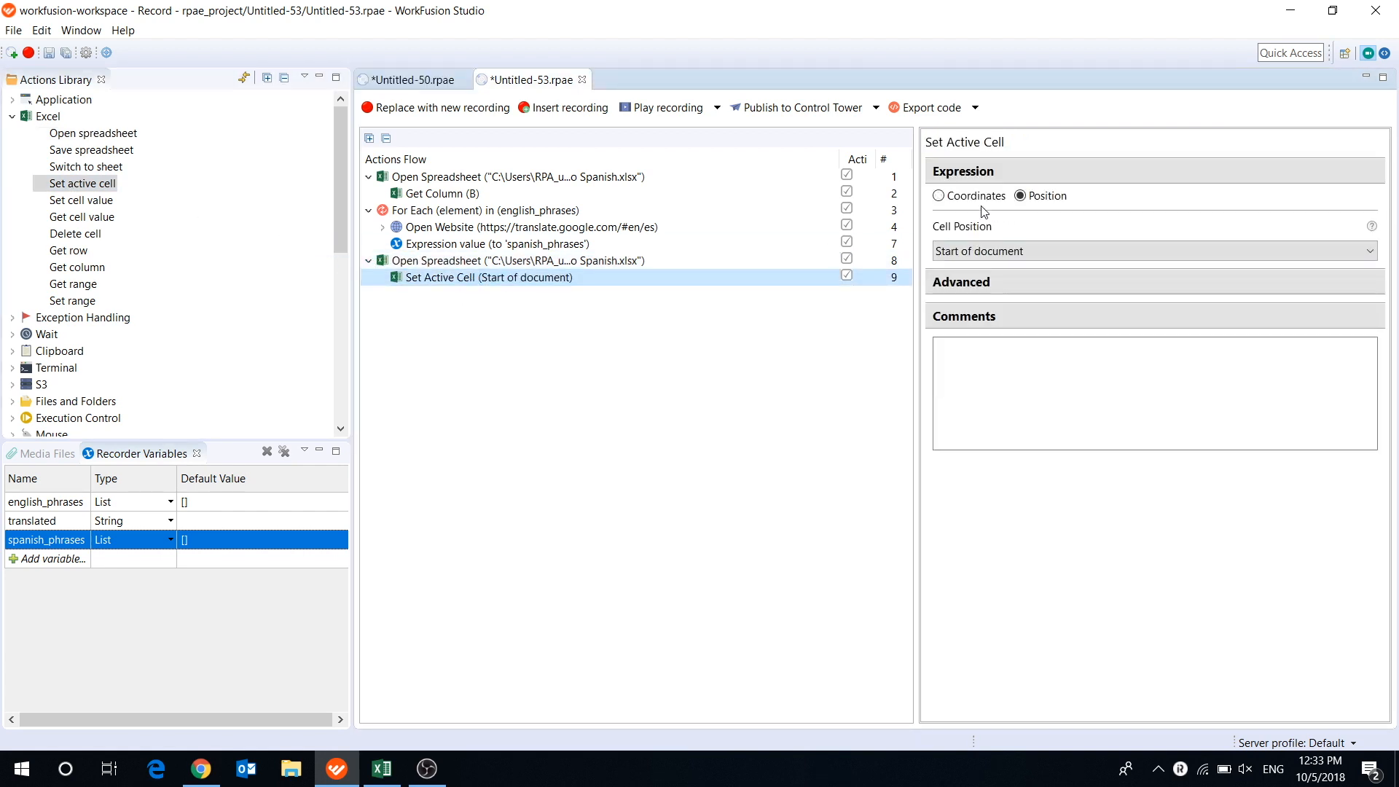
Add a Set active cell step using Coordinates with cell C1
{"action": "left_click", "coordinate": [940, 196]}
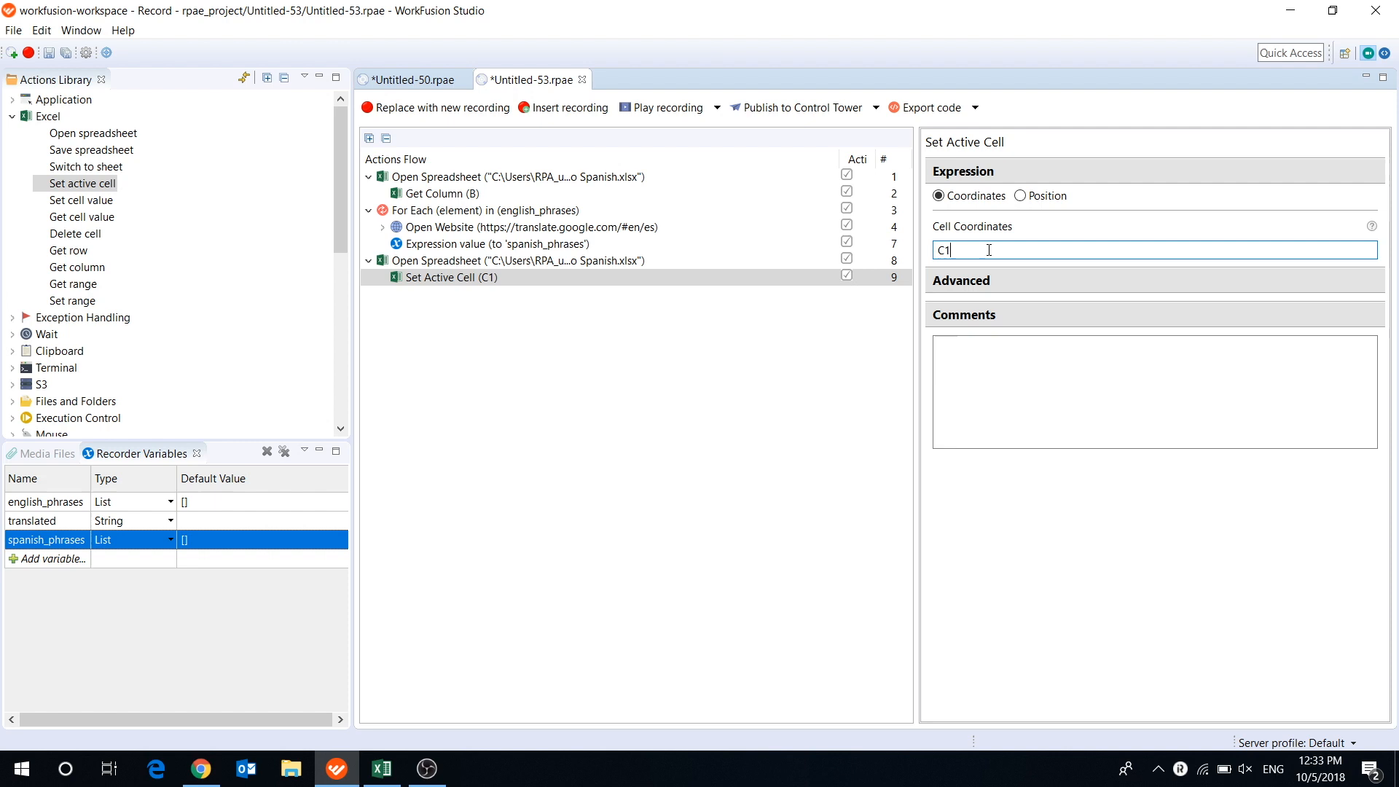
{"action": "left_click", "coordinate": [496, 243]}
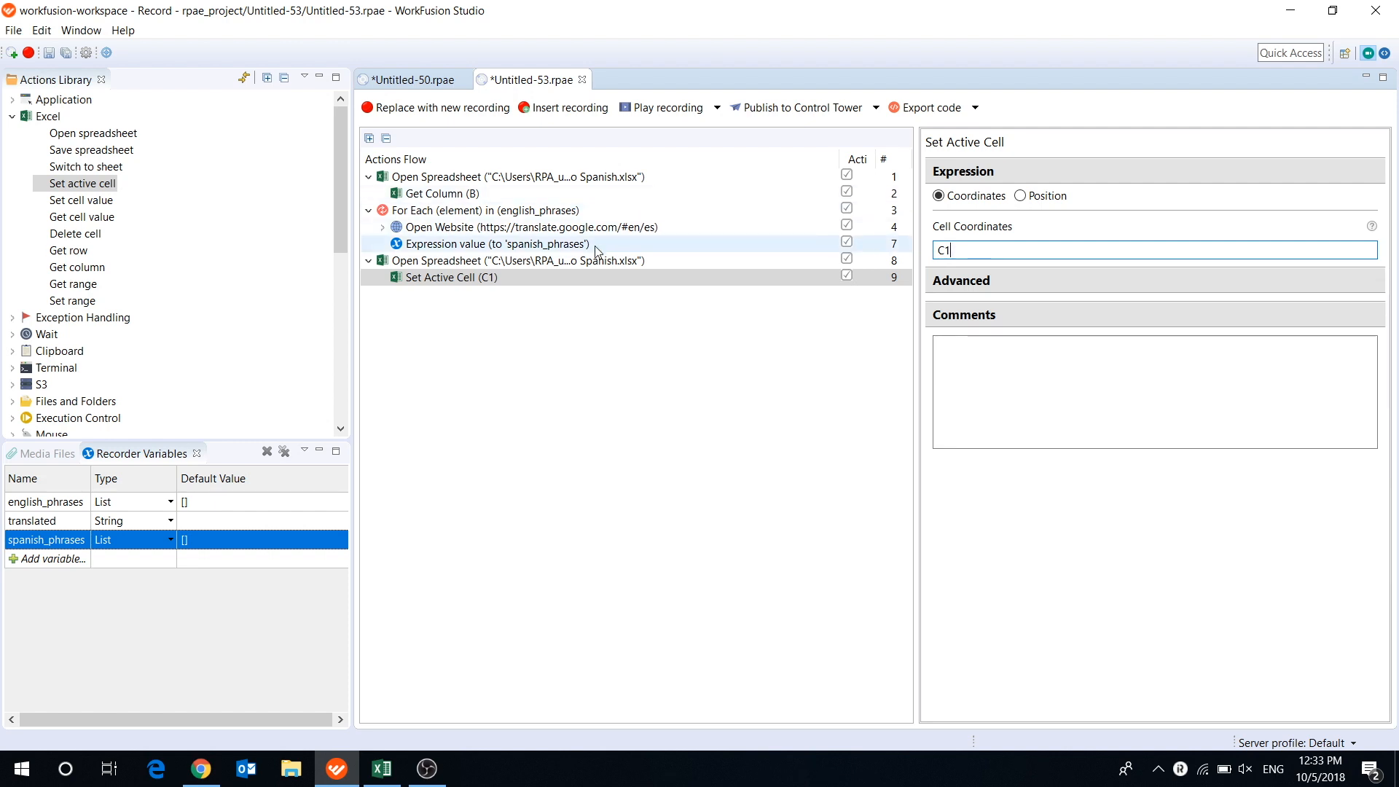
{"action": "left_click", "coordinate": [515, 259]}
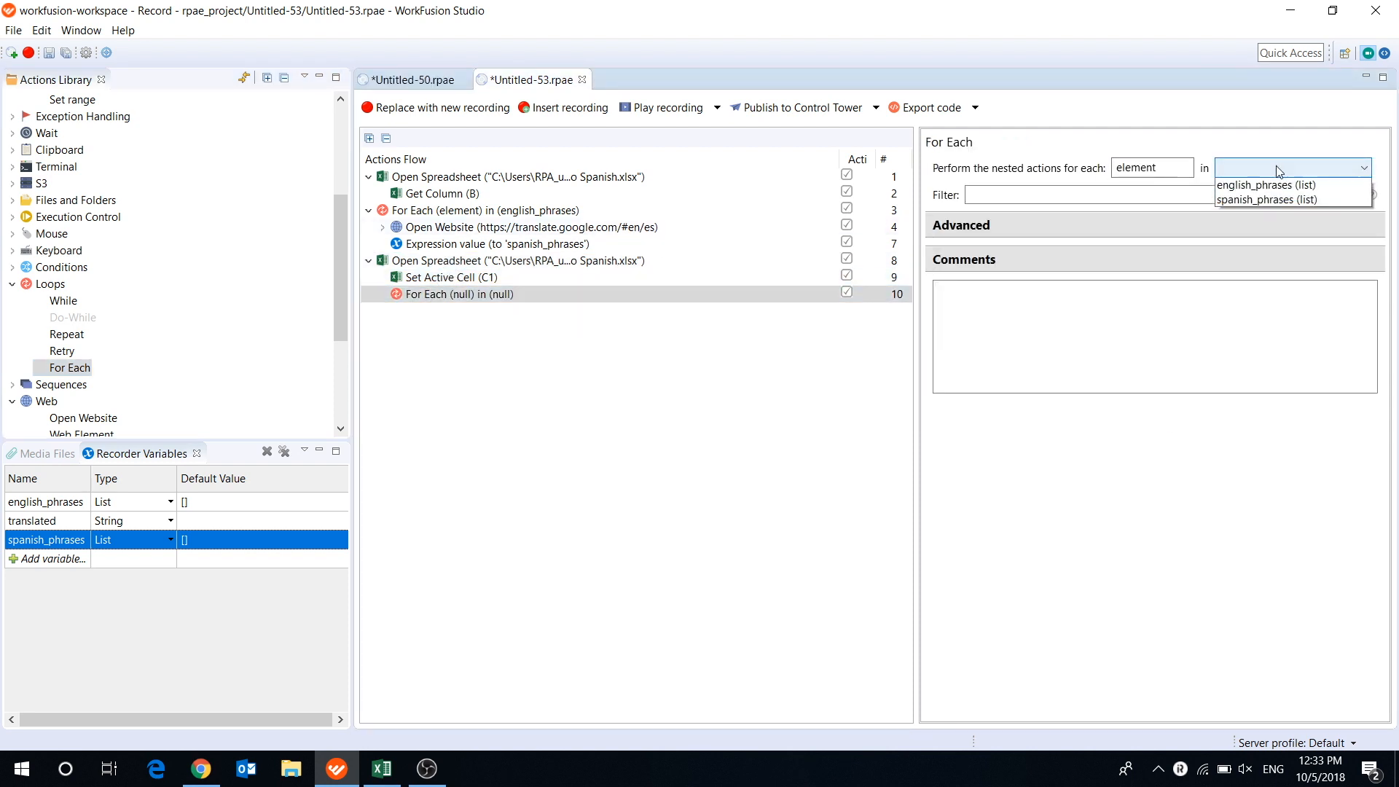
Loop For Each over spanish_phrases, writing element into the cell below with Set cell value
{"action": "left_click", "coordinate": [1267, 199]}
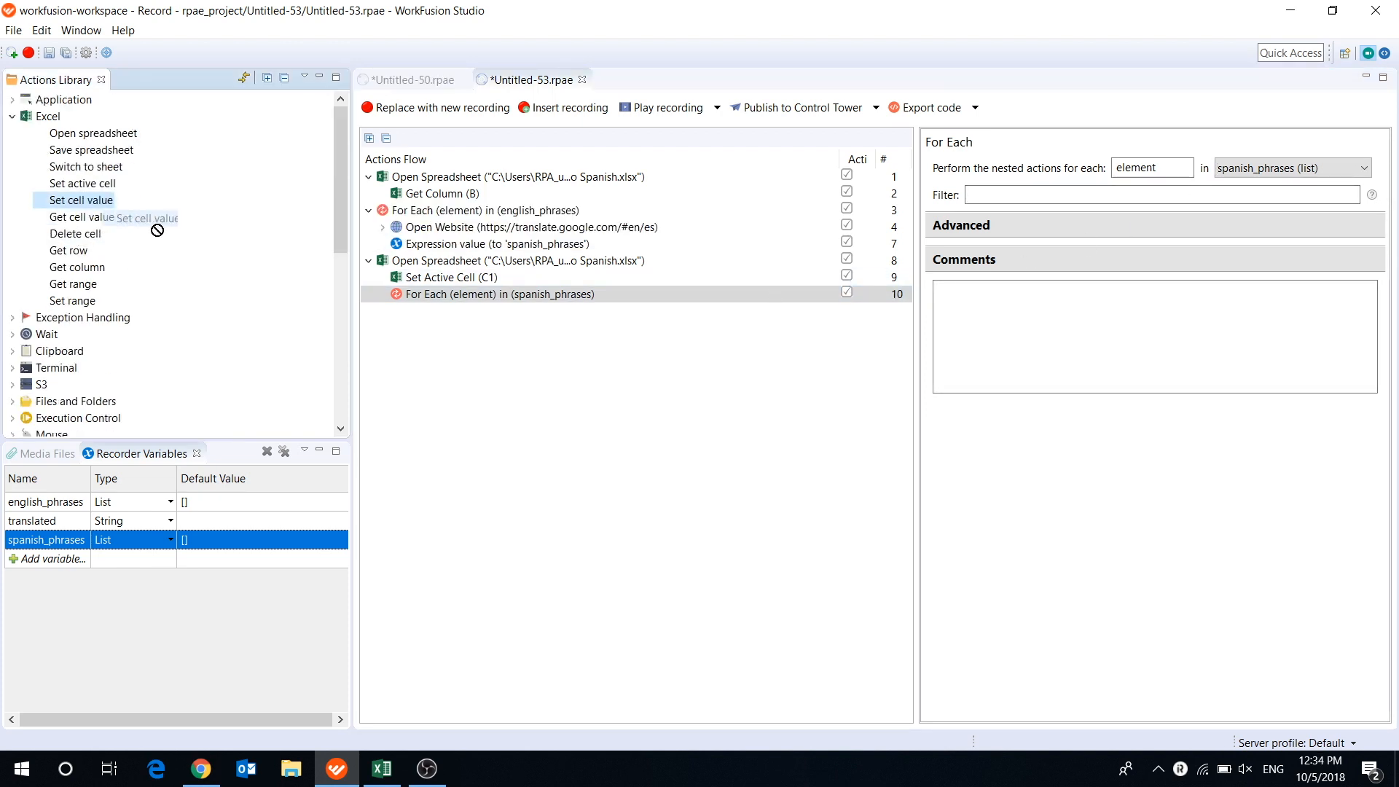
{"action": "left_click", "coordinate": [83, 200]}
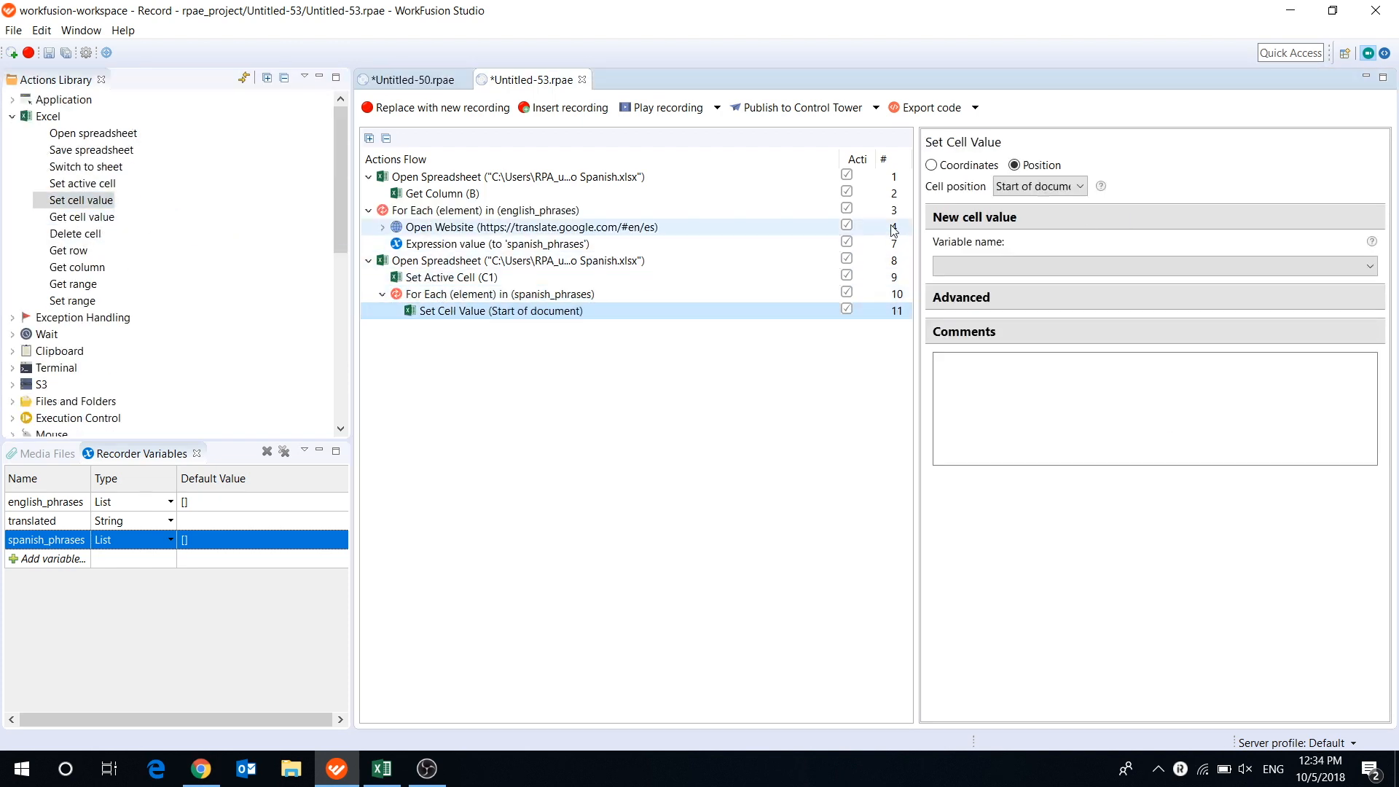
{"action": "left_click", "coordinate": [1037, 186]}
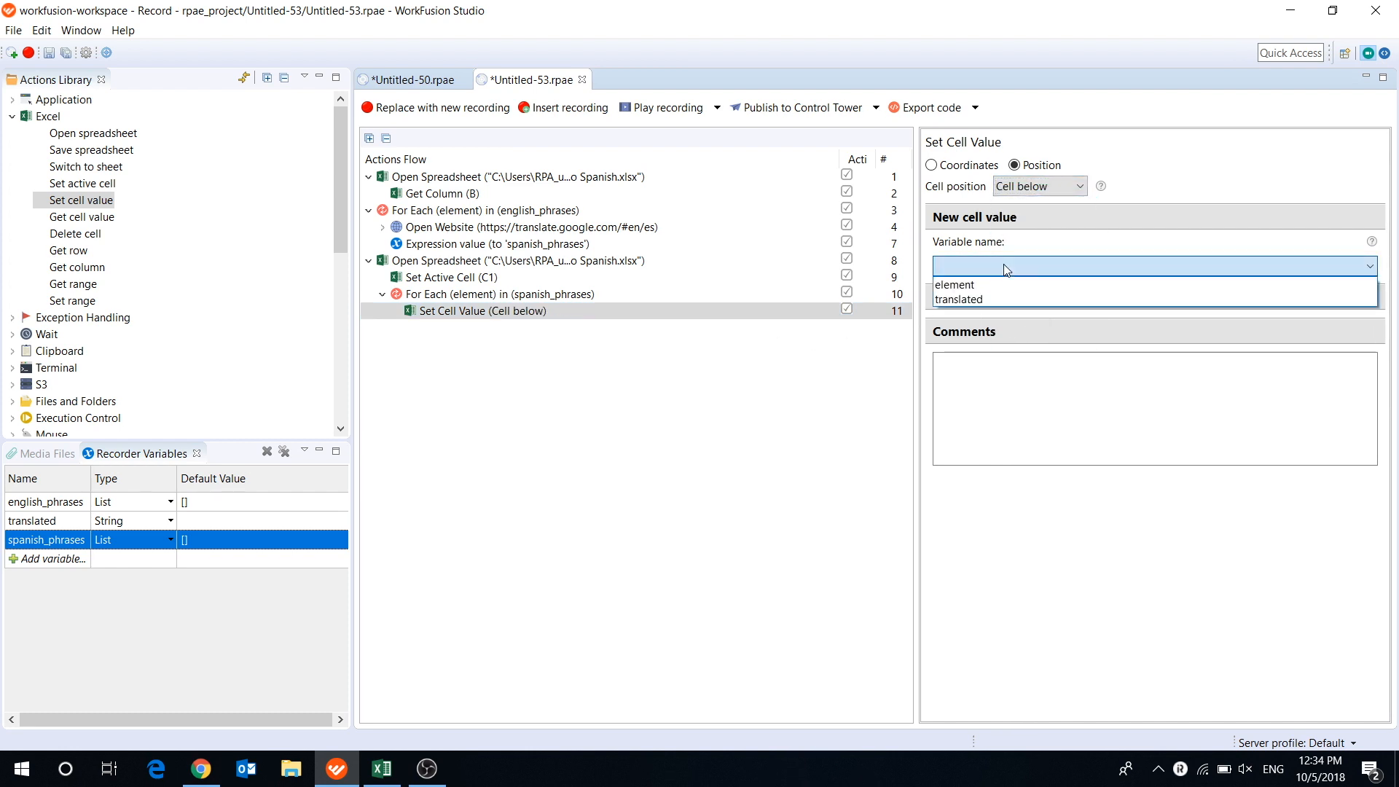
{"action": "left_click", "coordinate": [953, 284]}
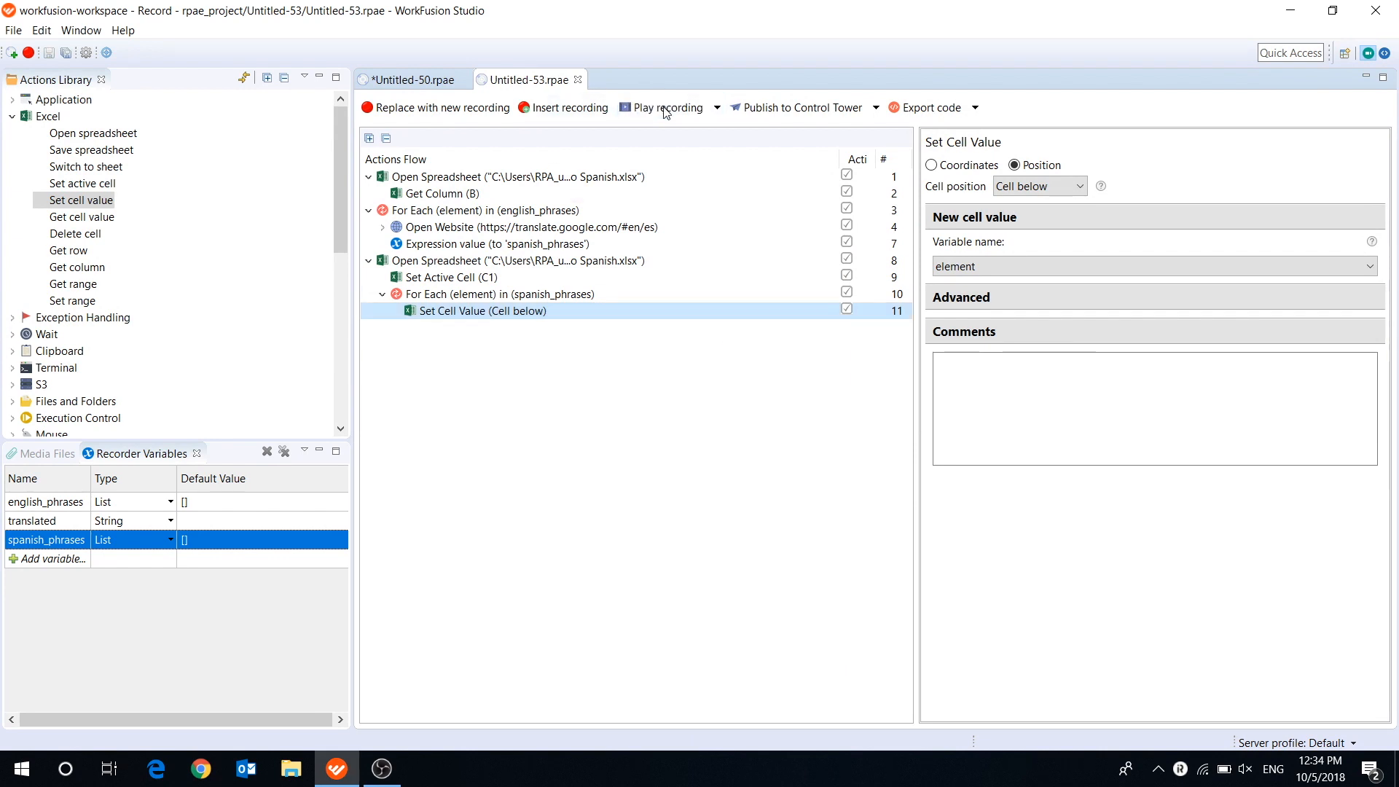
Play the recording so the bot translates Hello, Nice to meet, I'm sorry, I don't understand in Google Translate
{"action": "left_click", "coordinate": [668, 106]}
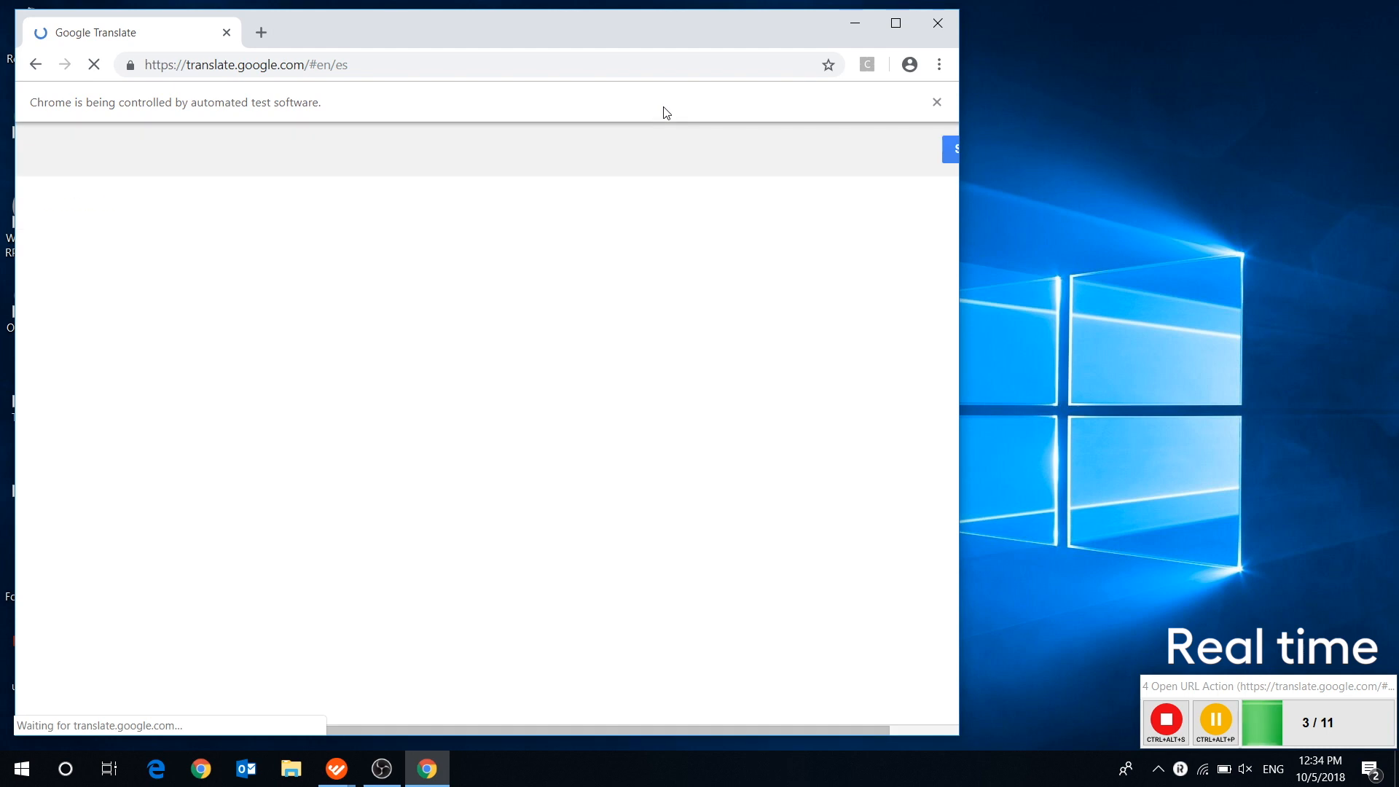
{"action": "type", "text": "Hello"}
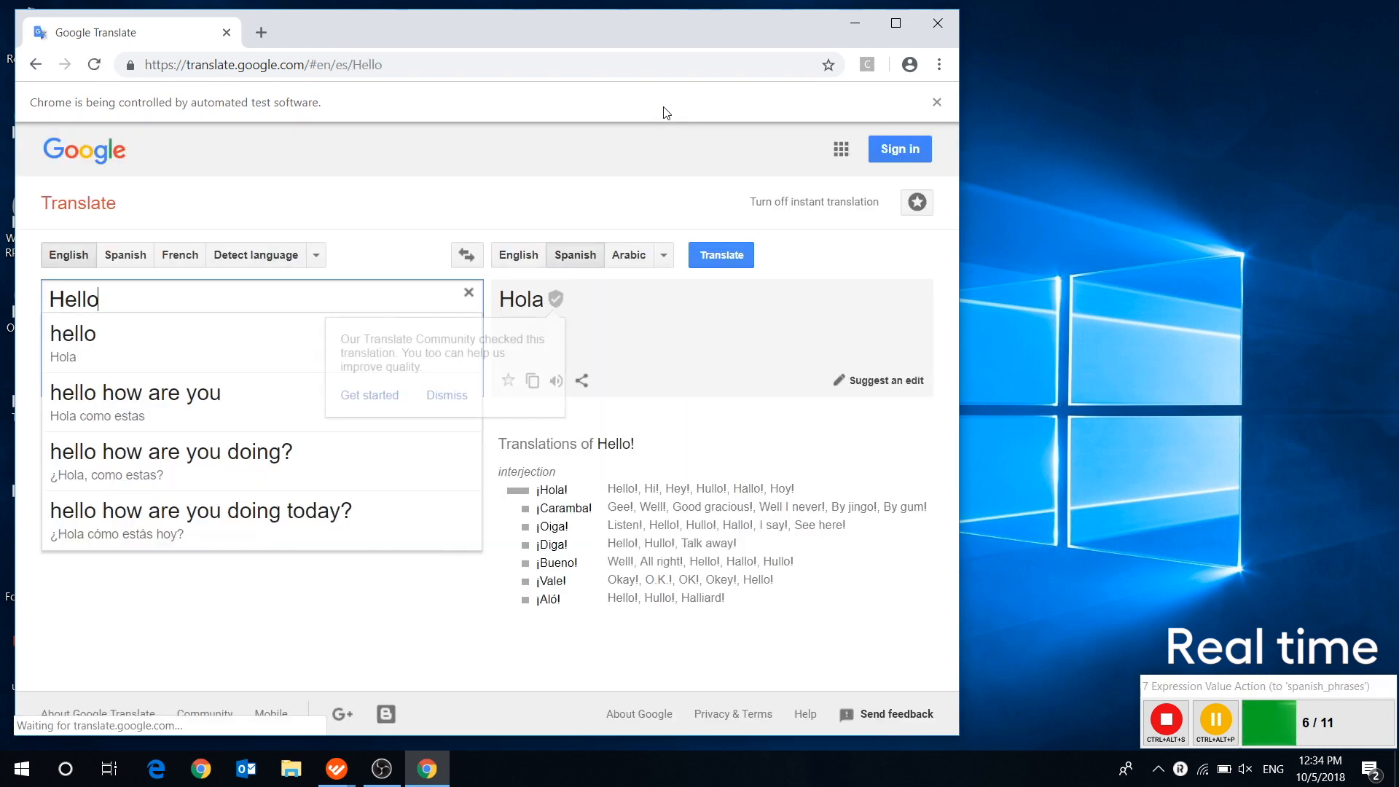
{"action": "type", "text": "Nice to meet"}
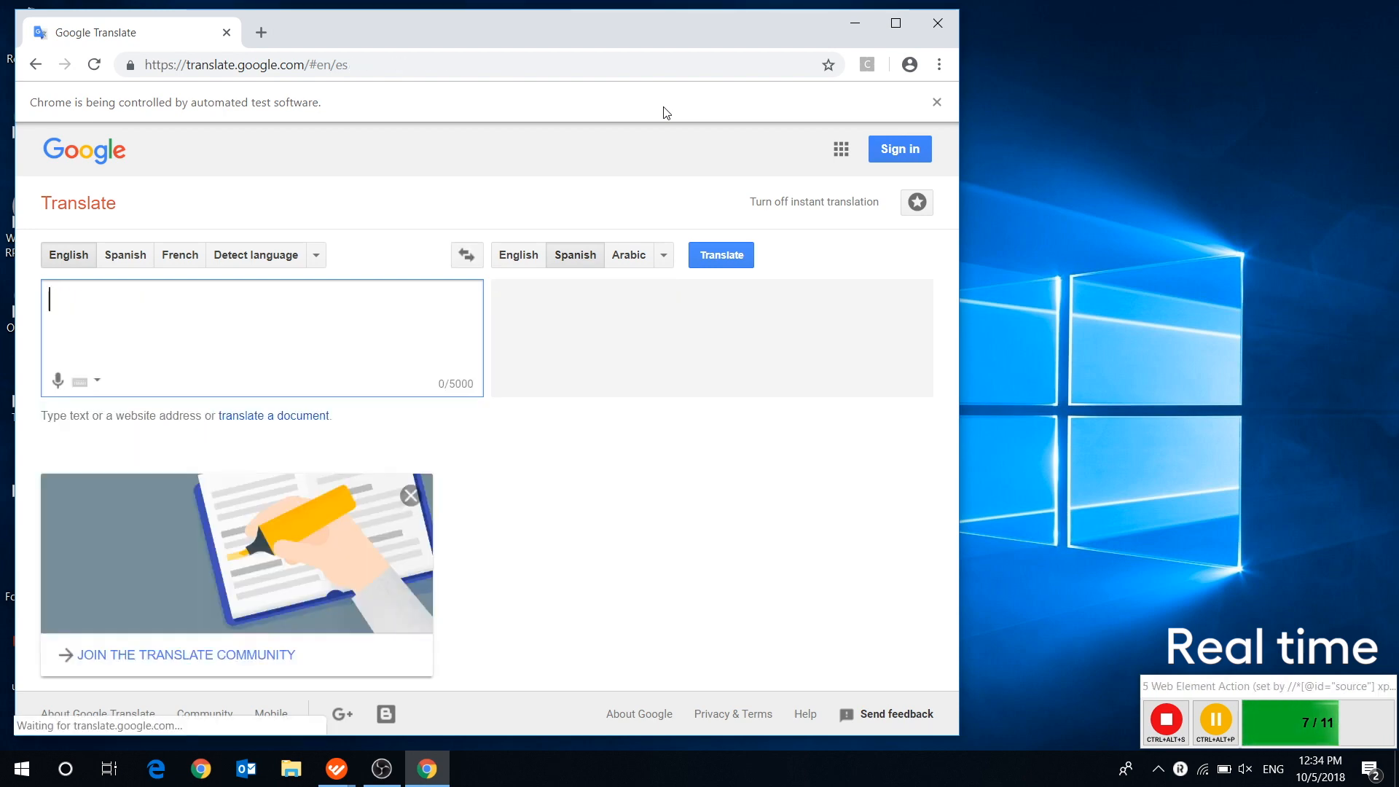
{"action": "type", "text": "I'm sorry"}
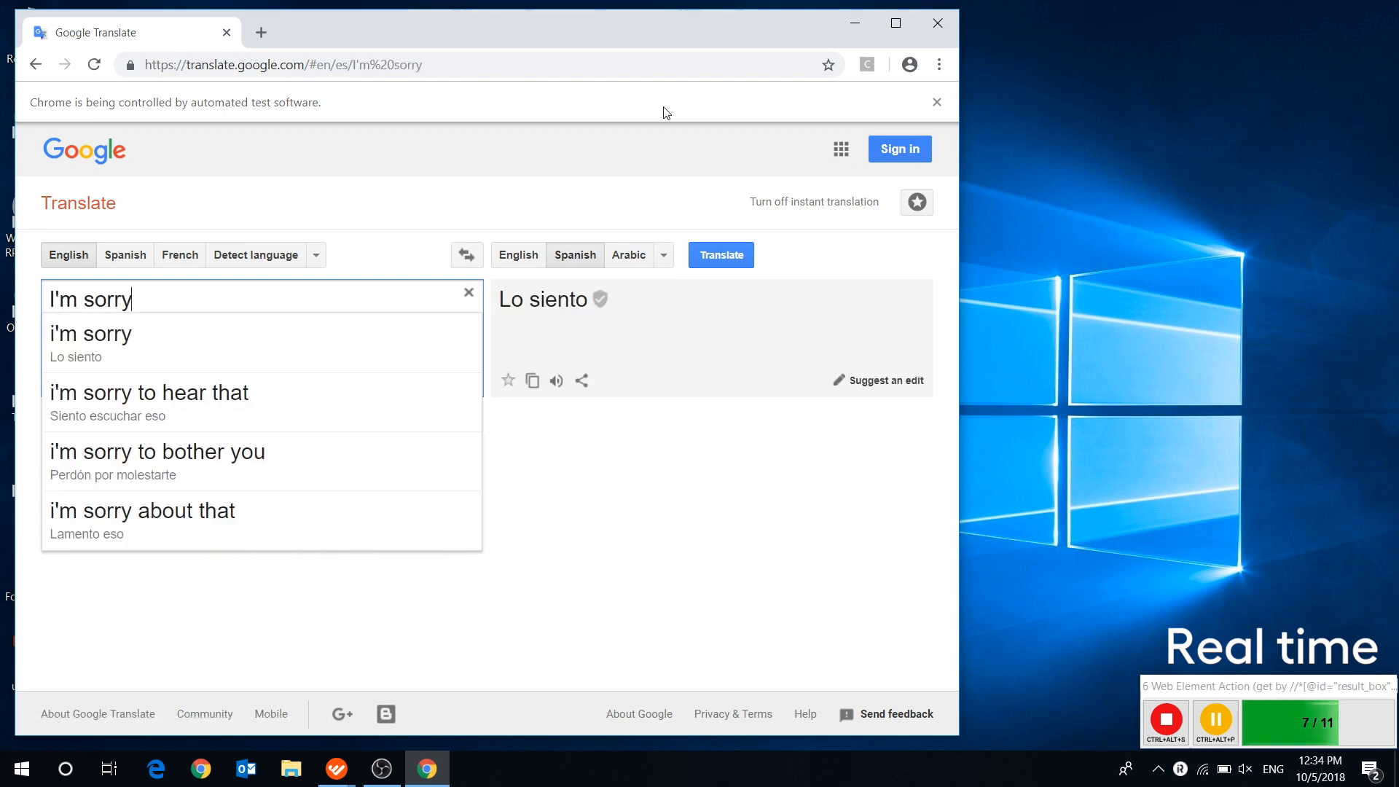
{"action": "type", "text": "I don't unders"}
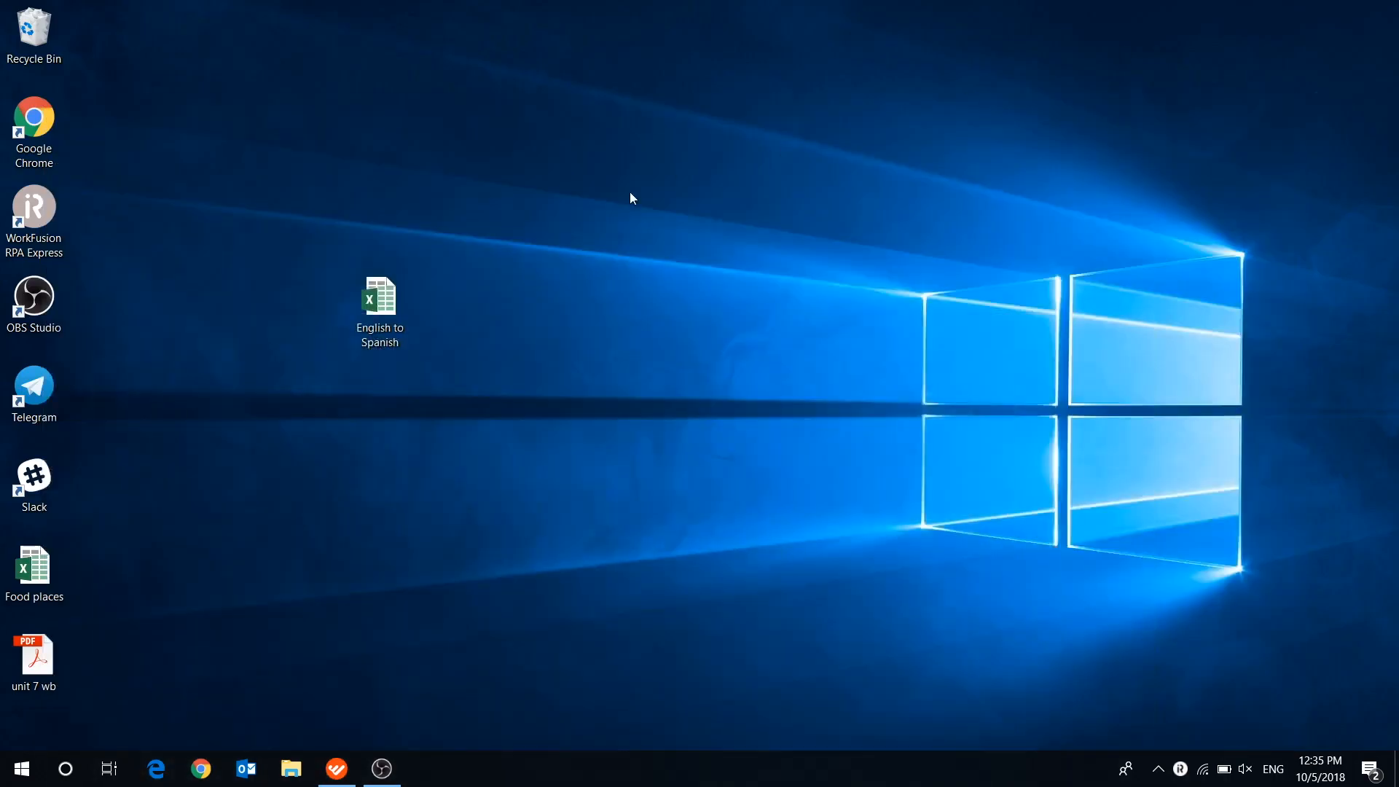
Open English to Spanish.xlsx and check the twelve Spanish translations in column C
{"action": "double_click", "coordinate": [379, 300]}
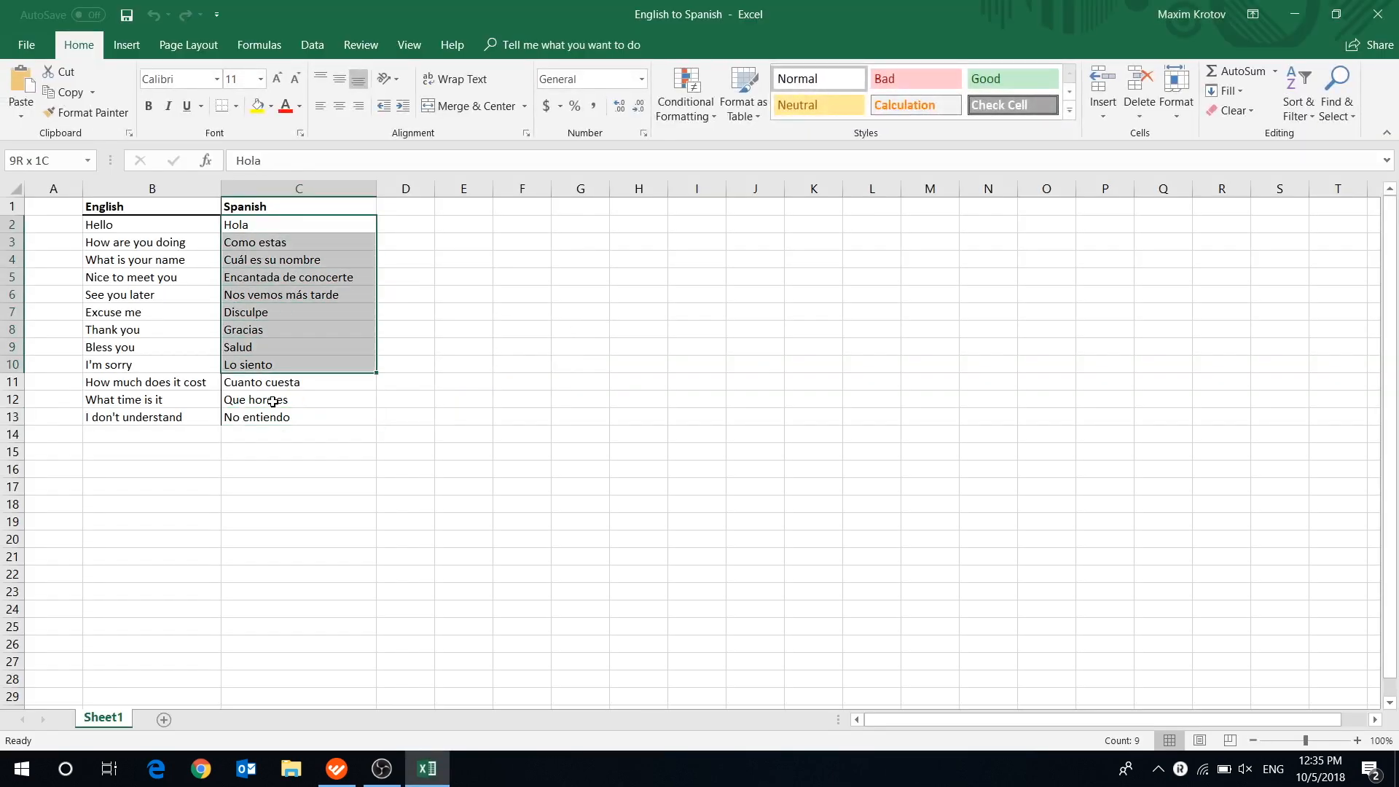
{"action": "left_click", "coordinate": [299, 504]}
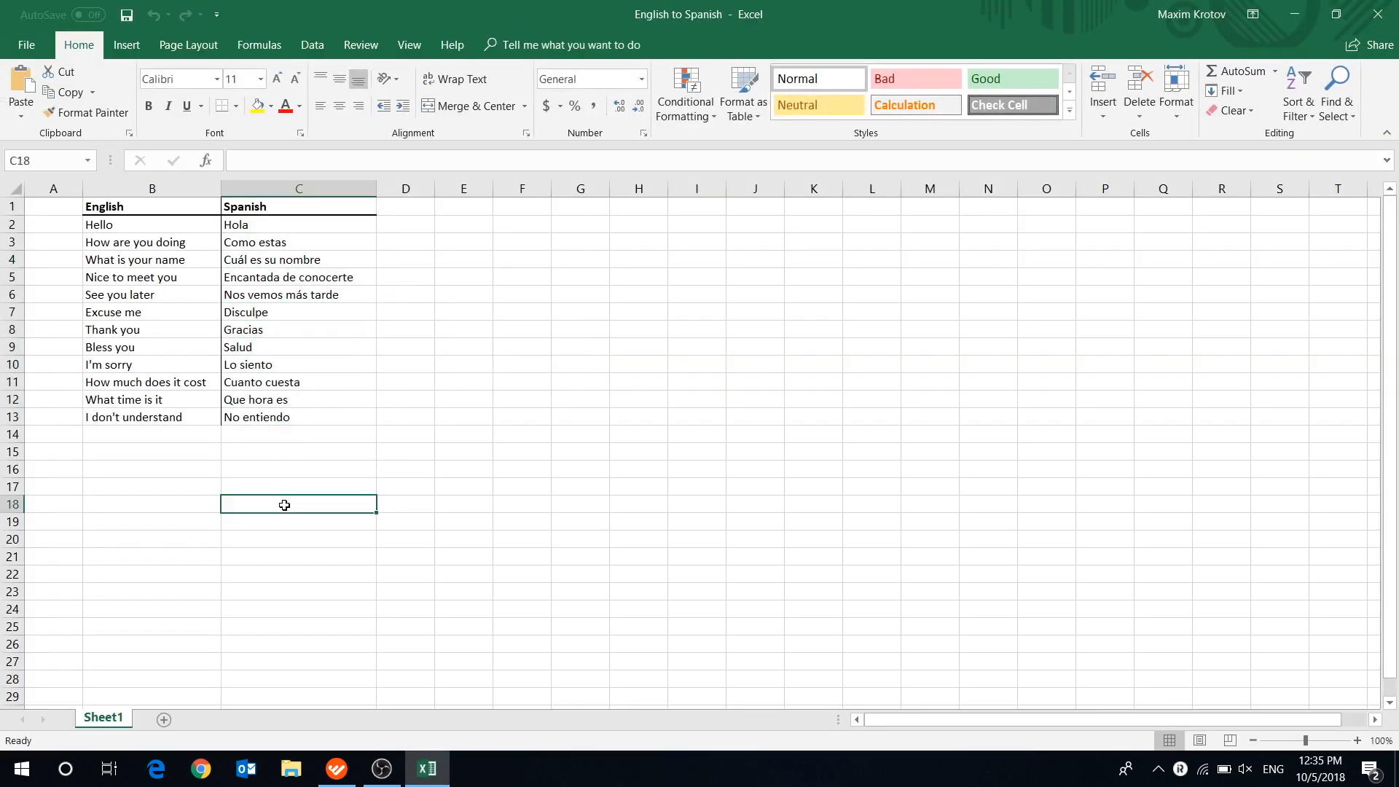
{"action": "left_click", "coordinate": [336, 768]}
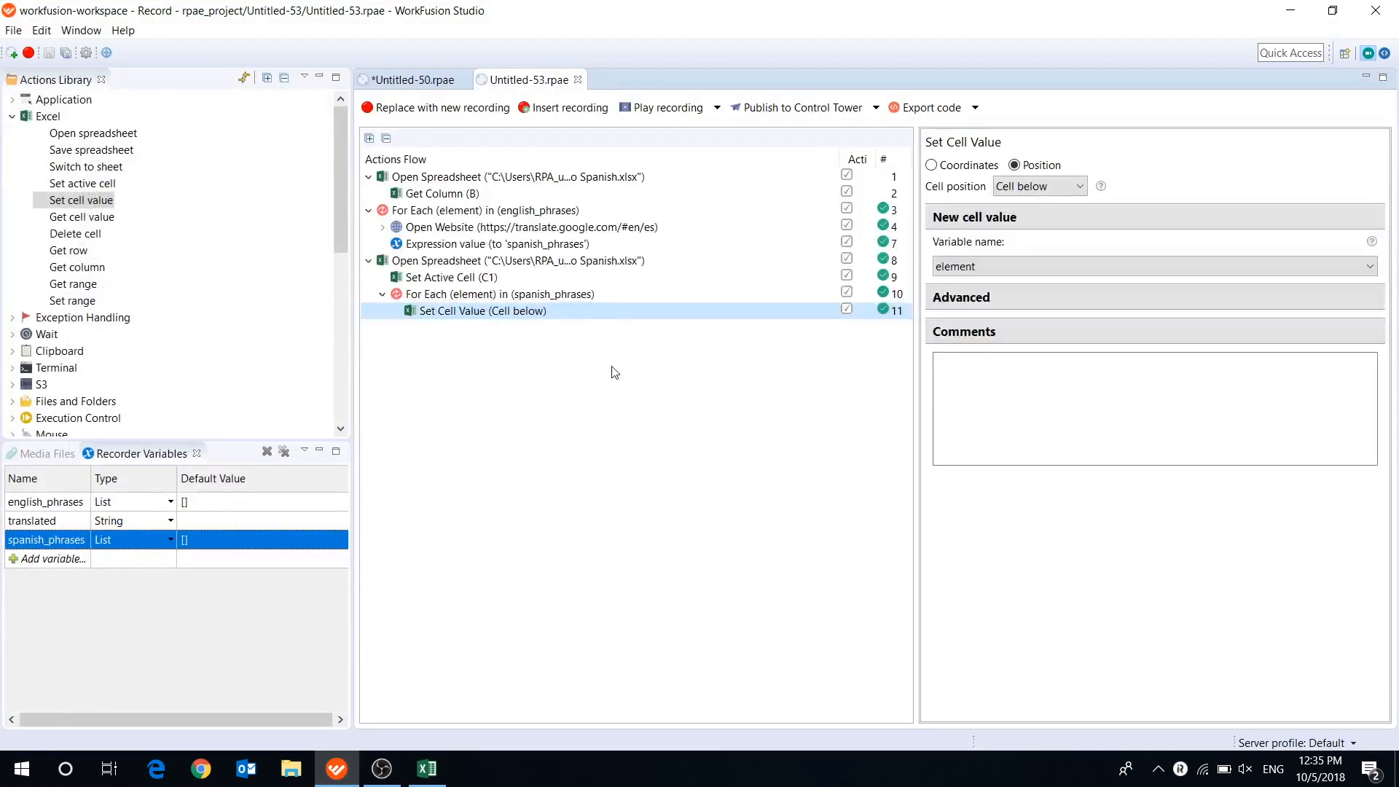
Set the english_phrases For Each loop's Filter to 2-*
{"action": "left_click", "coordinate": [483, 209]}
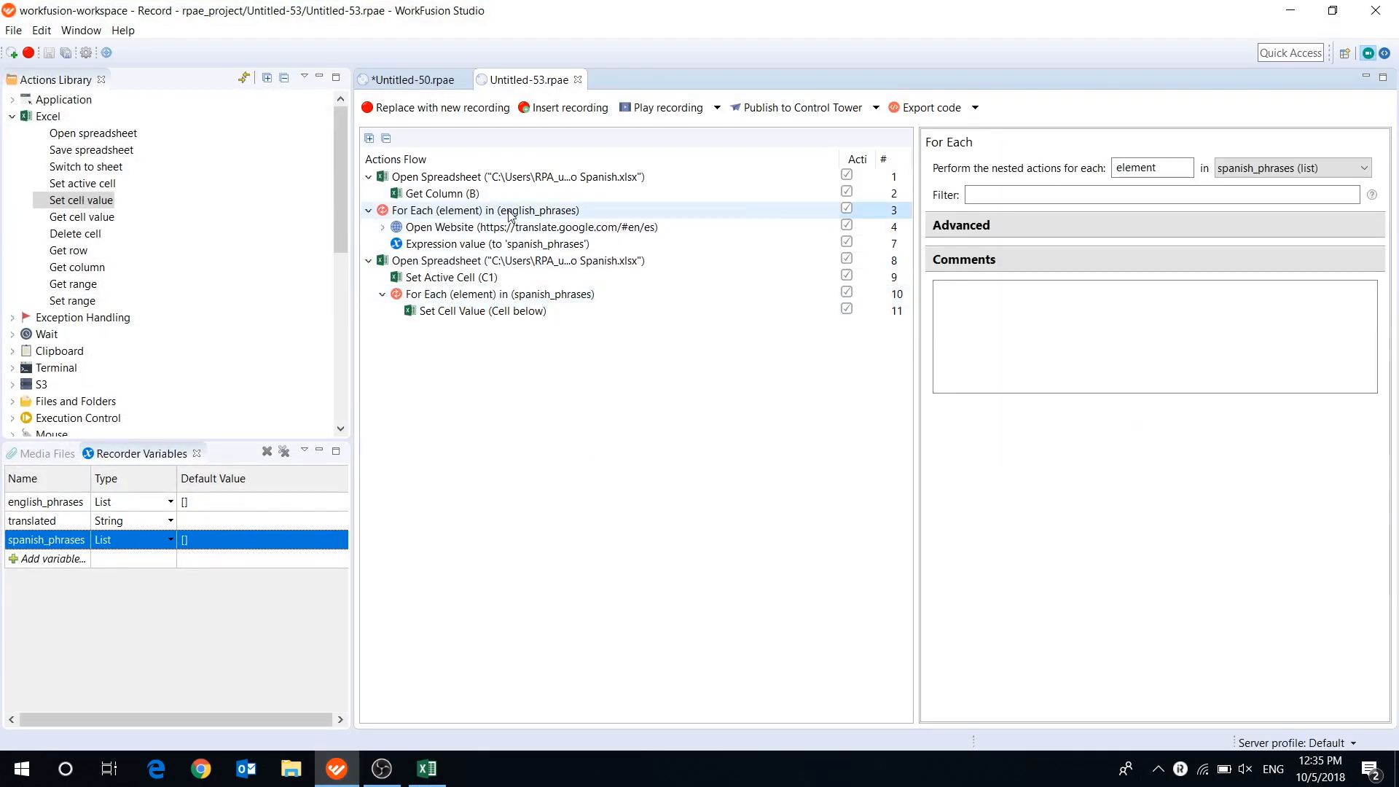
{"action": "type", "text": "2-*"}
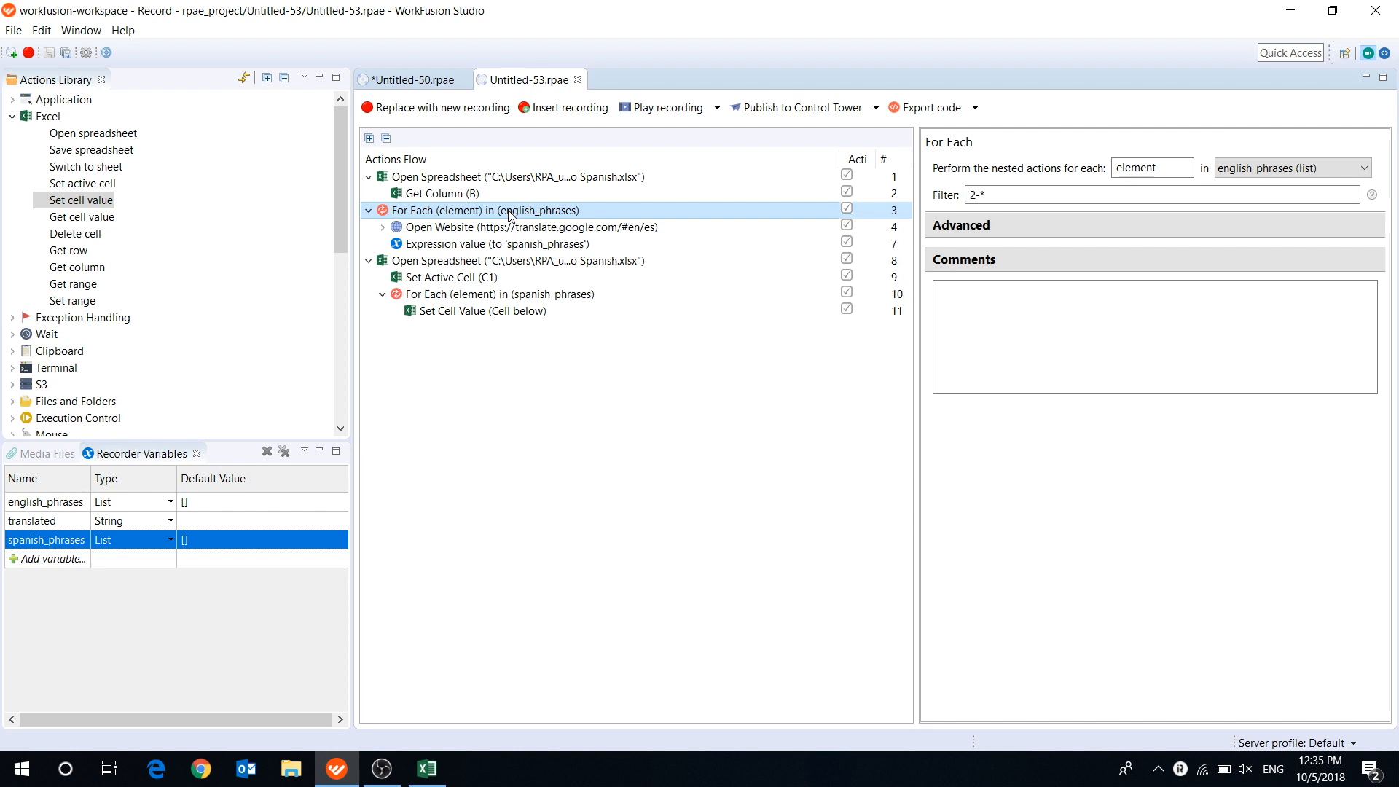